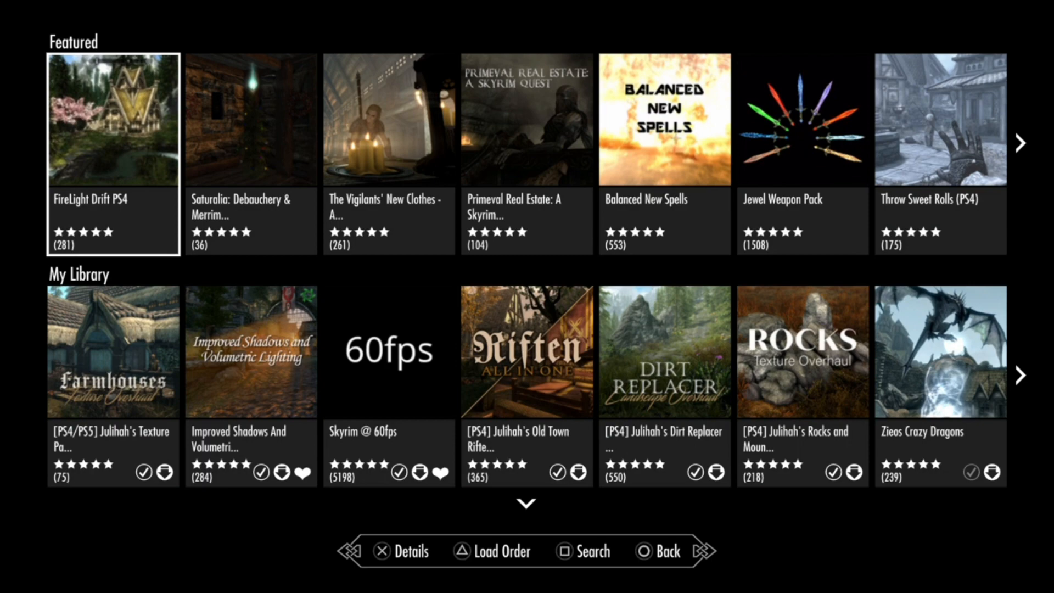
Step: Open the mod load order and delete the se_haste.esp plugin
click(493, 551)
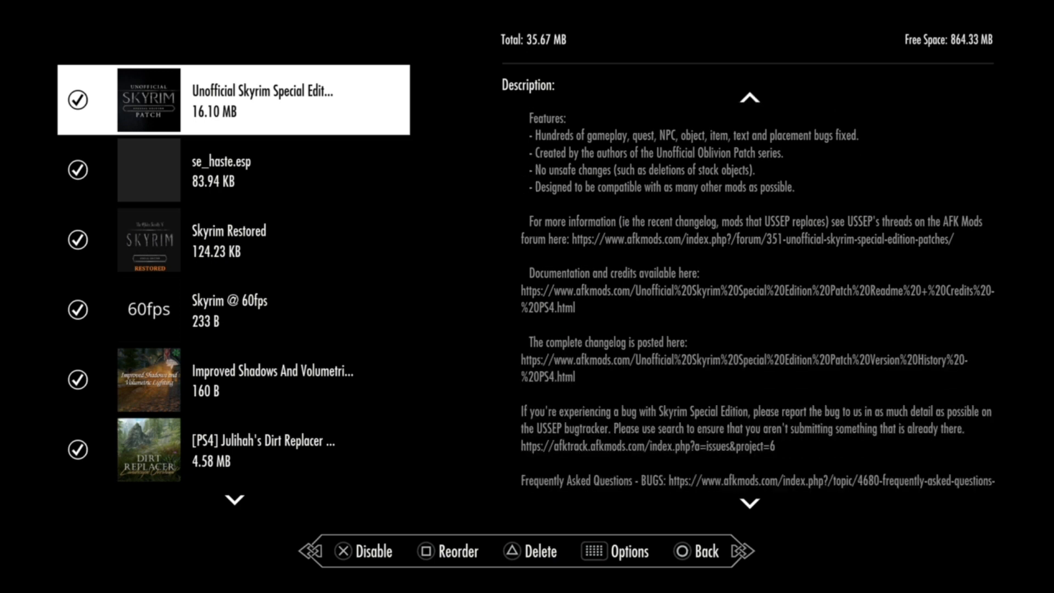
scroll(down, 3)
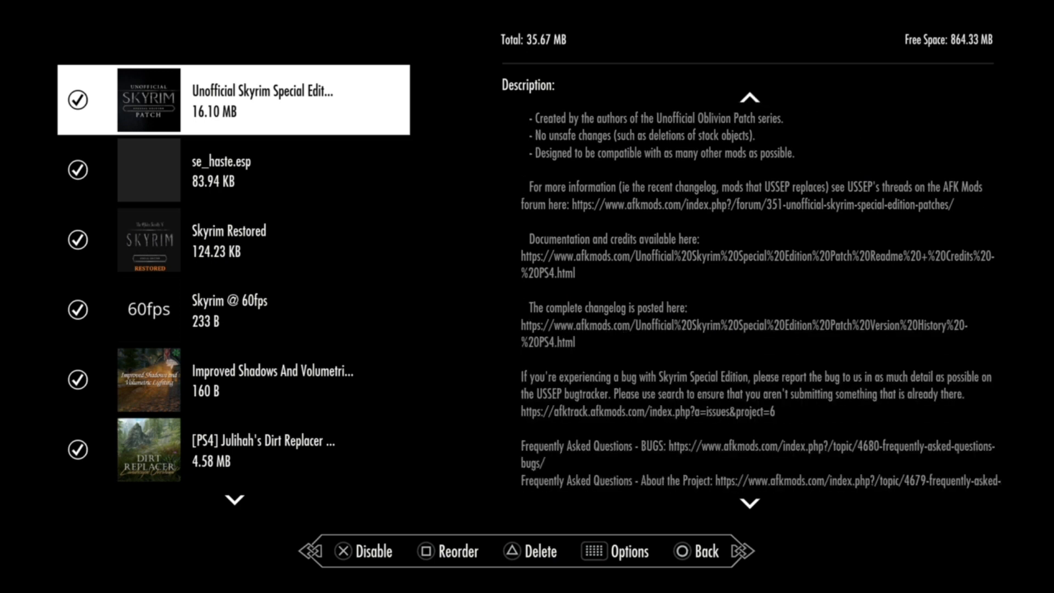
scroll(up, 3)
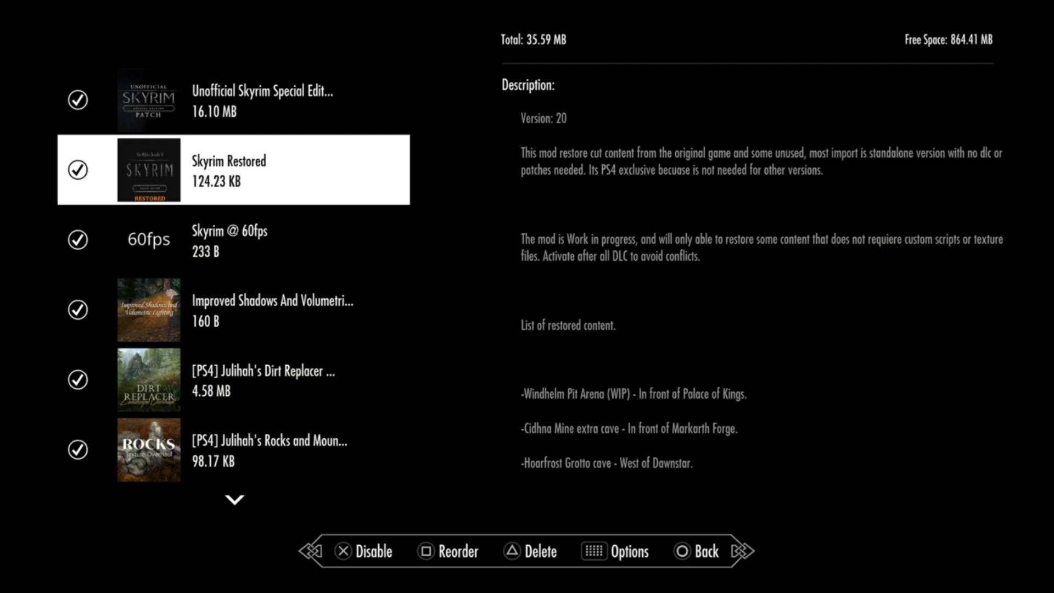
Step: Read through Skyrim Restored's restored-content description, then select Skyrim @ 60fps
scroll(down, 3)
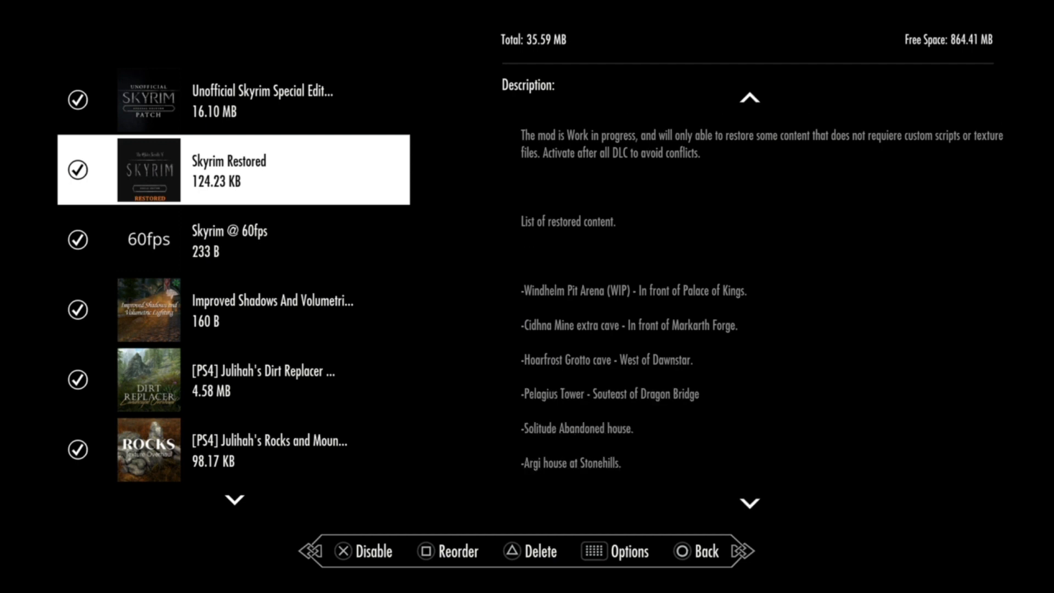
scroll(down, 3)
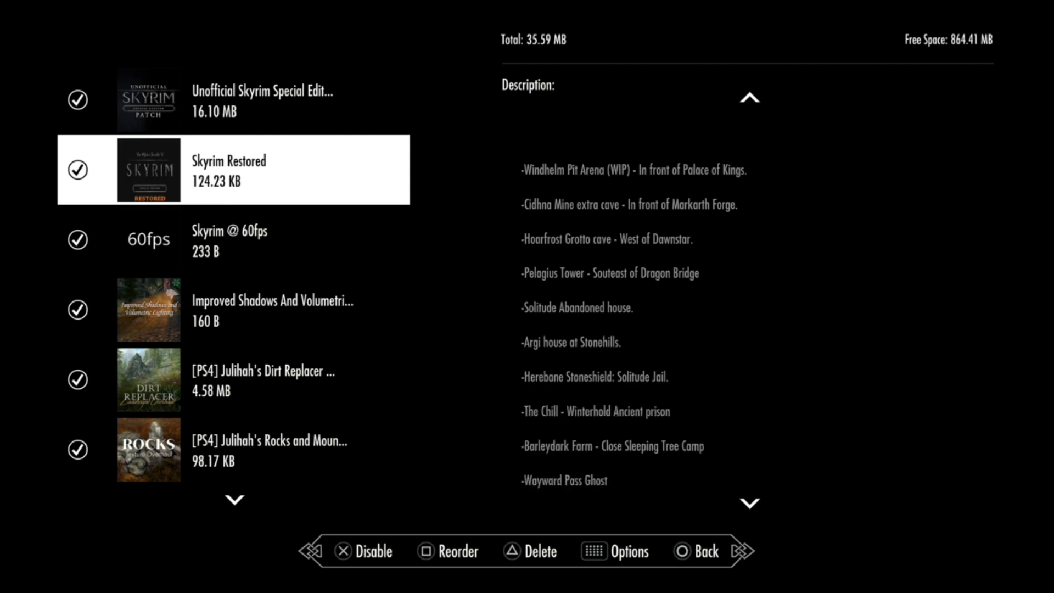
scroll(down, 3)
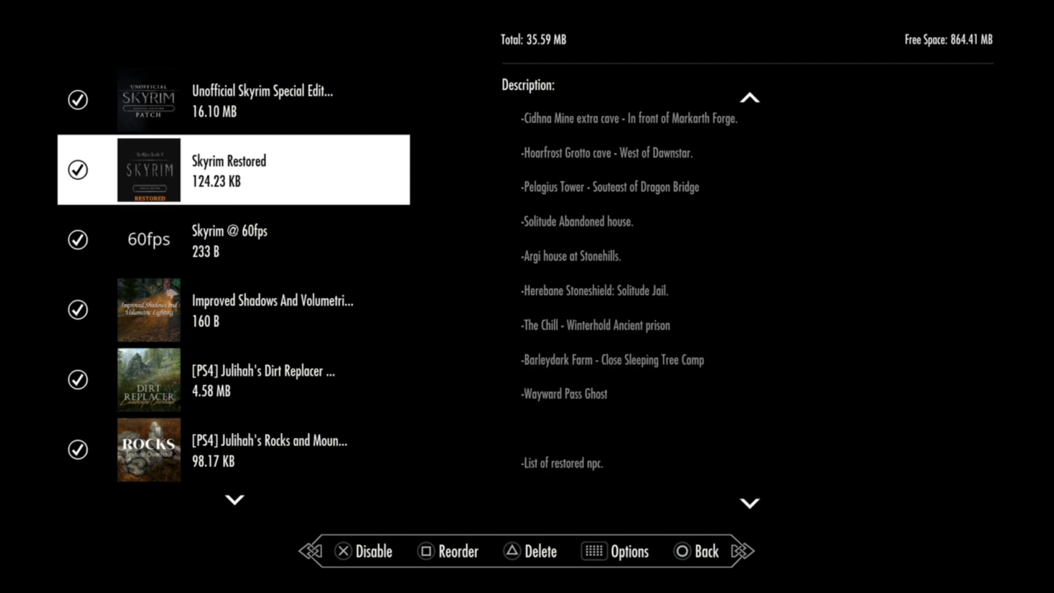
scroll(down, 3)
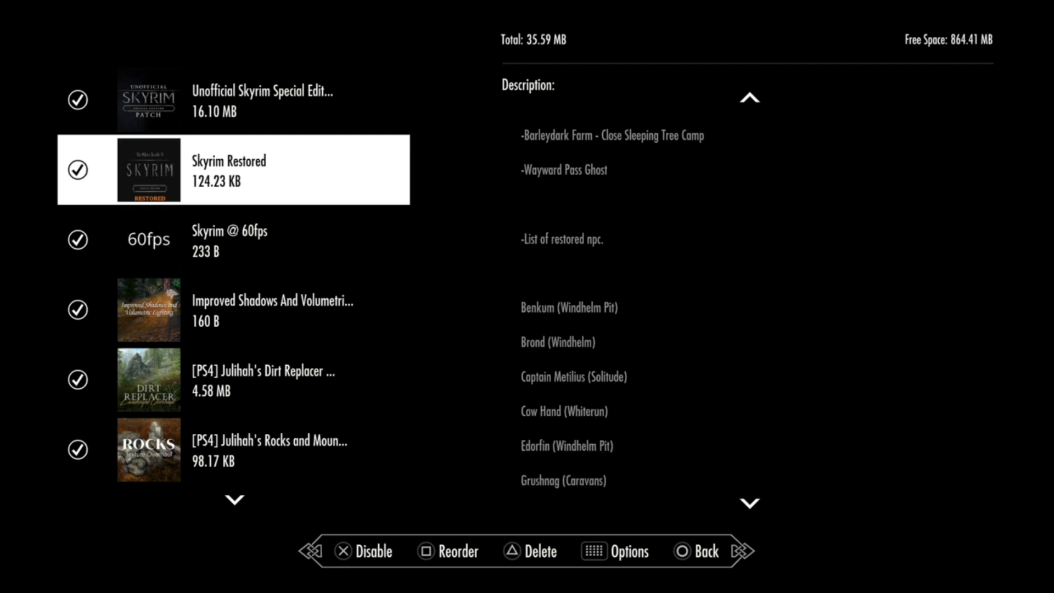
scroll(down, 3)
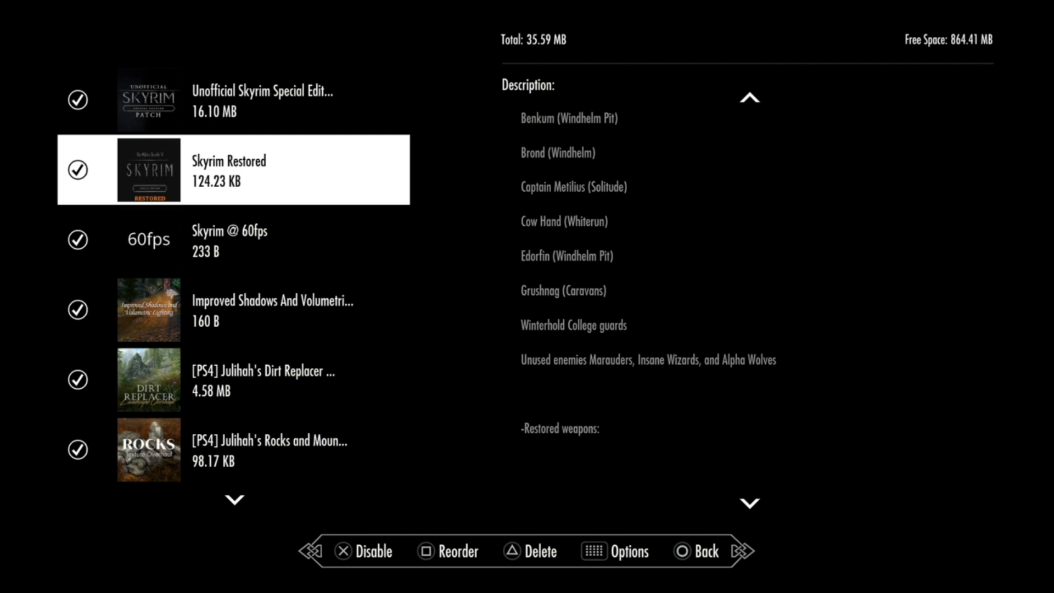
scroll(down, 3)
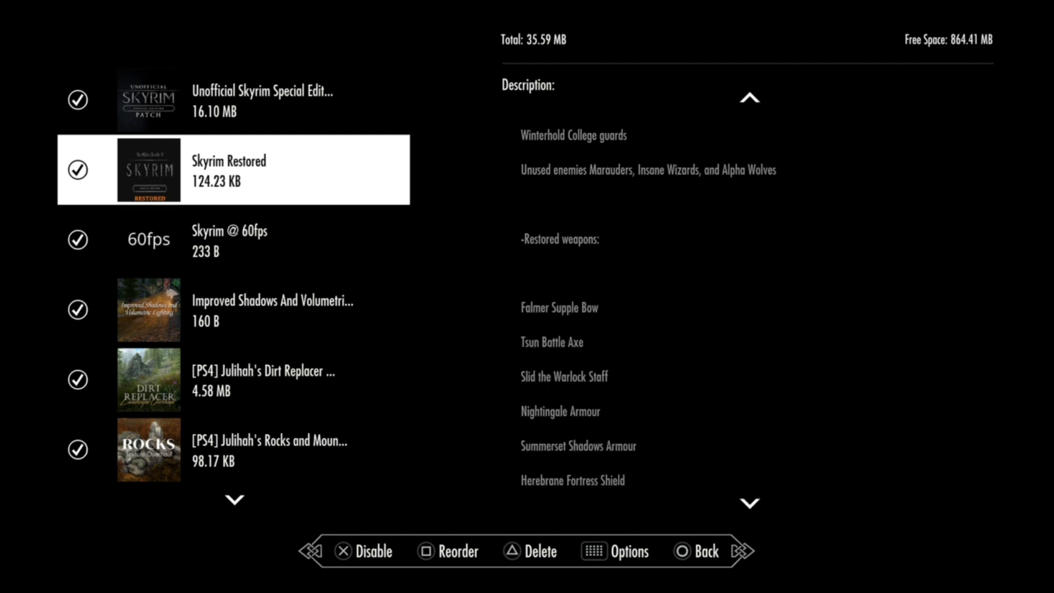
scroll(down, 3)
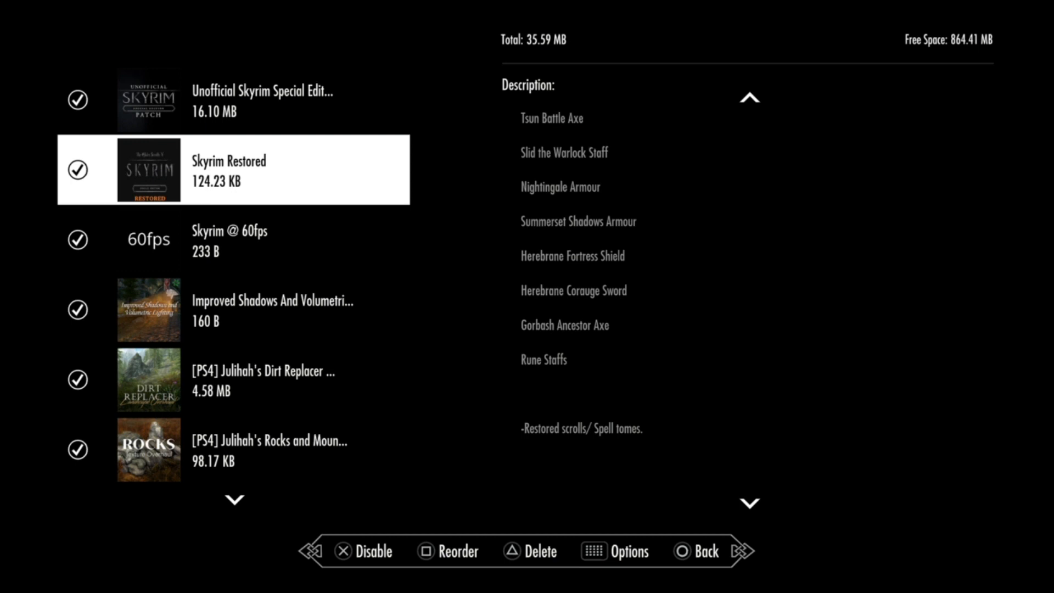
scroll(down, 3)
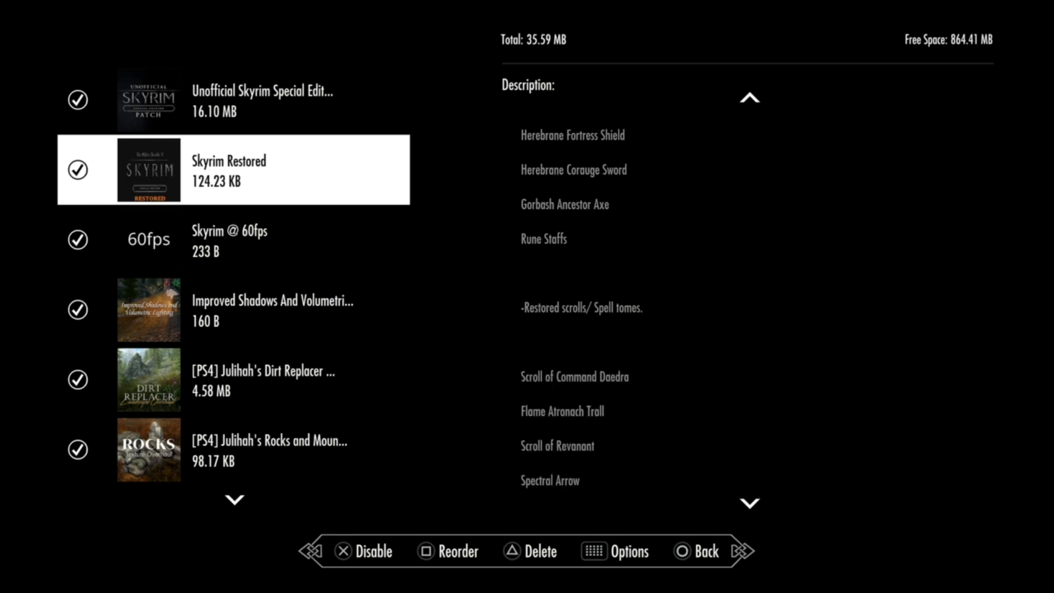
scroll(down, 3)
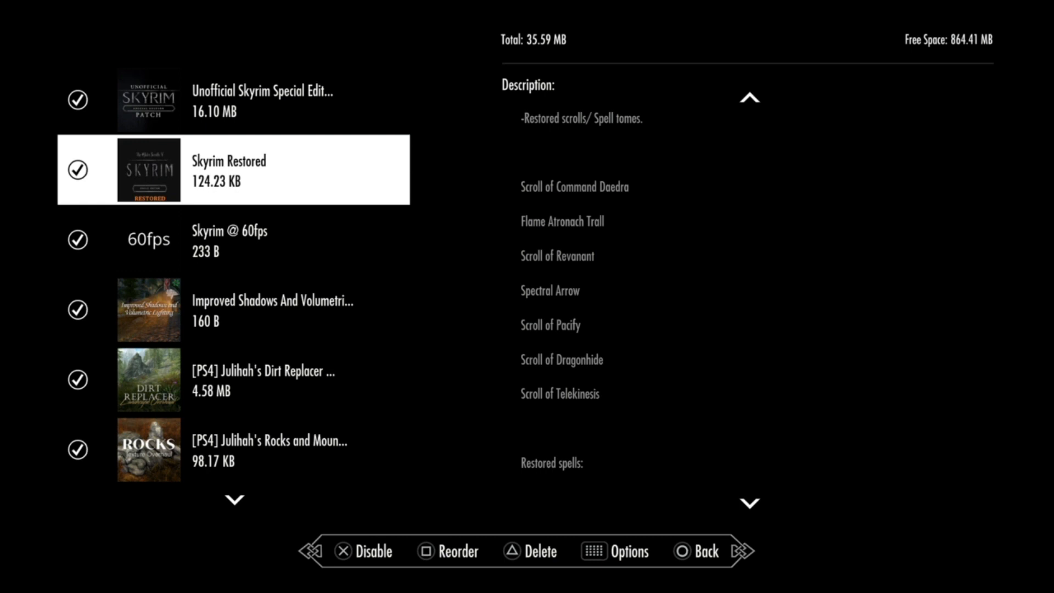
scroll(down, 3)
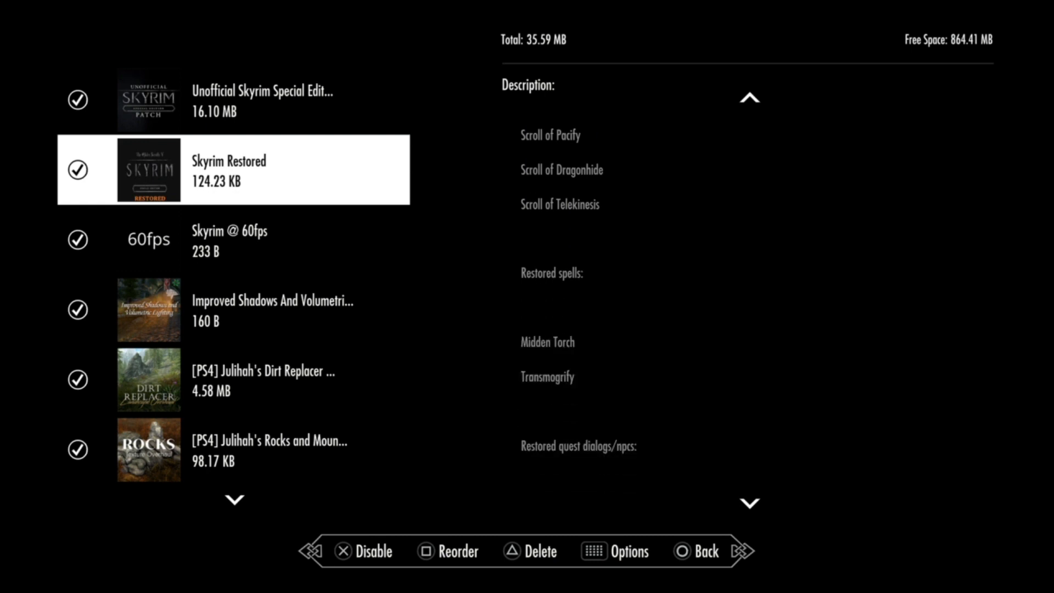
scroll(down, 3)
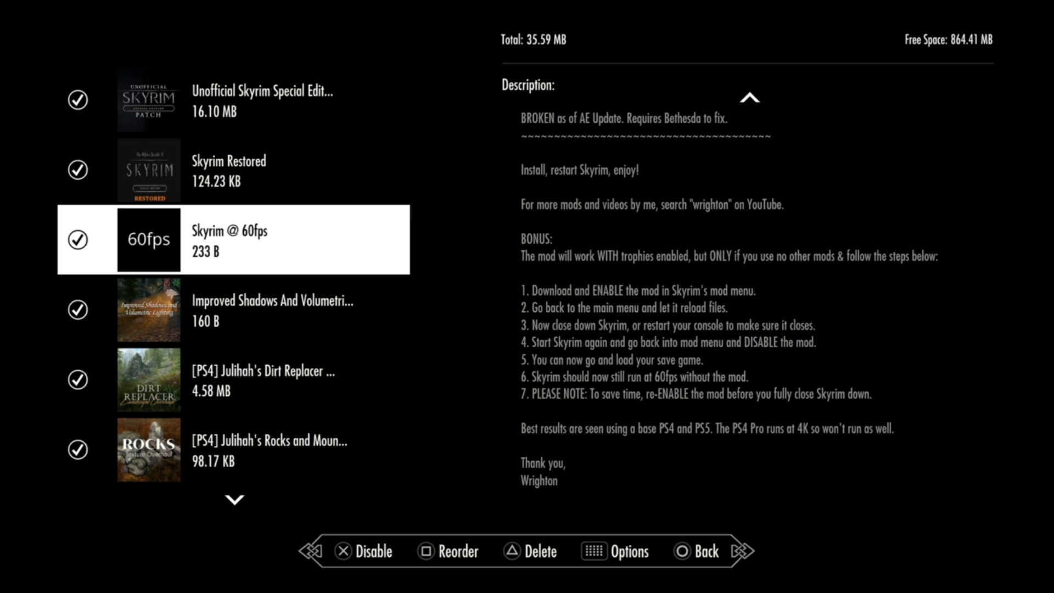
Step: Scroll through the Skyrim @ 60fps instructions, then select Improved Shadows and Volumetric Lighting
scroll(down, 3)
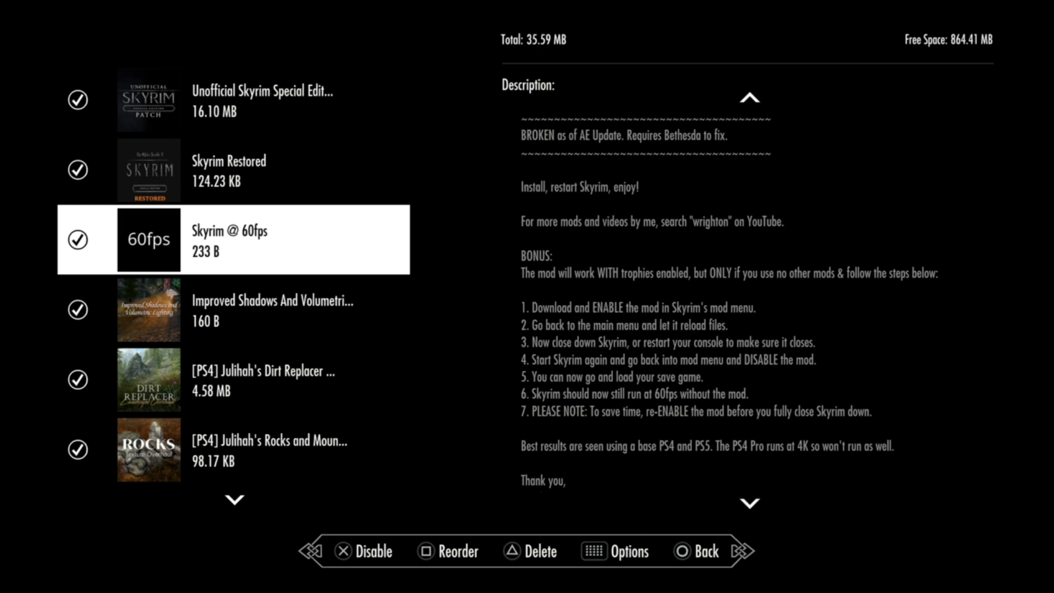
scroll(up, 3)
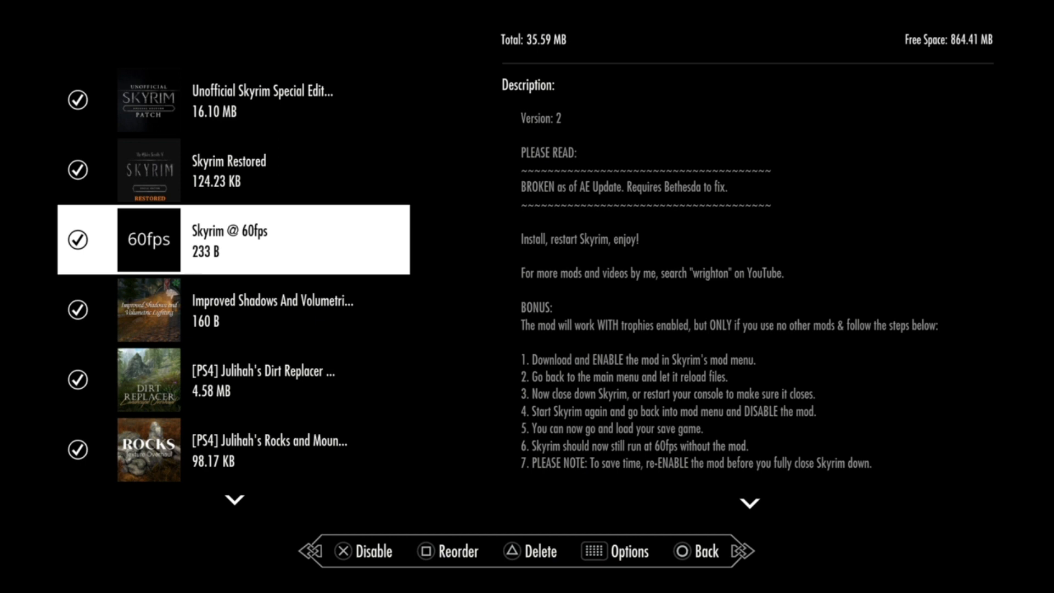
scroll(down, 3)
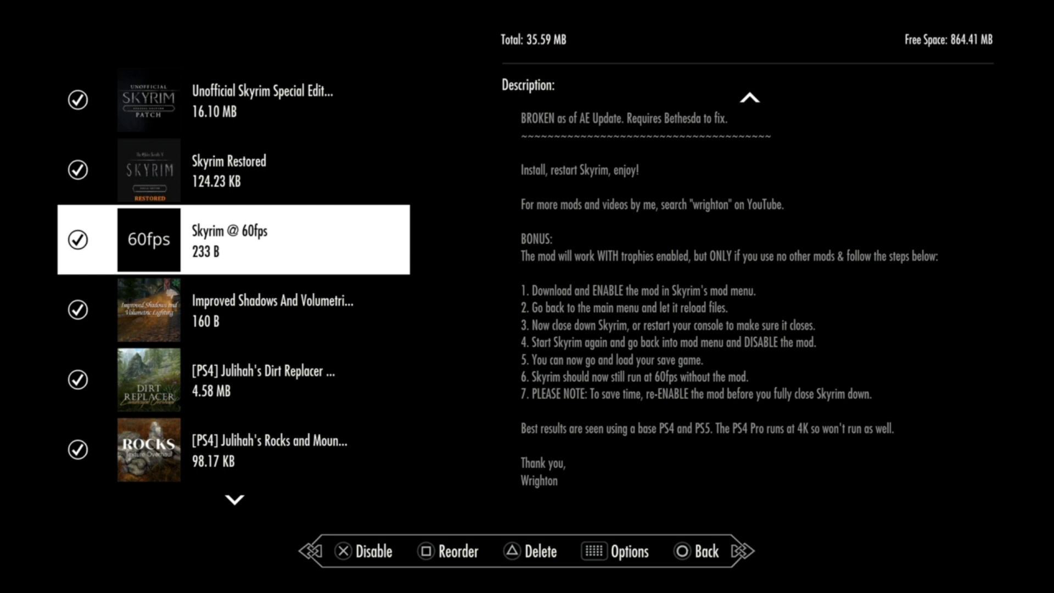
scroll(up, 3)
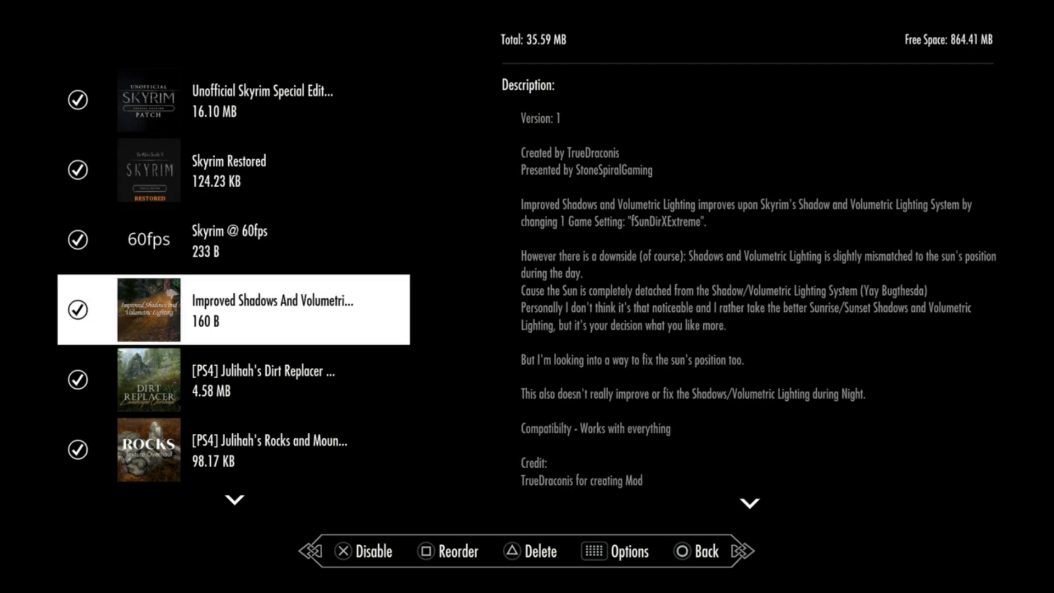
Step: Read the Improved Shadows notes, then select Julihah's Dirt Replacer
scroll(down, 3)
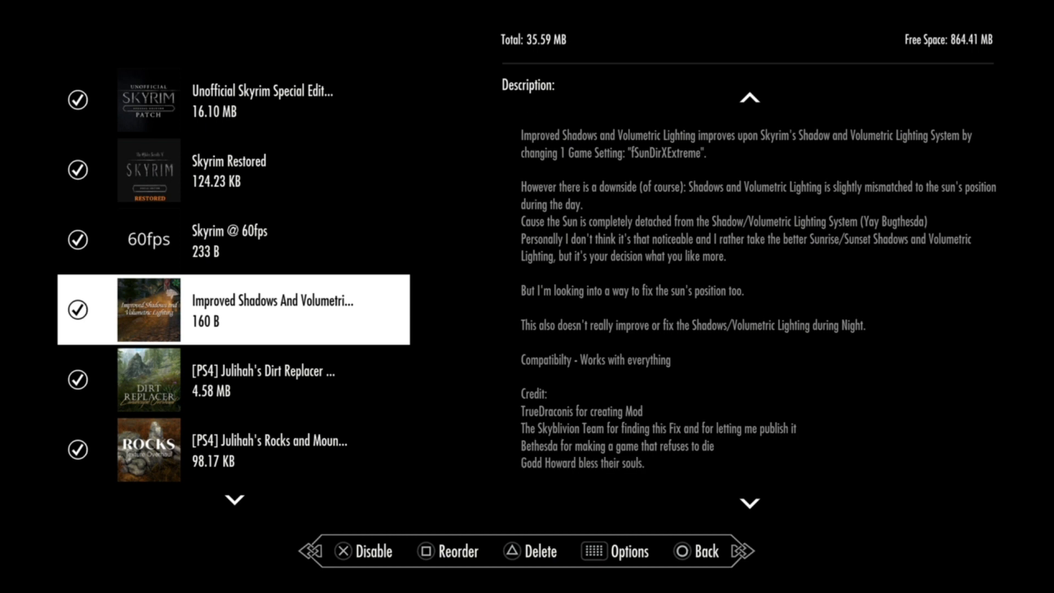
scroll(down, 3)
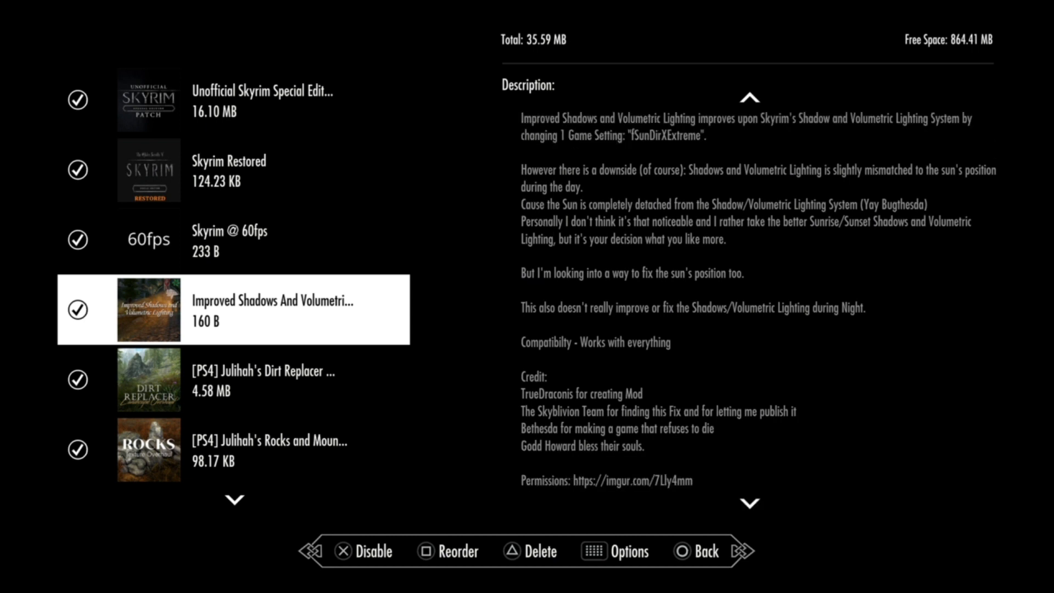
scroll(up, 3)
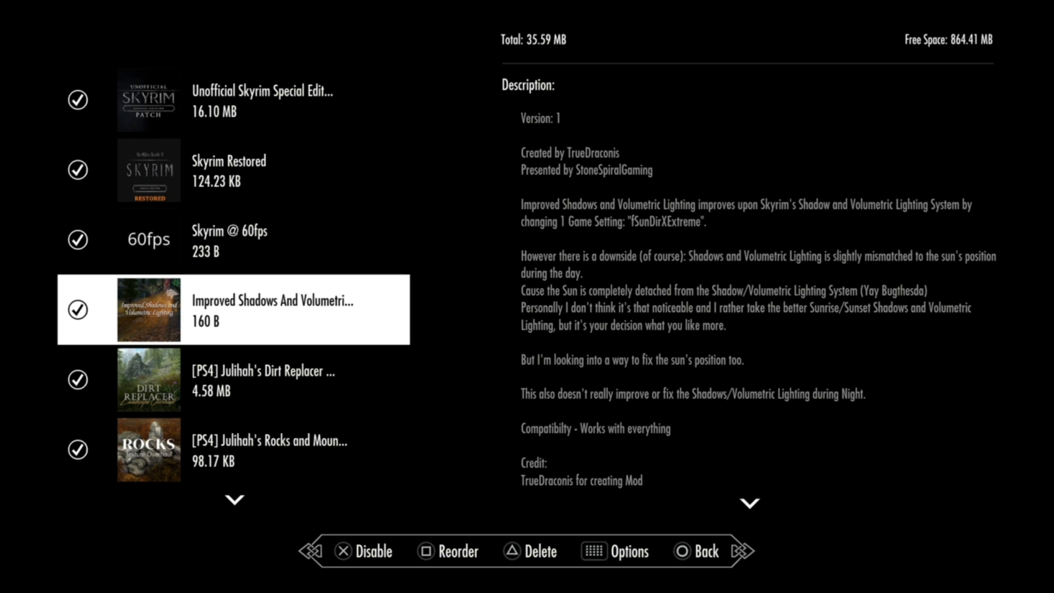
click(269, 449)
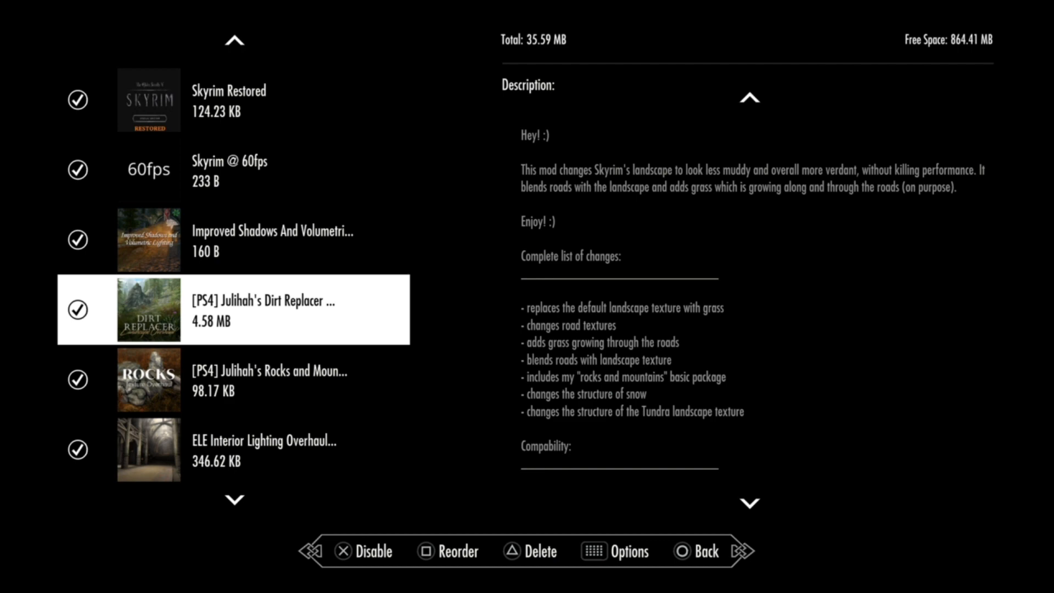
Step: Move to the disabled [PS4] Luminosity Lighting Overhaul below ELE Interior Lighting Overhaul
scroll(down, 3)
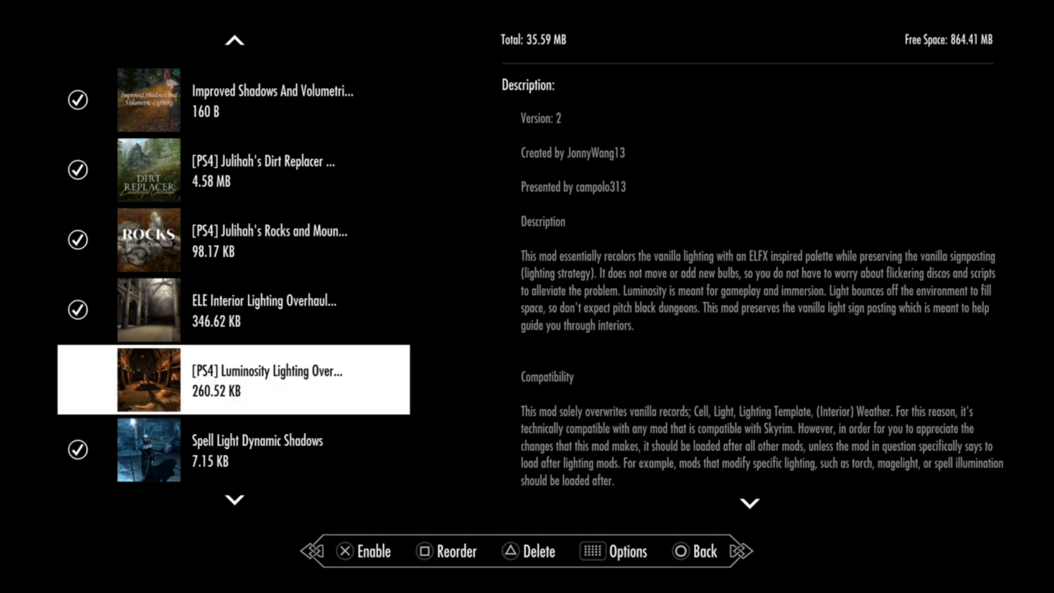
Step: Enable Luminosity Lighting Overhaul and disable ELE Interior Lighting Overhaul
click(233, 309)
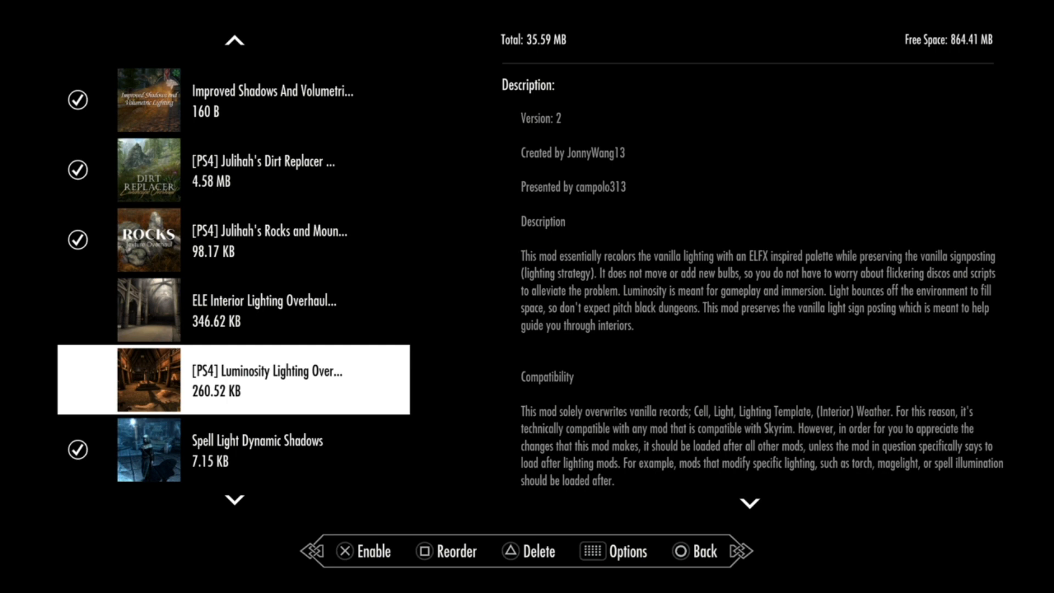
click(342, 552)
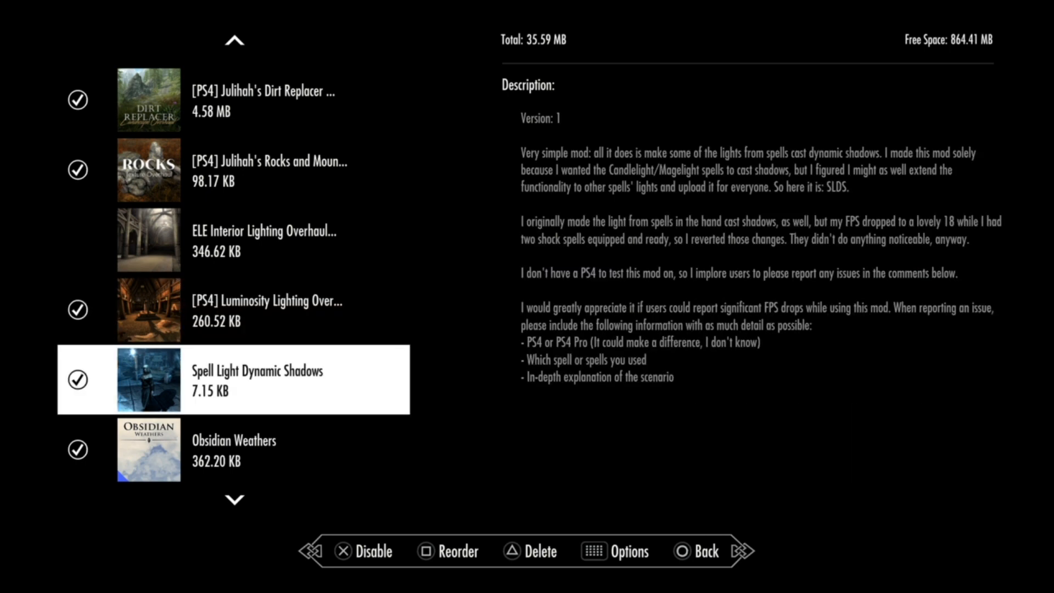
click(448, 551)
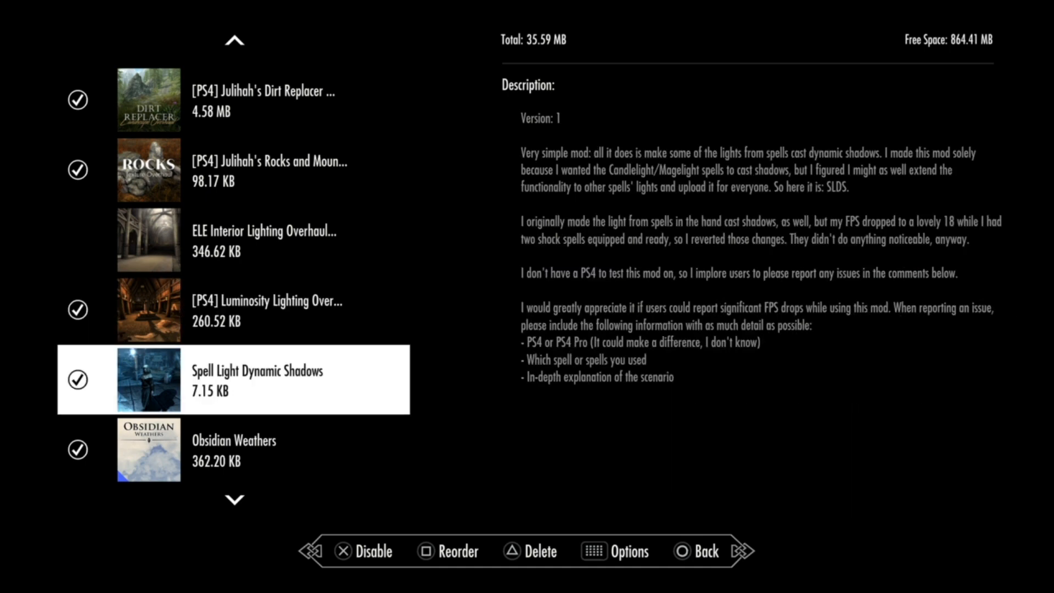
Step: Read Obsidian Weathers' features, then select Supreme and Volumetric Fog
scroll(down, 3)
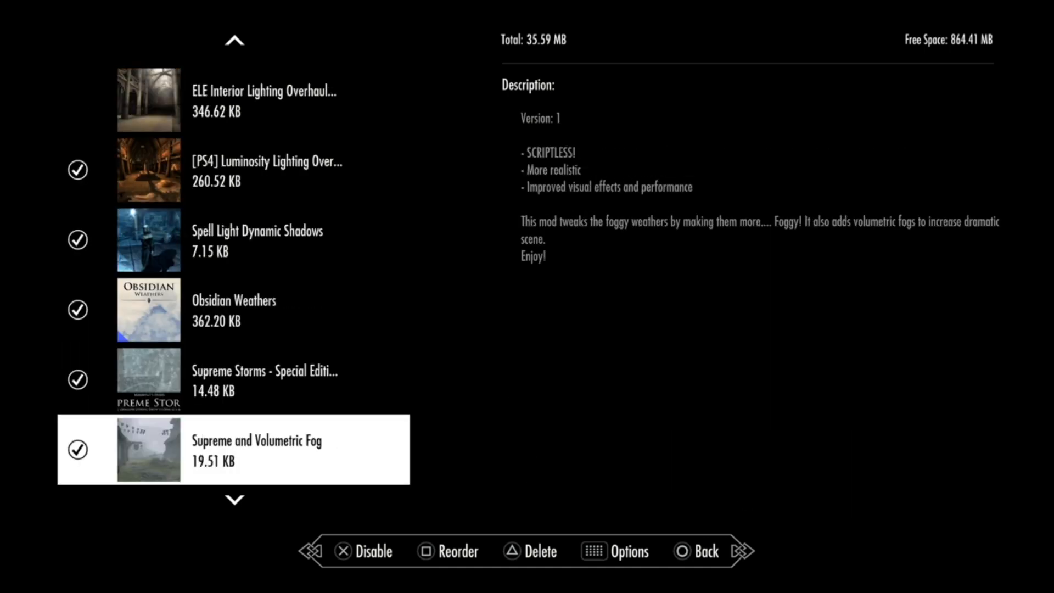
scroll(down, 3)
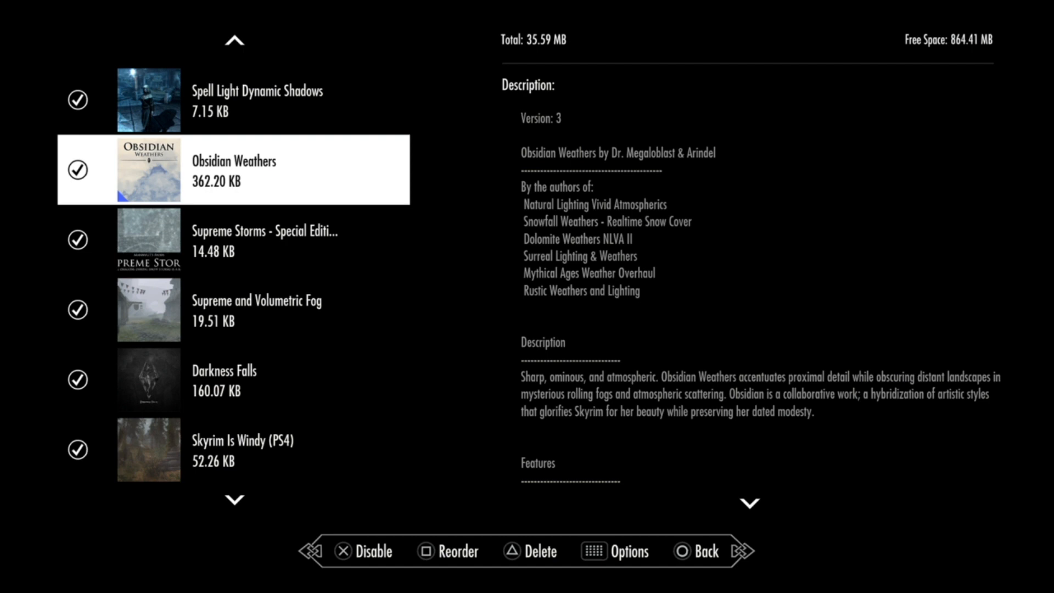
scroll(down, 3)
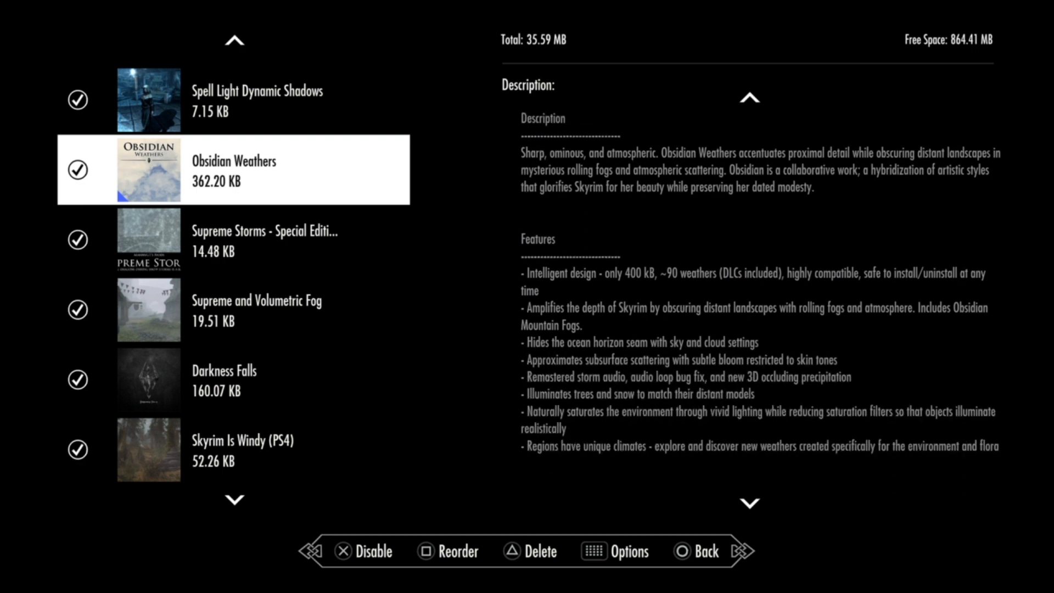
scroll(up, 3)
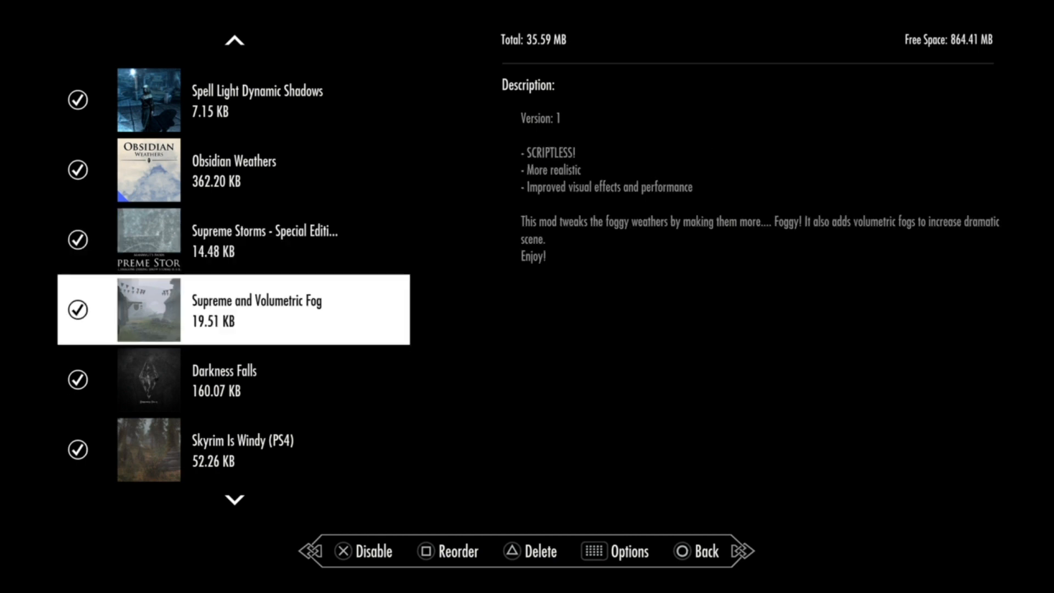
Step: Move past Darkness Falls, Skyrim Is Windy and Dense Grass to Julihah's farmhouse Texture Pack
click(231, 378)
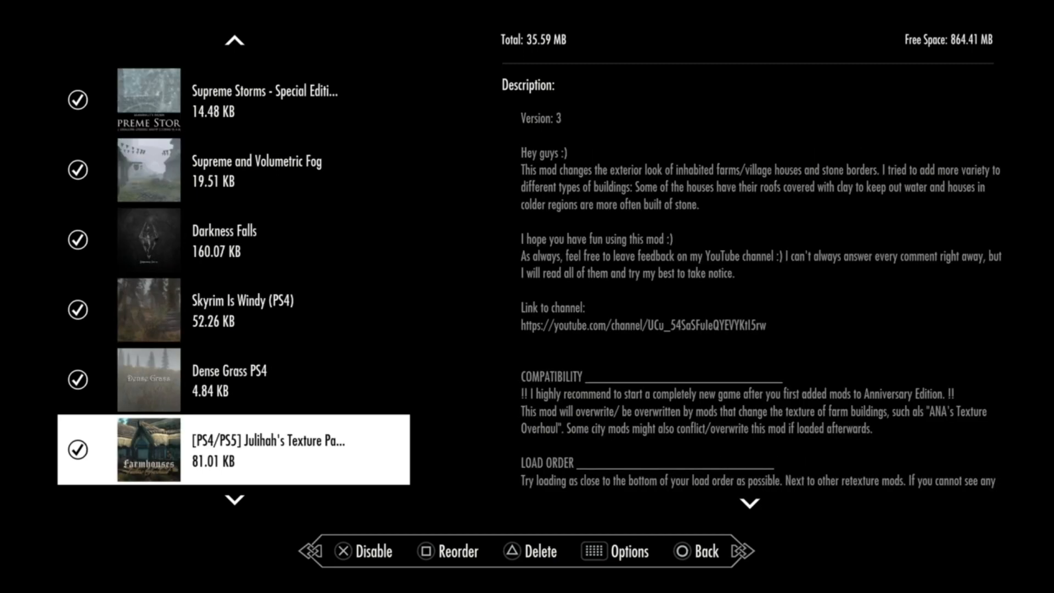
Step: Browse up and down the list, landing on FOS - Forests of Skyrim - PS4
scroll(down, 3)
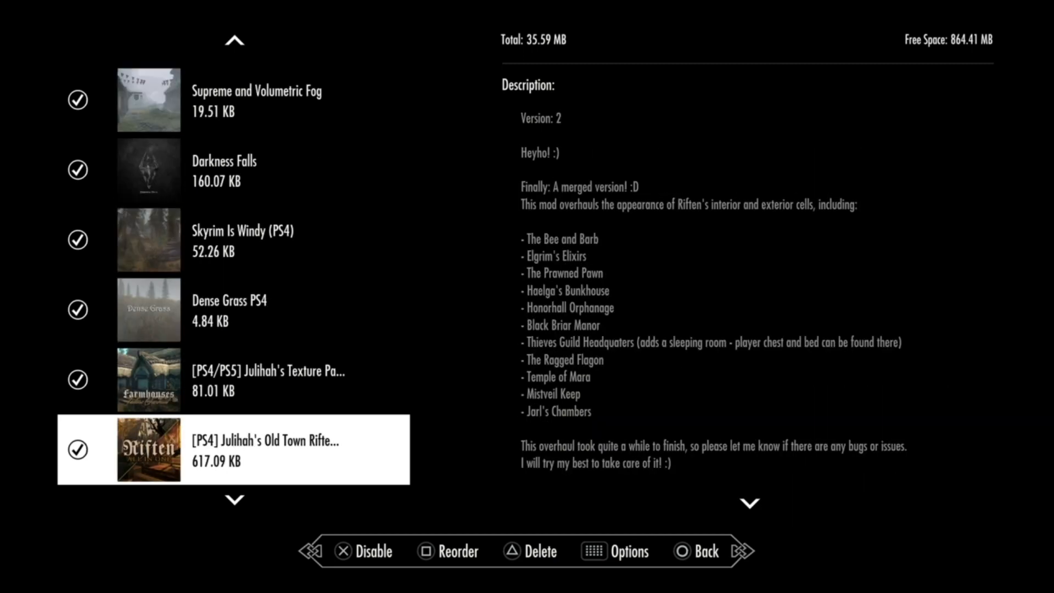
scroll(down, 3)
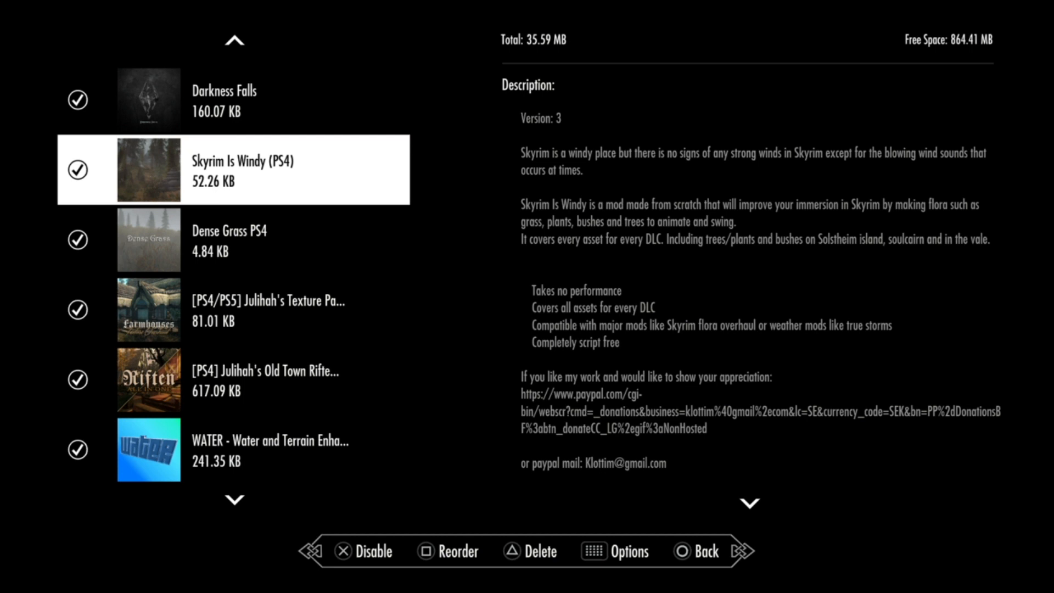
click(232, 380)
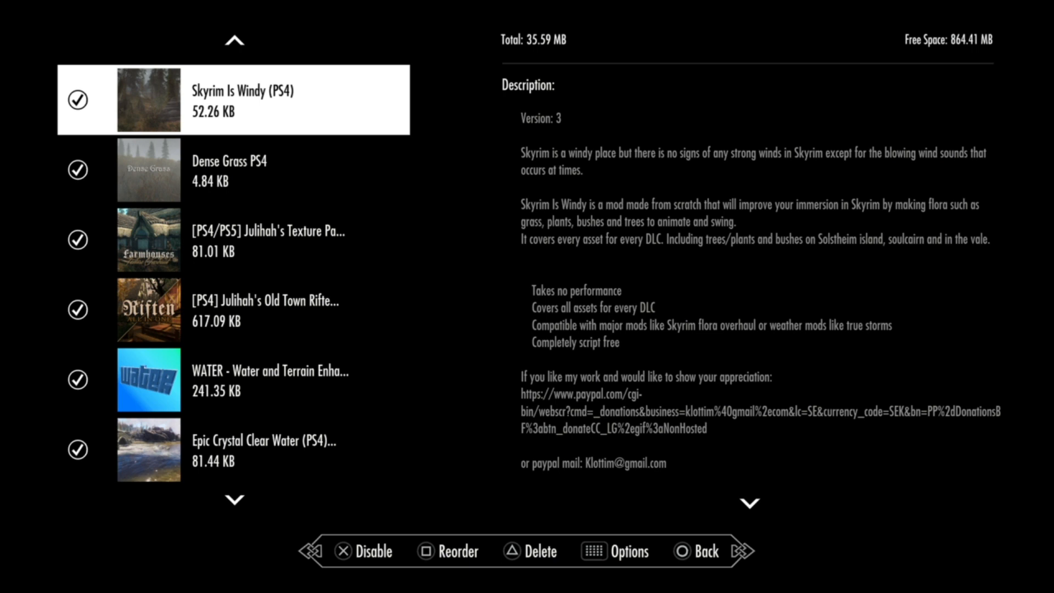
click(233, 380)
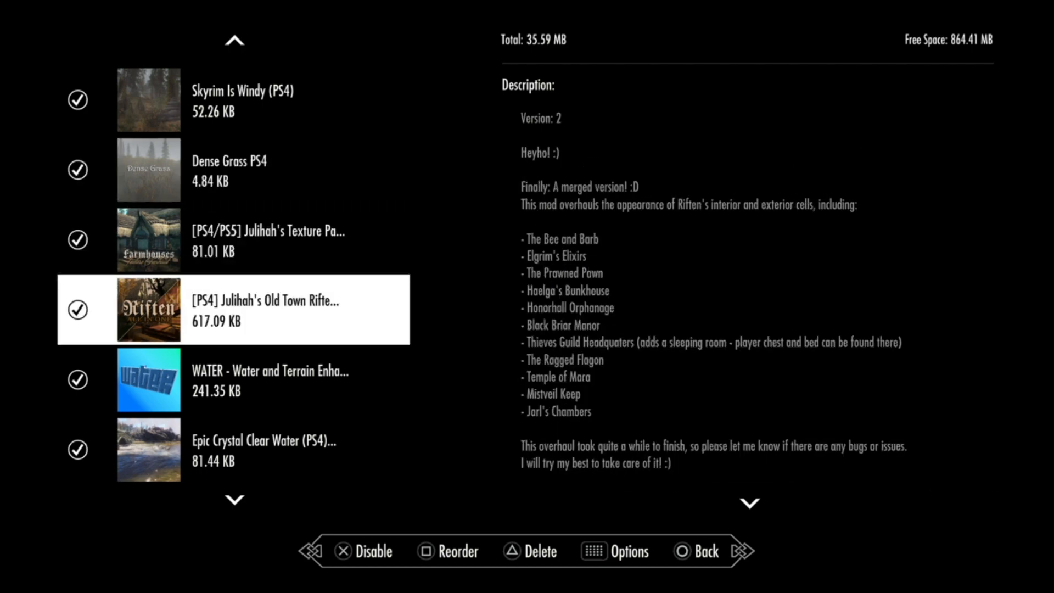
scroll(down, 3)
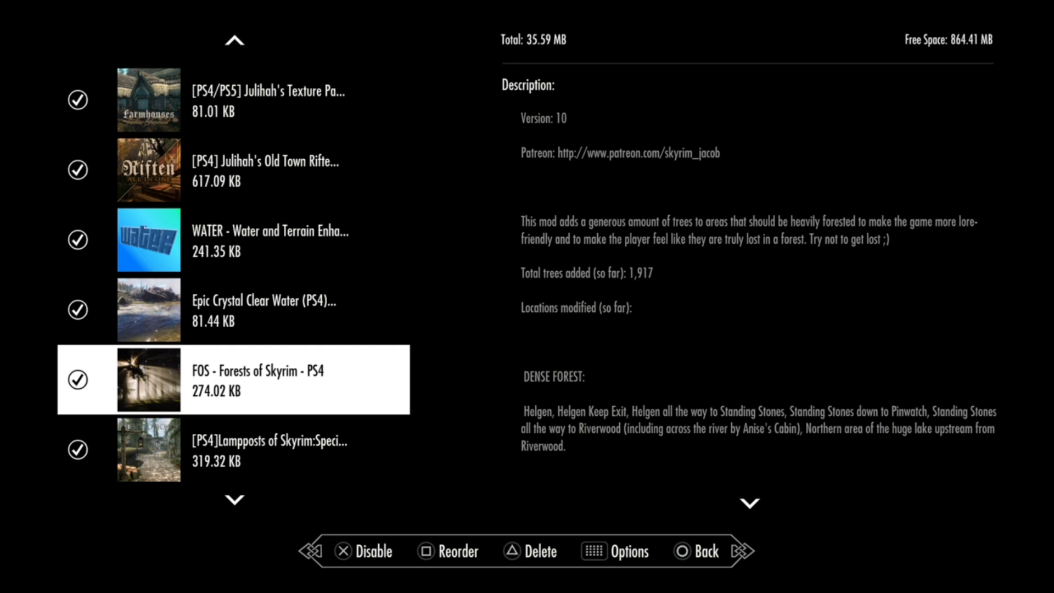
Step: Reorder FOS - Forests of Skyrim to sit right after Dense Grass PS4
click(448, 551)
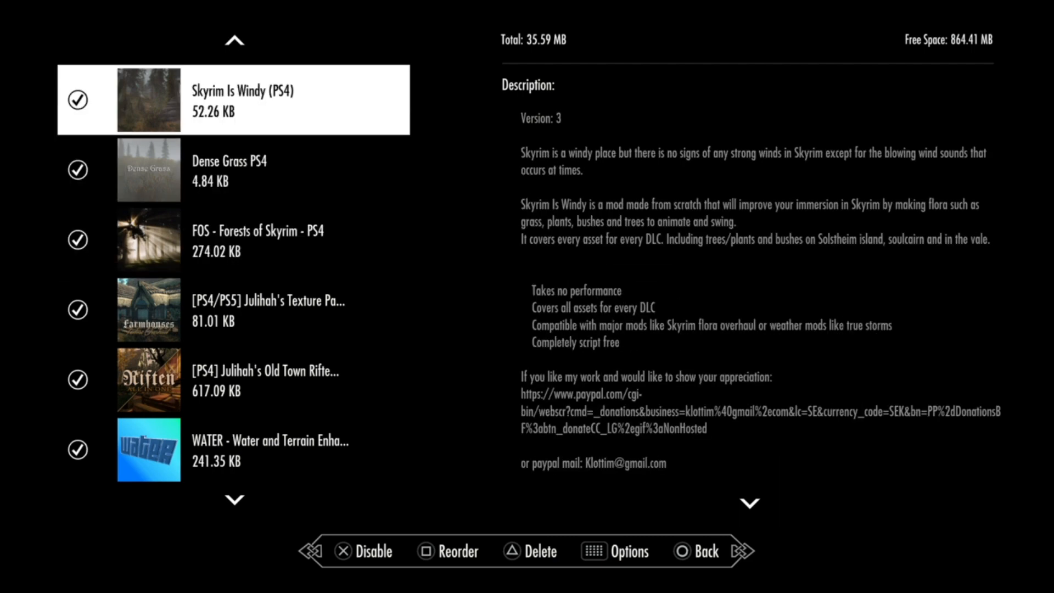
click(231, 240)
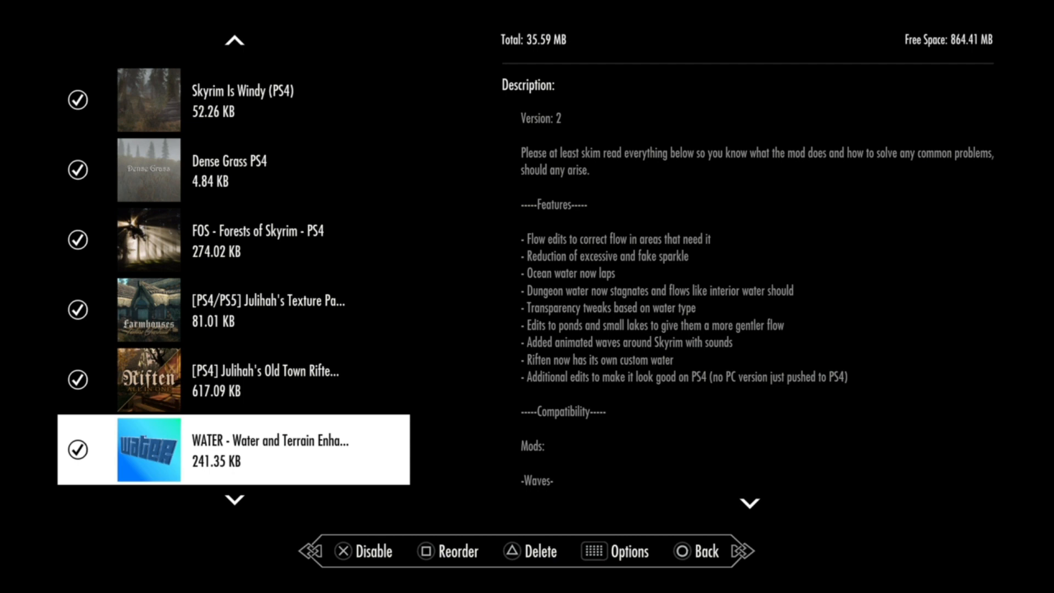
Step: Read the farmhouse [PS4/PS5] Texture Pack load order notes, then select Lampposts of Skyrim
scroll(down, 3)
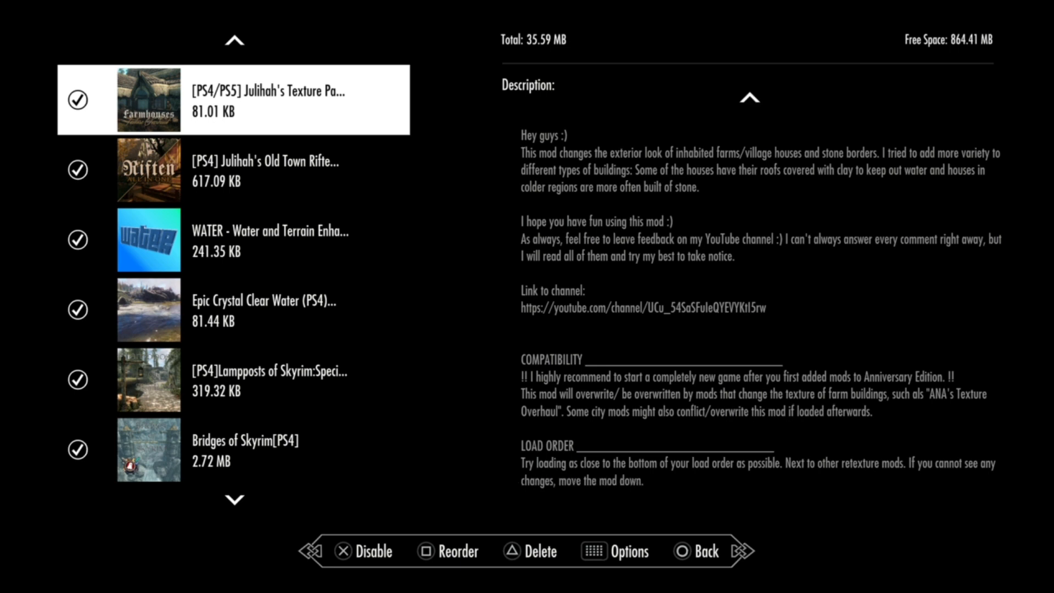
scroll(up, 3)
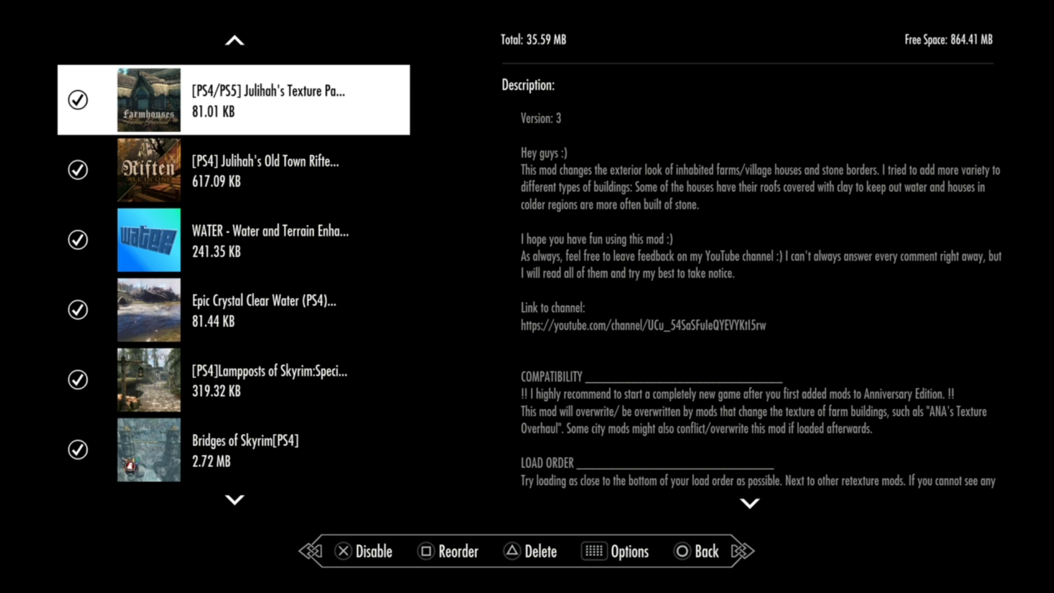
click(233, 168)
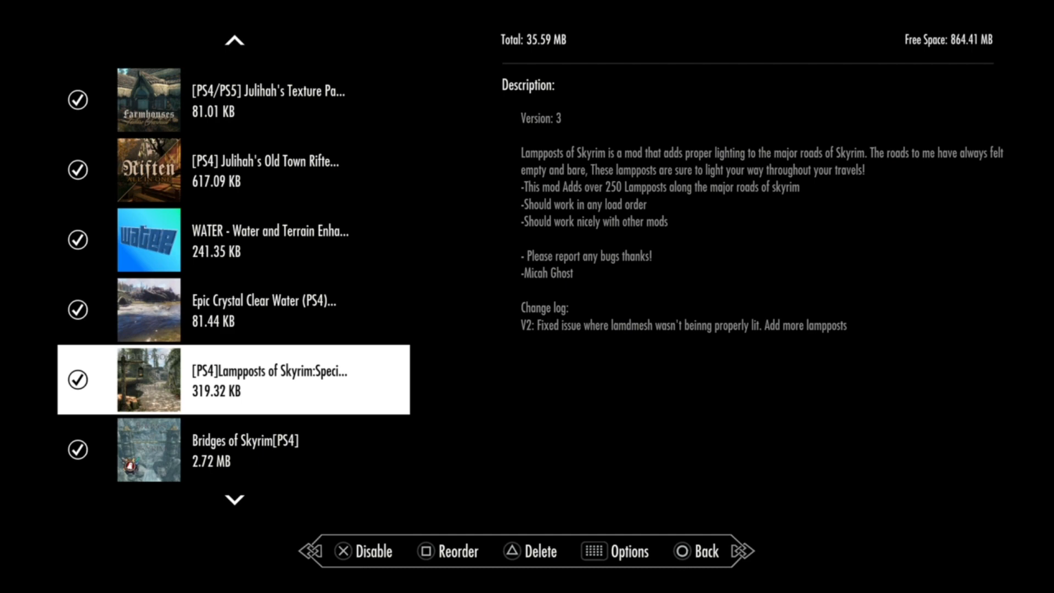
Step: Scroll The Midden: Expanded PS4 description down to its Bug fixes list
scroll(down, 3)
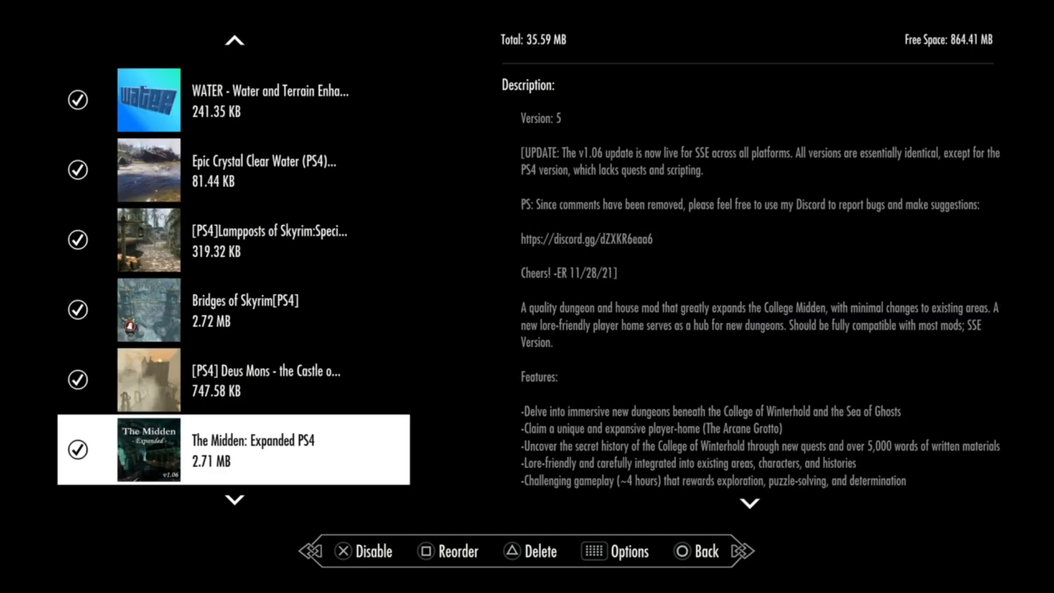
scroll(down, 3)
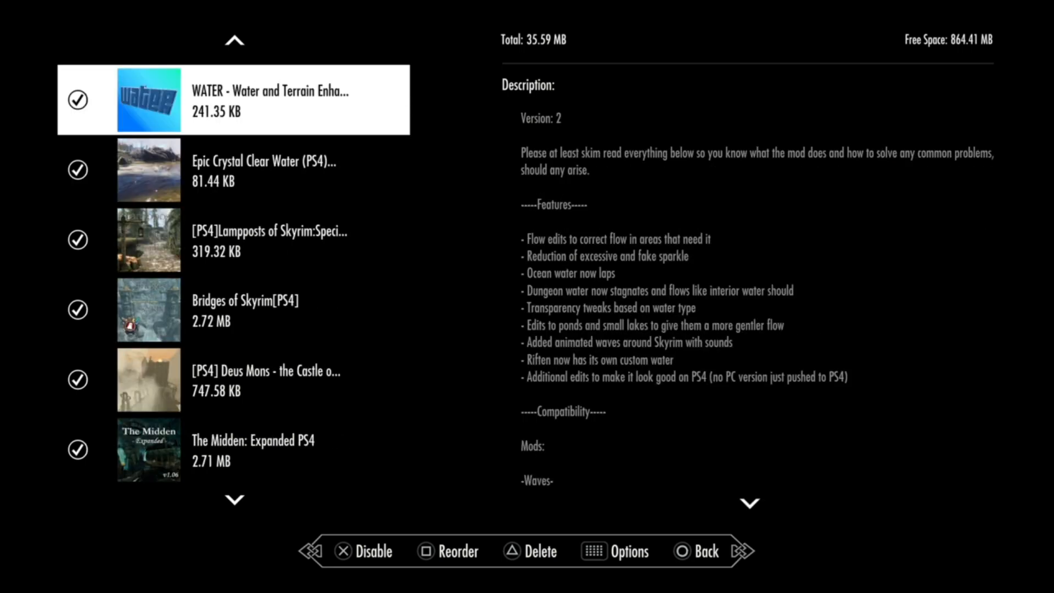
click(232, 239)
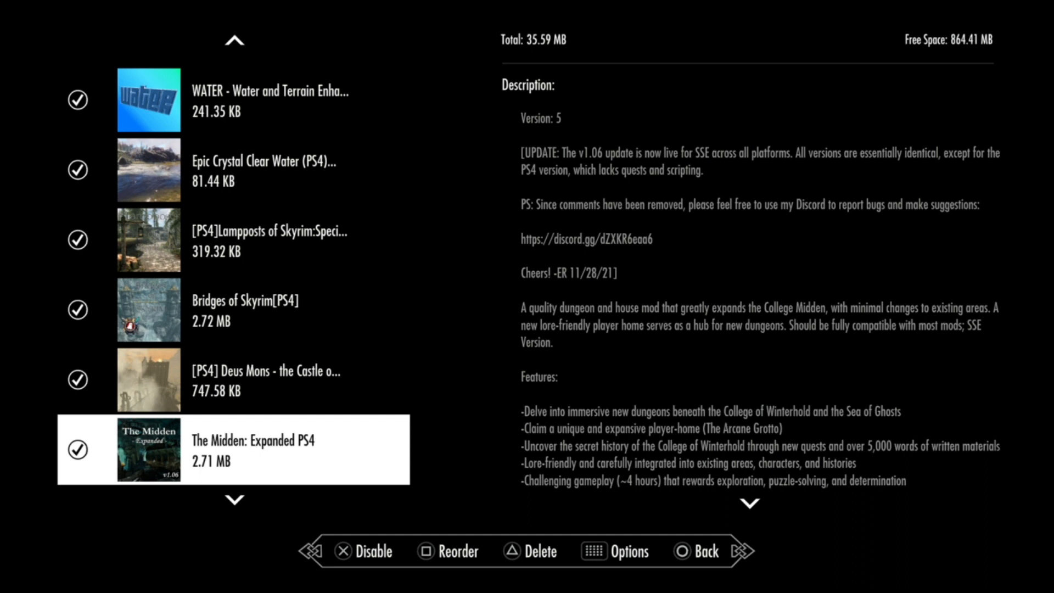
scroll(down, 3)
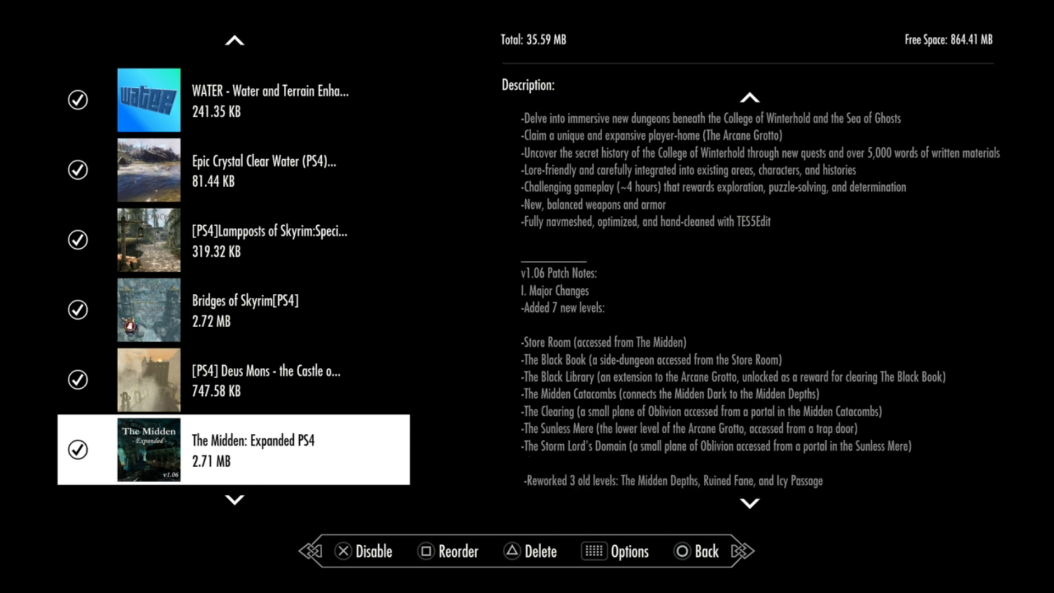
scroll(down, 3)
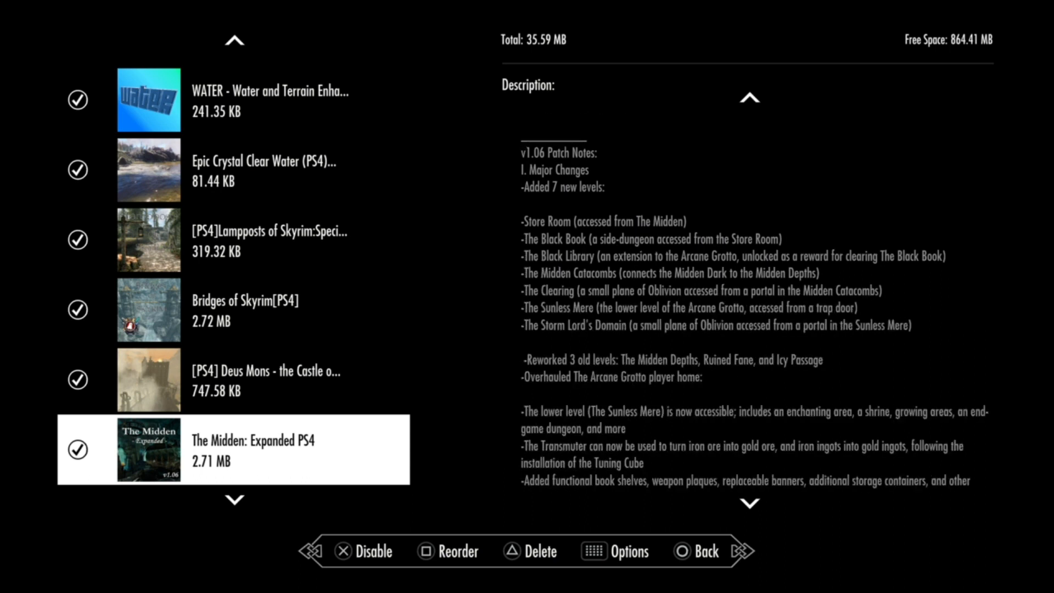
scroll(down, 3)
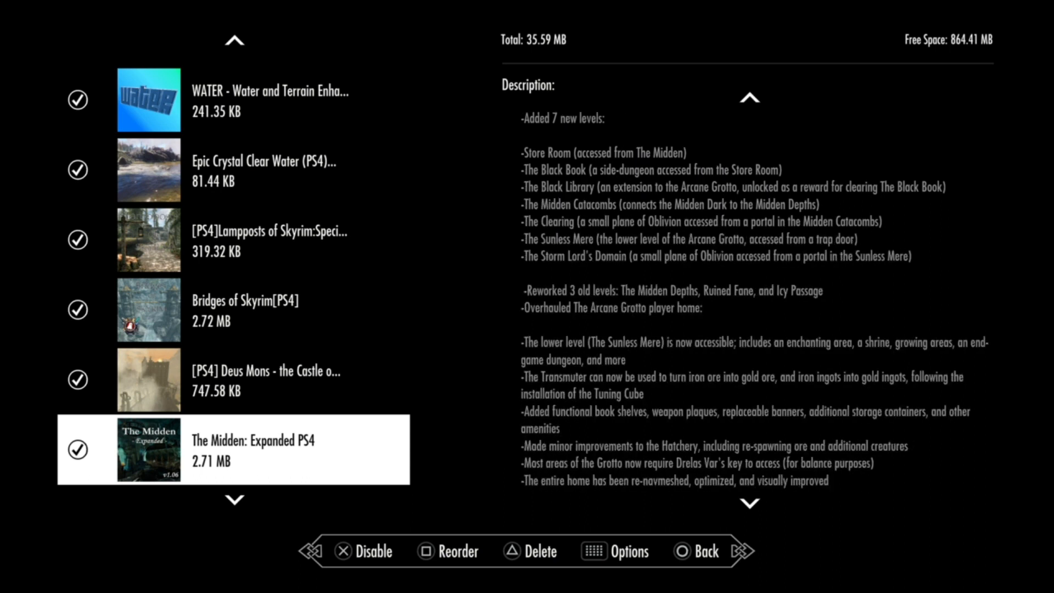
scroll(down, 3)
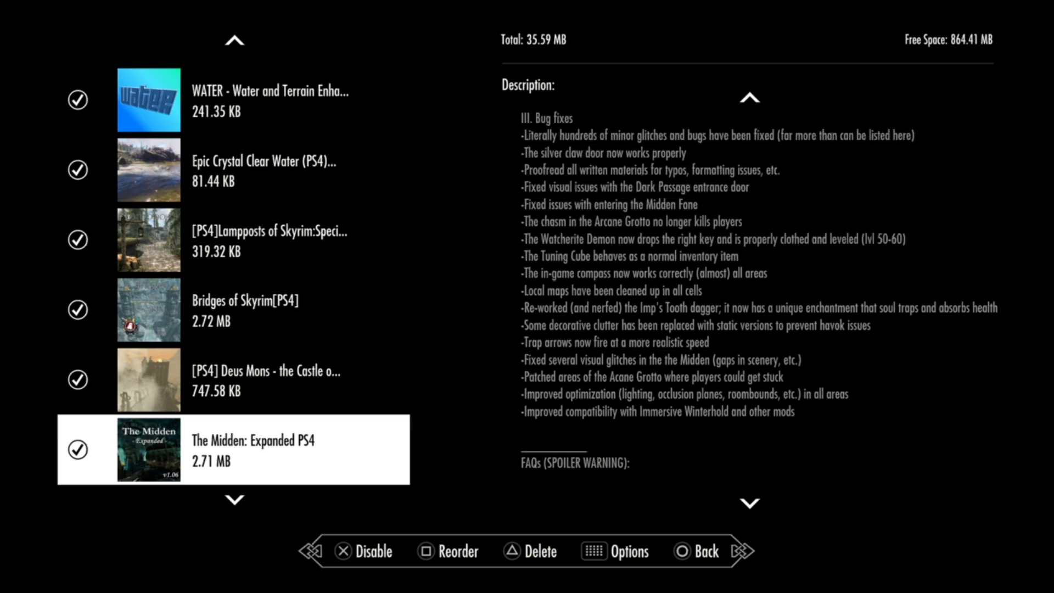
scroll(down, 3)
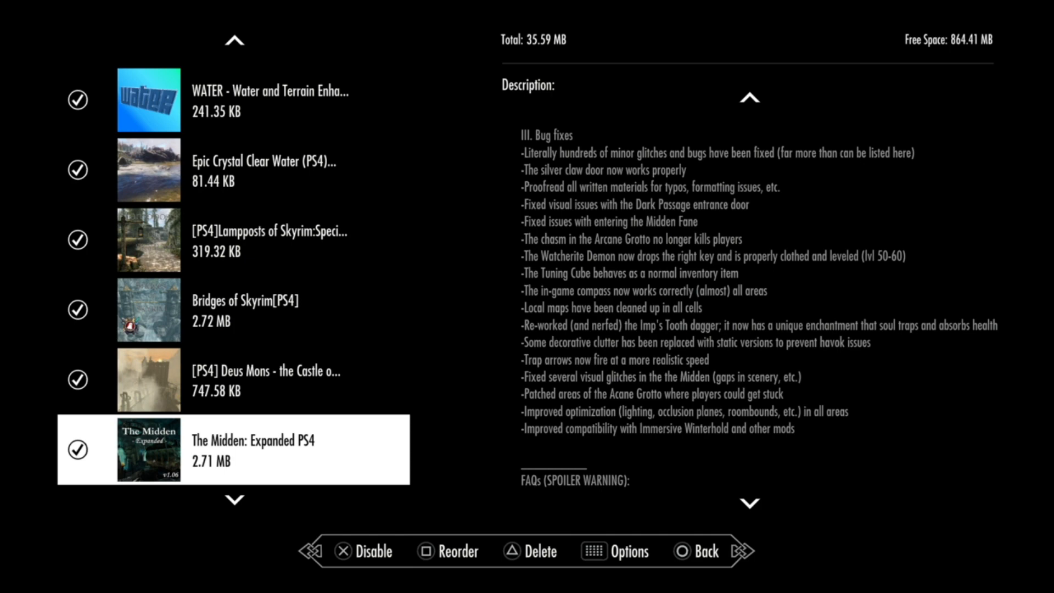
Step: Highlight Reverb and Ambiance Overhaul to show its description
scroll(down, 3)
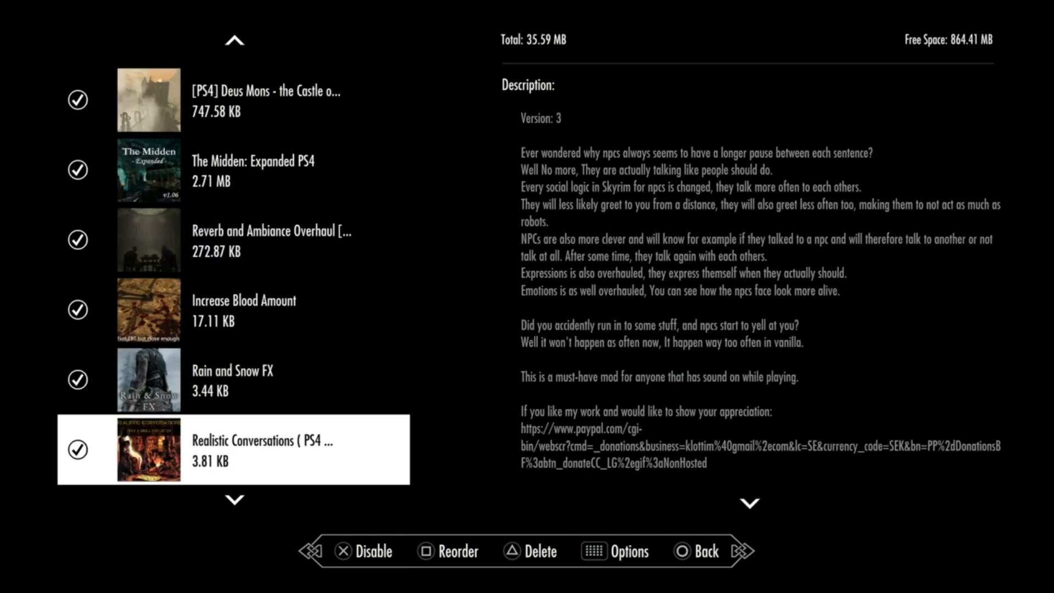
scroll(down, 3)
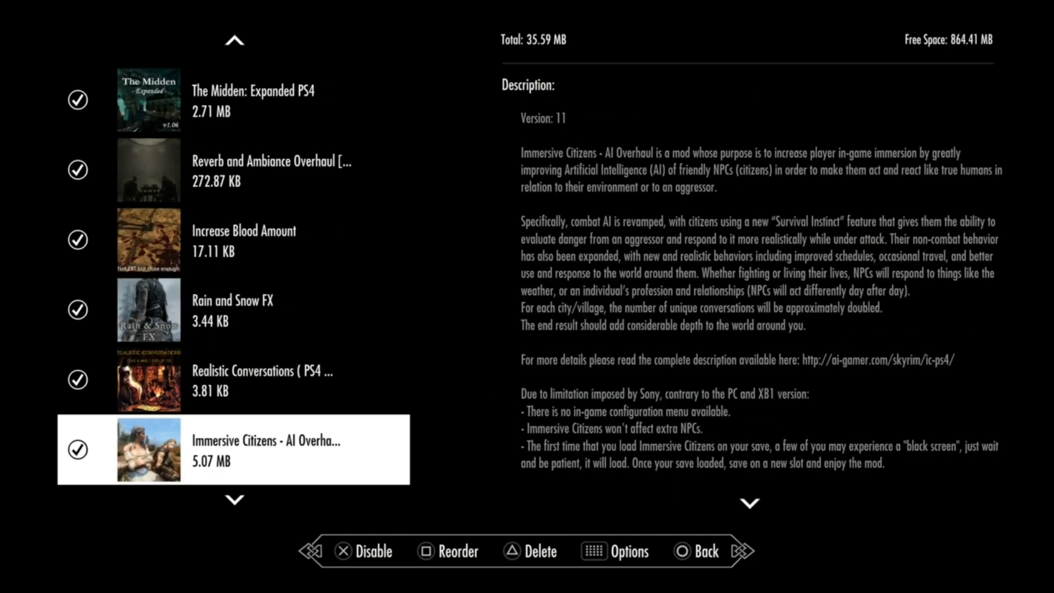
scroll(up, 3)
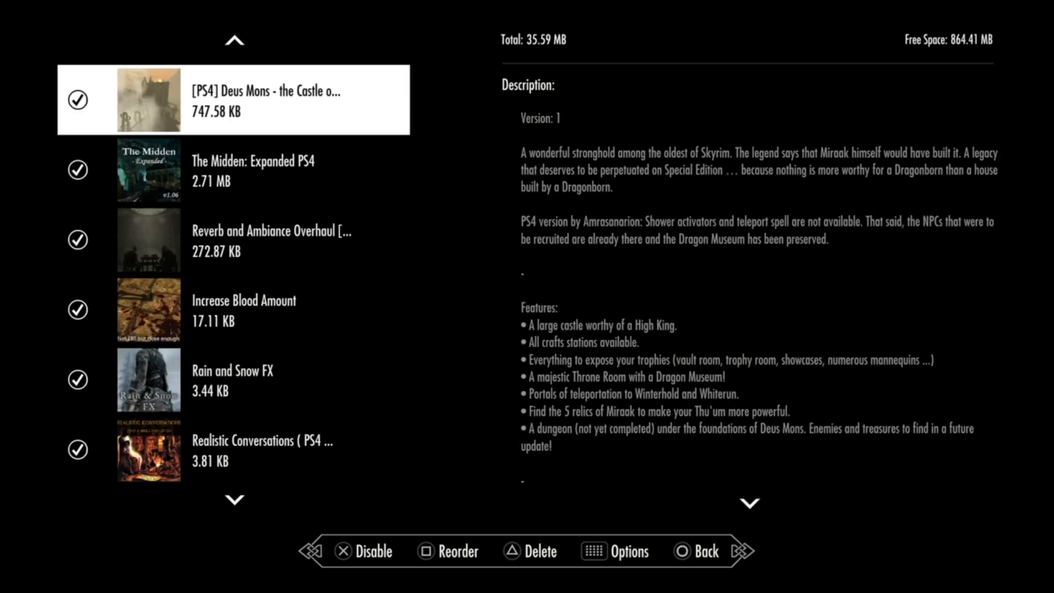
click(235, 239)
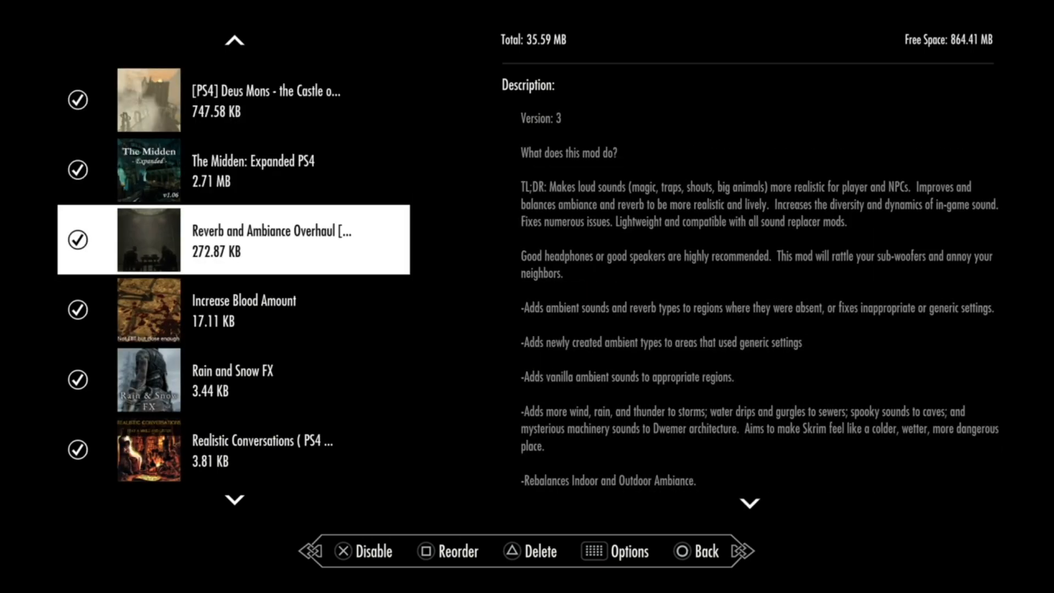
Step: Read through Reverb and Ambiance Overhaul's notes, then bring up Rain and Snow FX
scroll(down, 3)
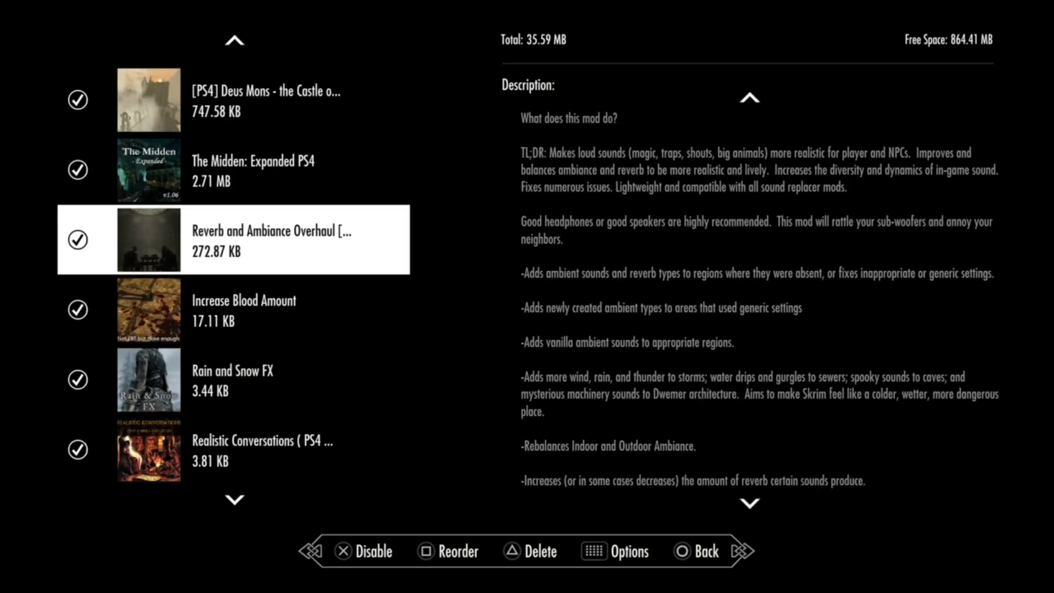
scroll(down, 3)
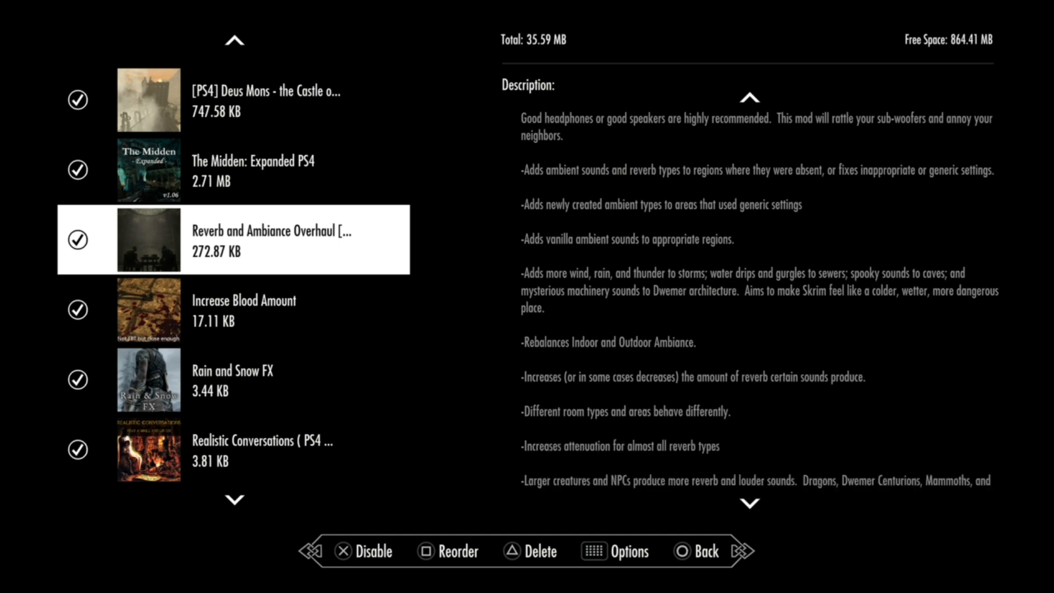
scroll(down, 3)
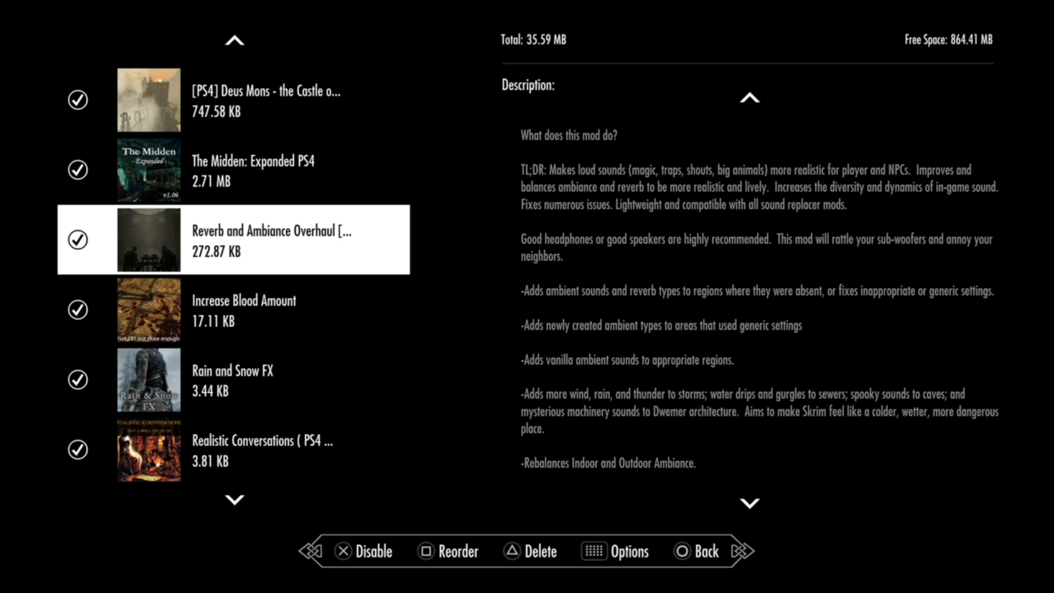
scroll(up, 3)
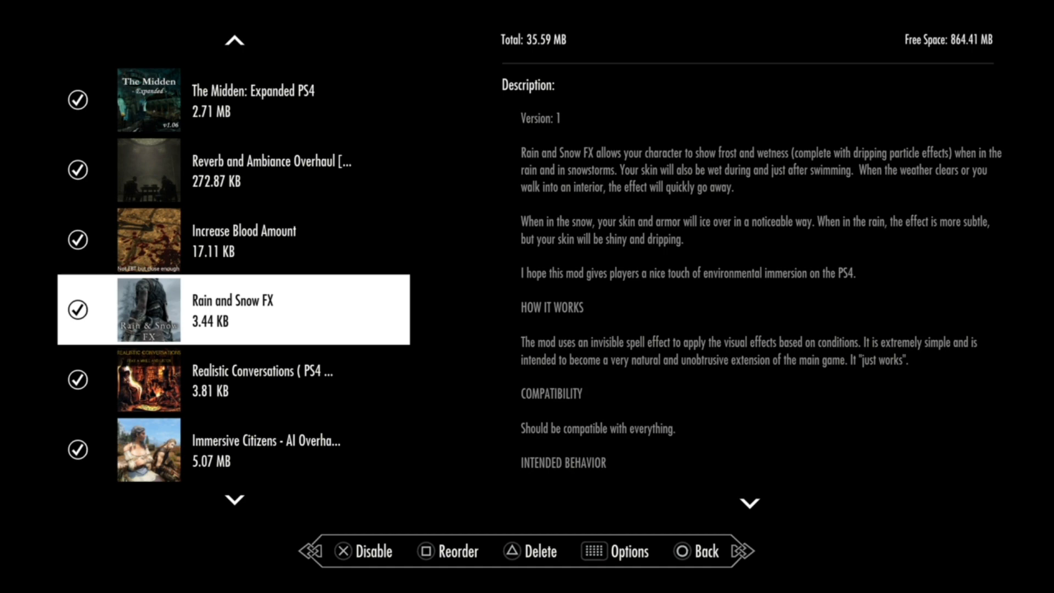
Step: Read the Immersive Citizens - AI Overhaul notes, then move down to Zieos Crazy Dragons
click(266, 449)
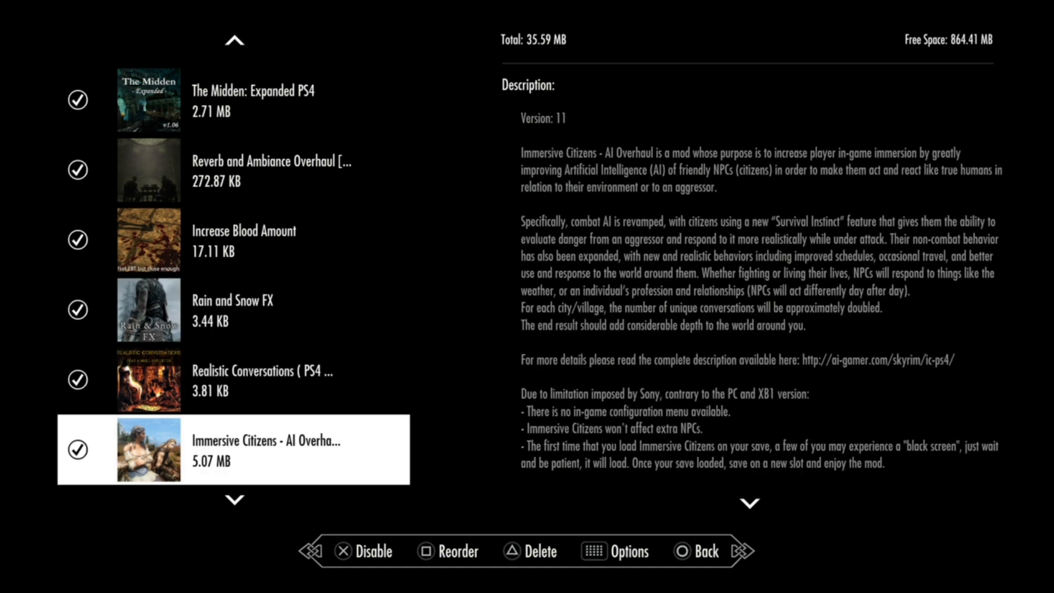
scroll(down, 3)
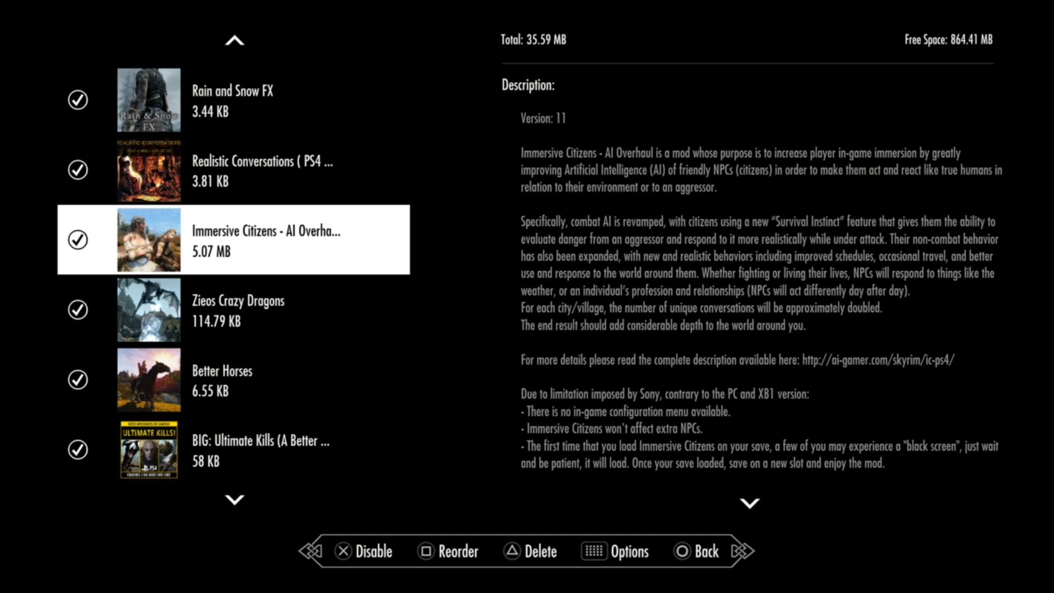
scroll(down, 3)
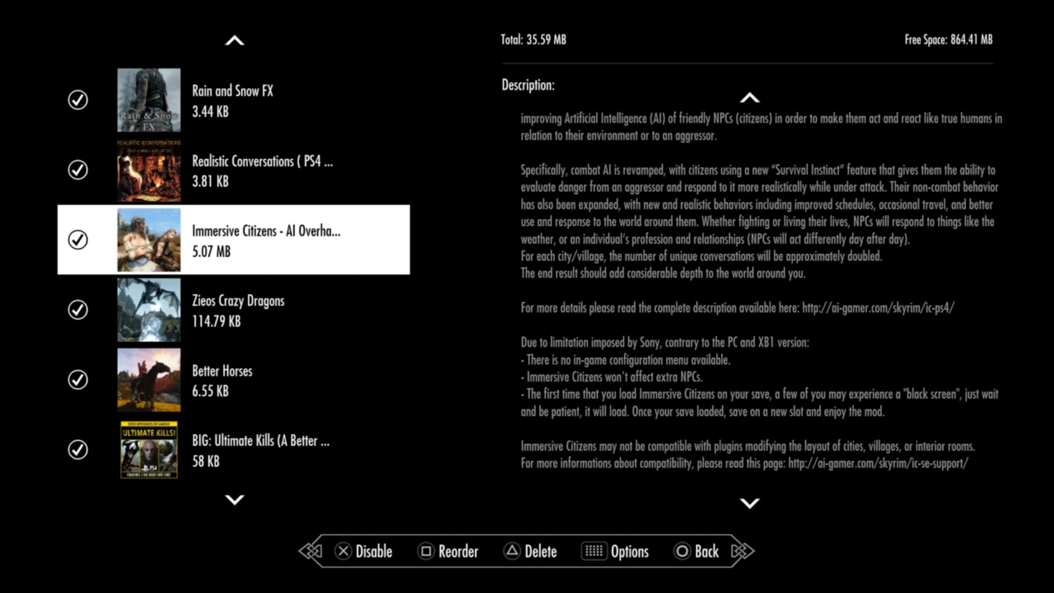
scroll(down, 3)
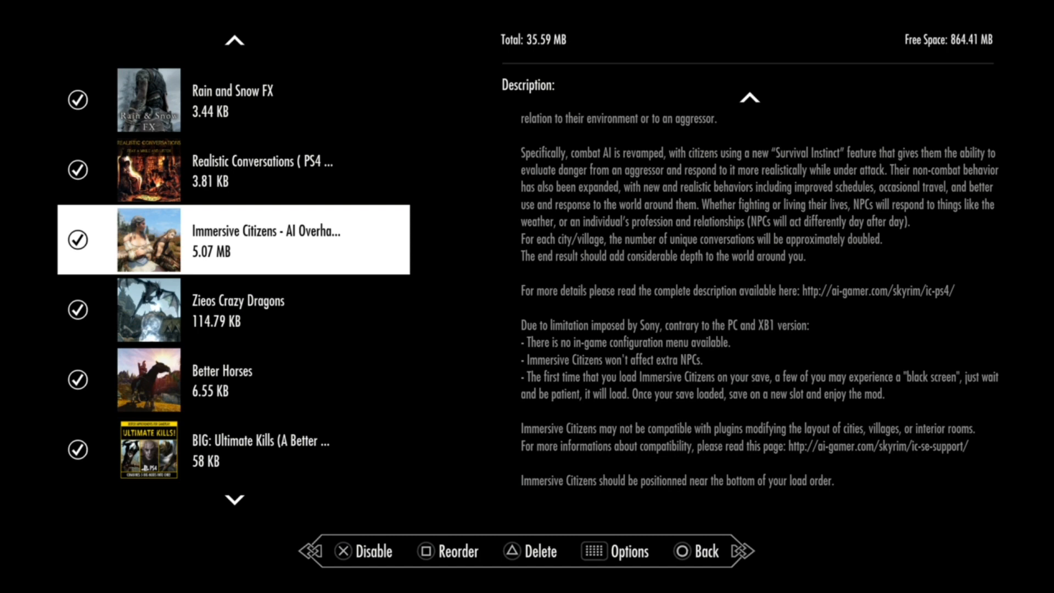
scroll(up, 3)
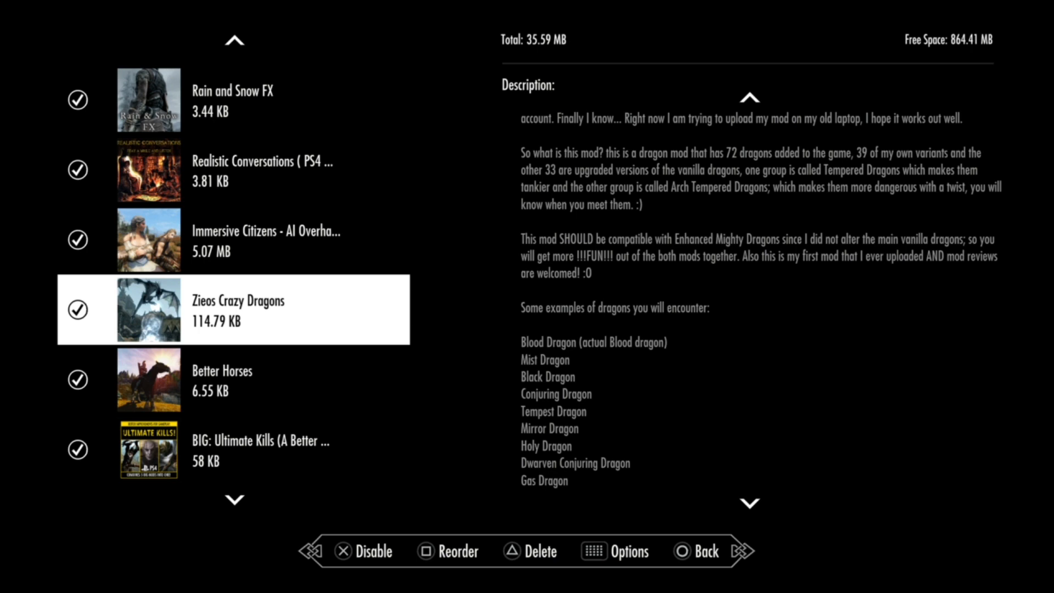
Step: Scroll through Zieos Crazy Dragons' dragon list and update notes, then select Better Horses
scroll(down, 3)
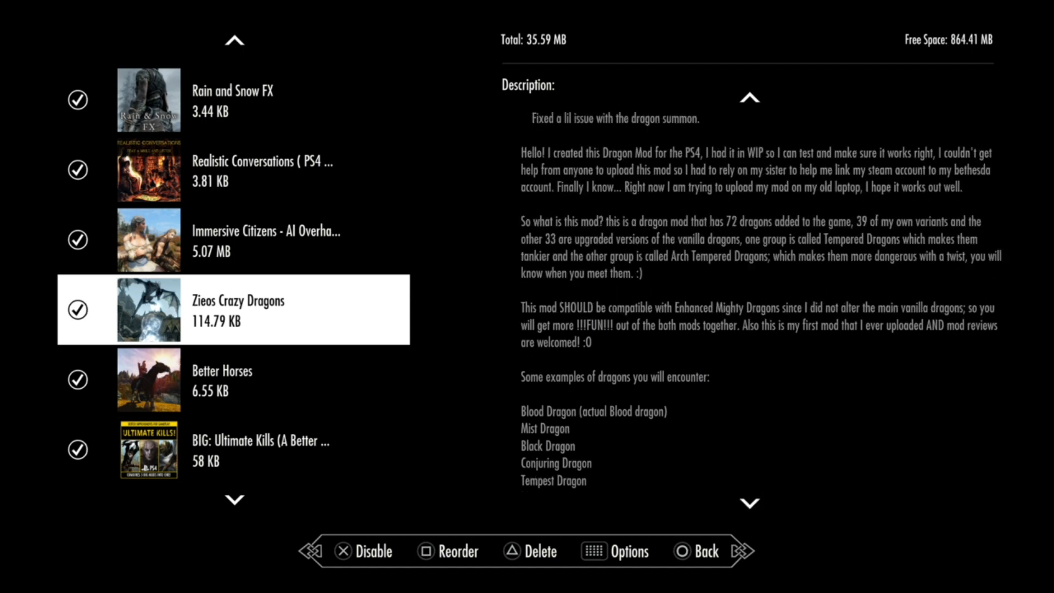
scroll(down, 3)
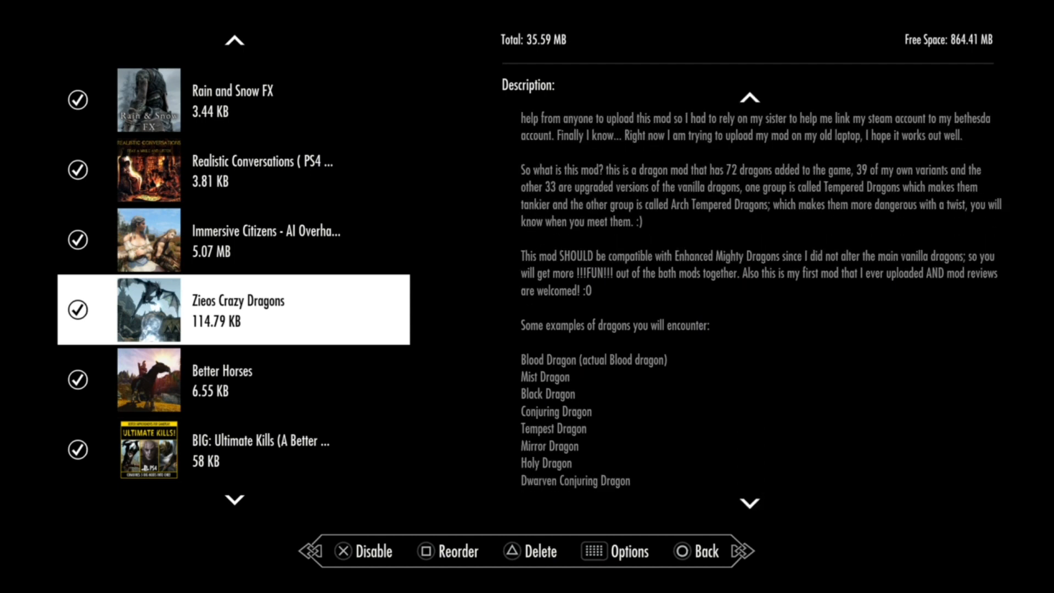
scroll(down, 3)
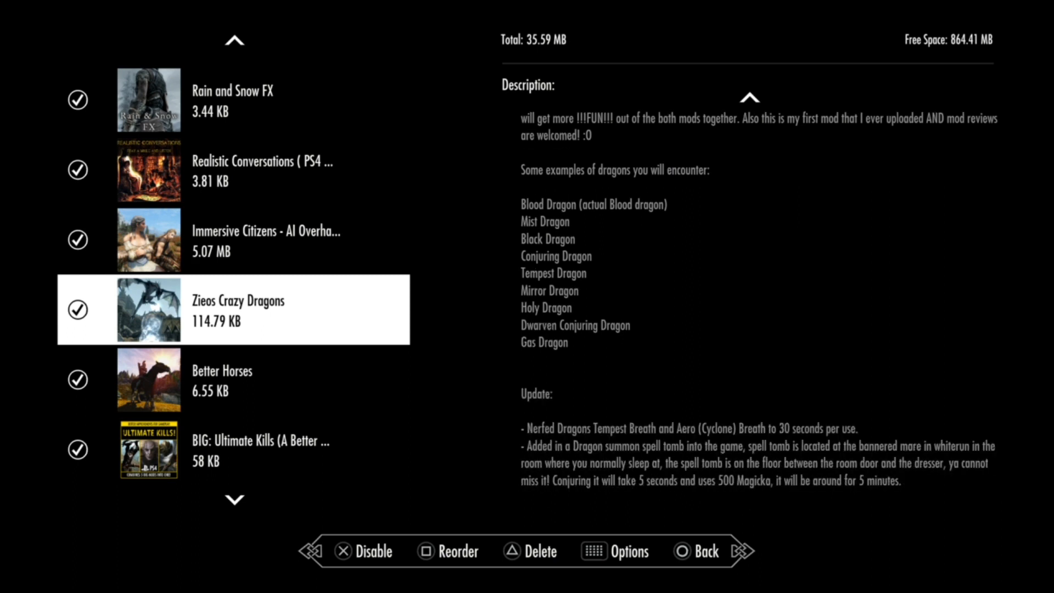
scroll(up, 3)
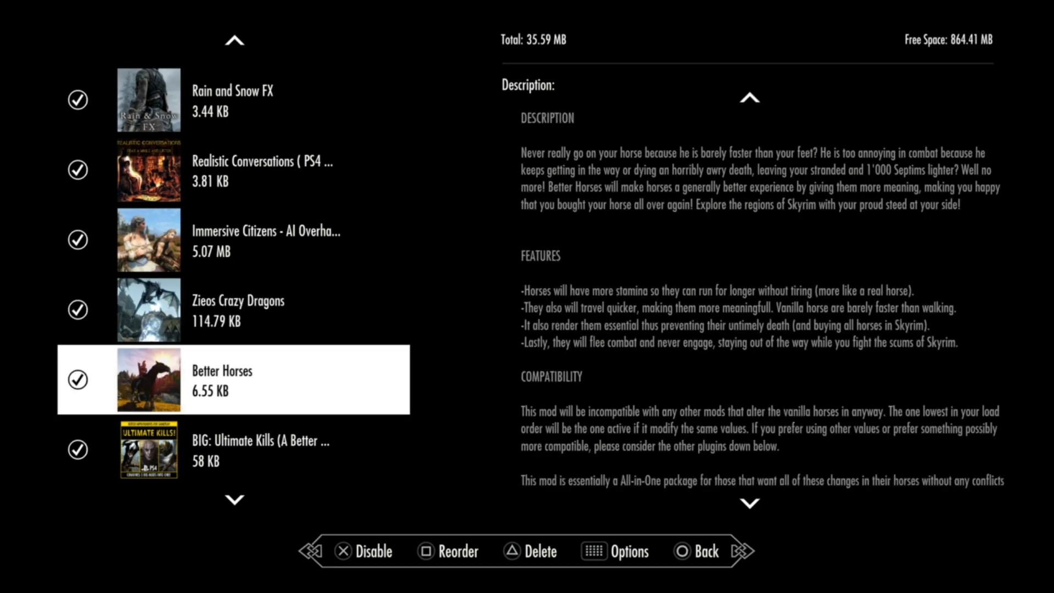
Step: Scroll Better Horses' features and compatibility notes, then return to Rain and Snow FX
scroll(down, 3)
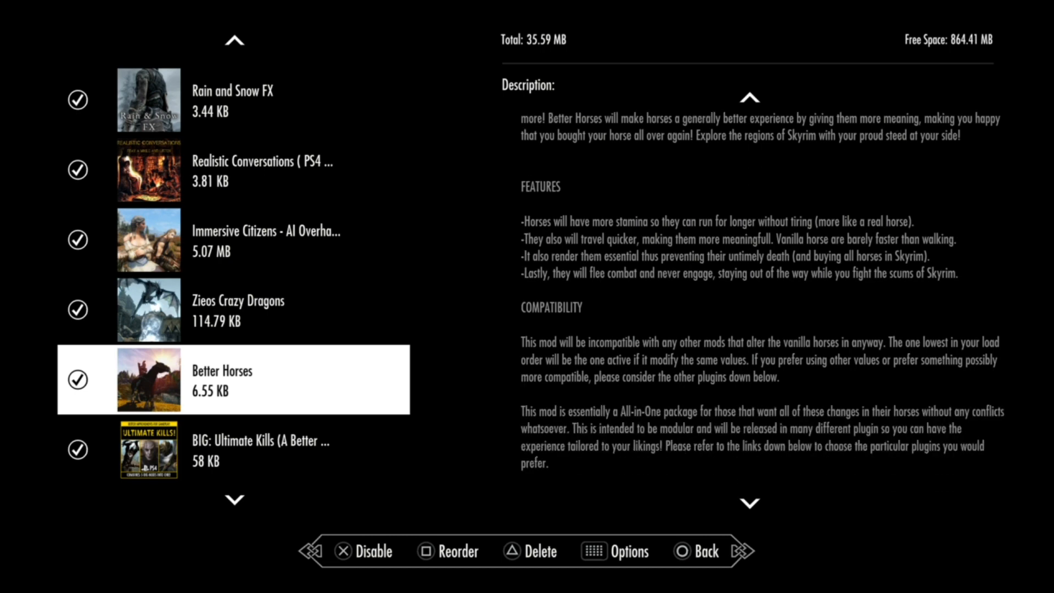
scroll(down, 3)
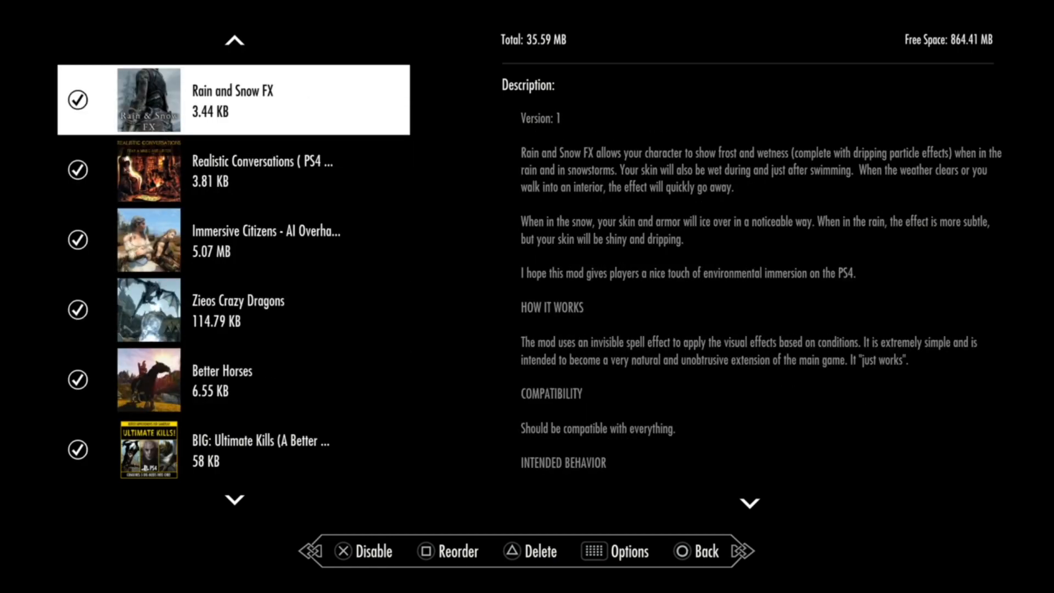
Step: Scroll through Increase Blood Amount, both BIG kill-move mods and ALL Map locations Discovered
scroll(up, 3)
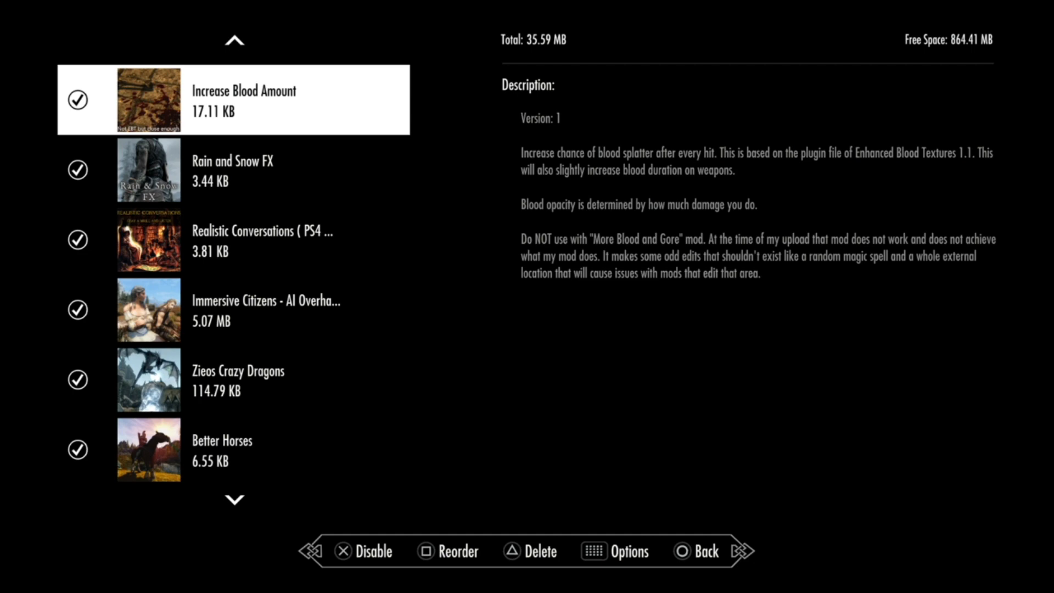
scroll(down, 3)
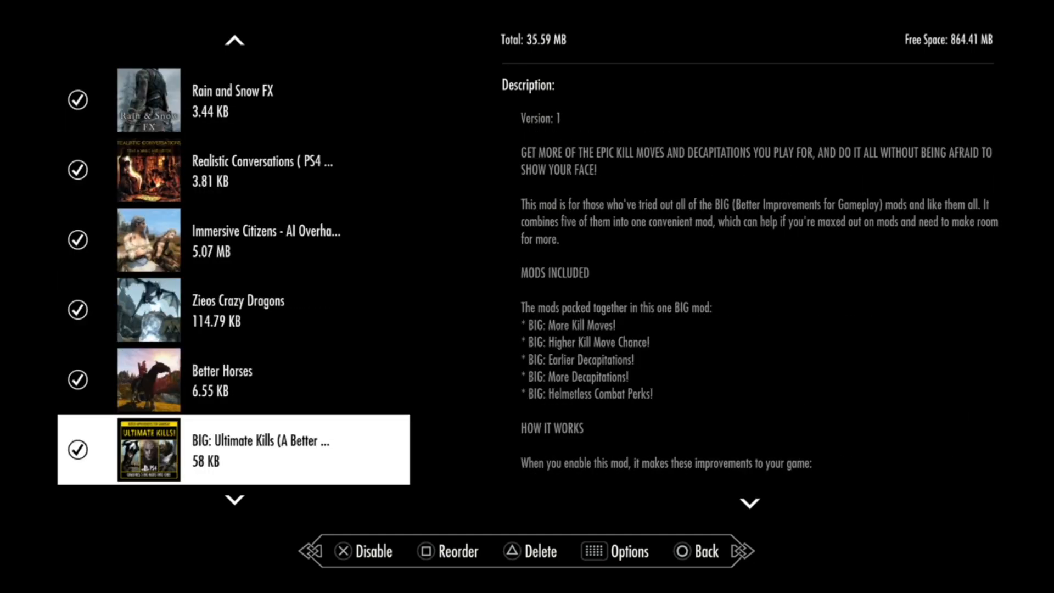
scroll(down, 3)
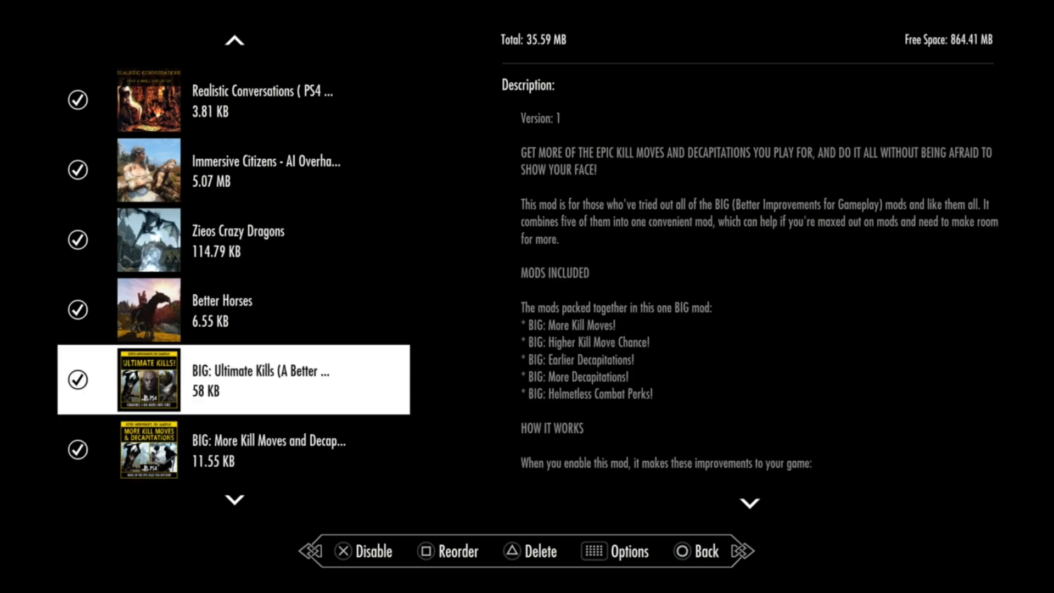
scroll(down, 3)
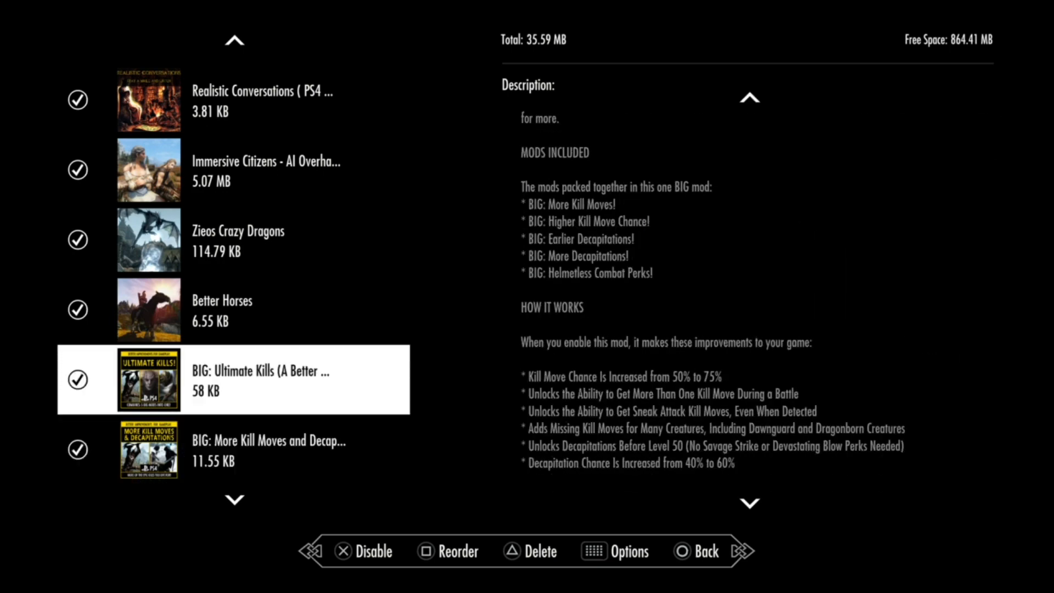
scroll(down, 3)
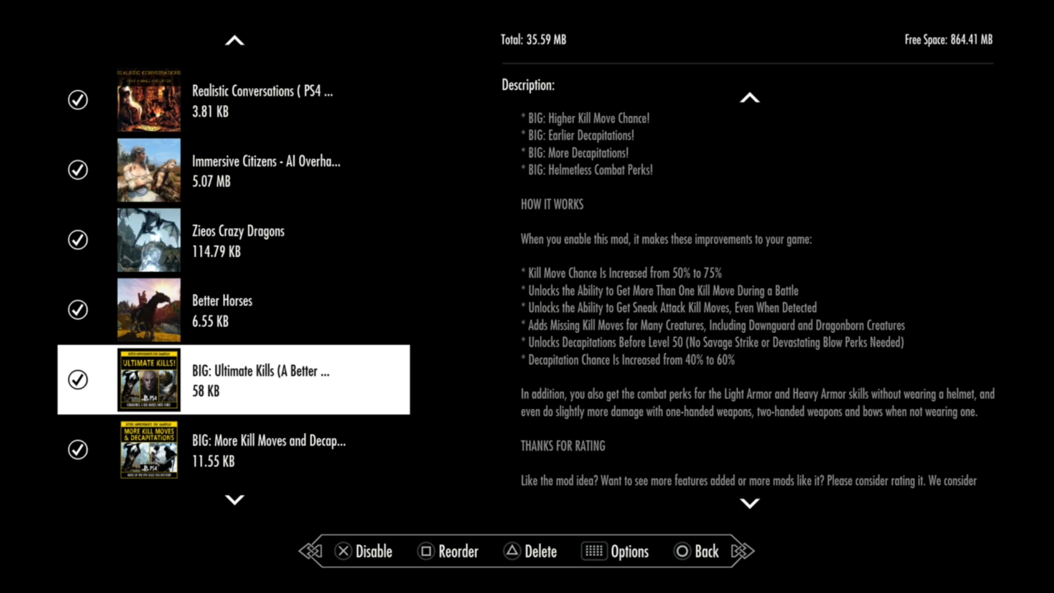
scroll(down, 3)
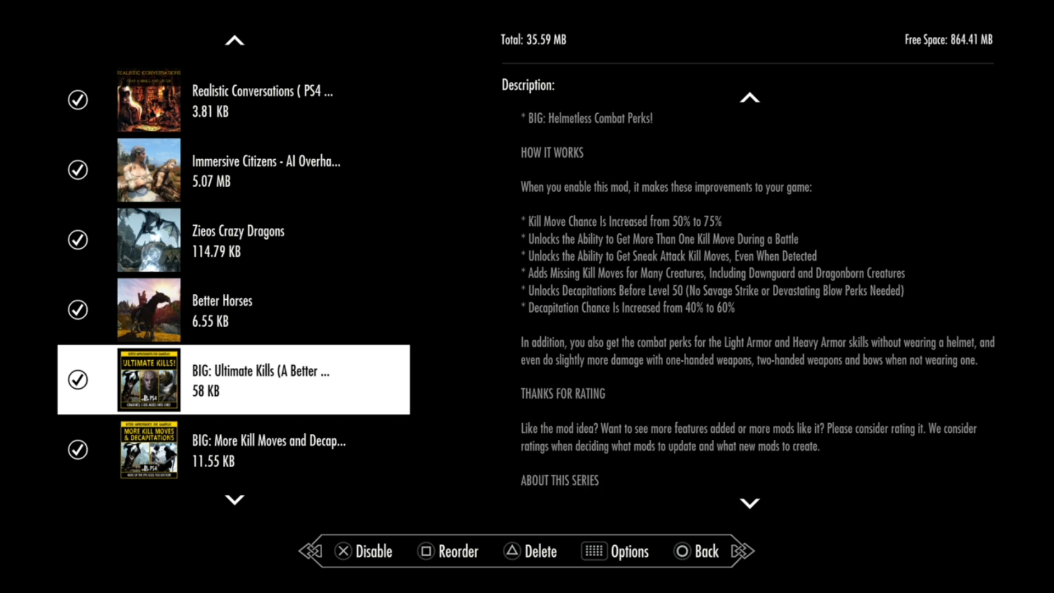
scroll(down, 3)
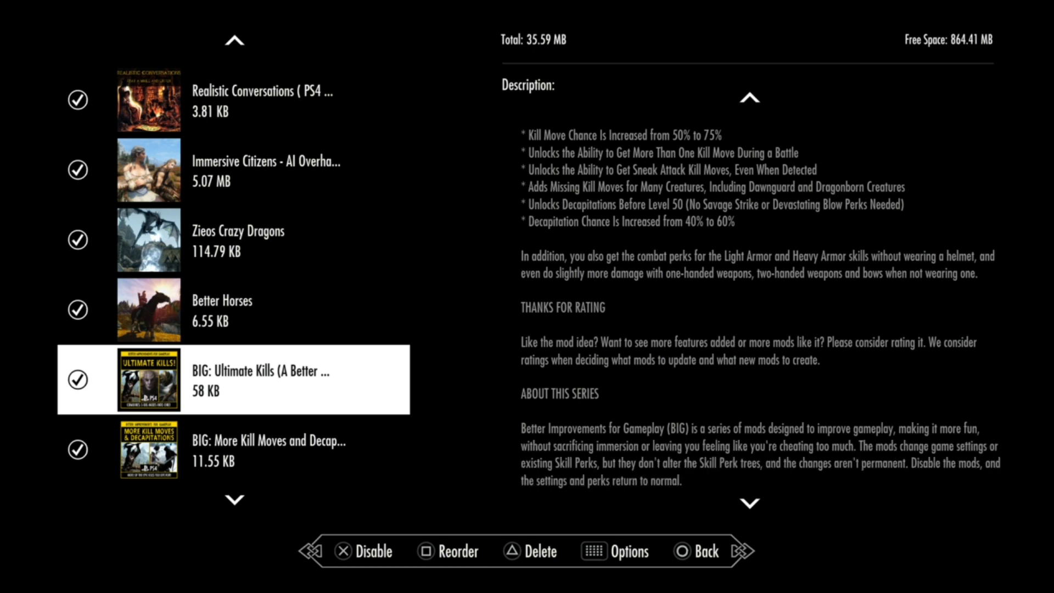
scroll(down, 3)
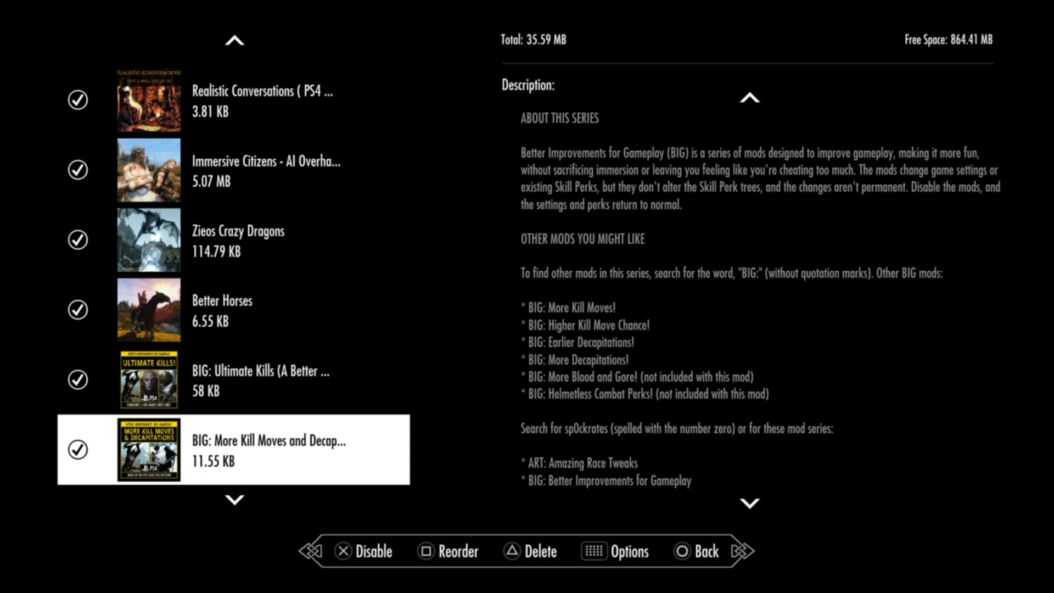
scroll(down, 3)
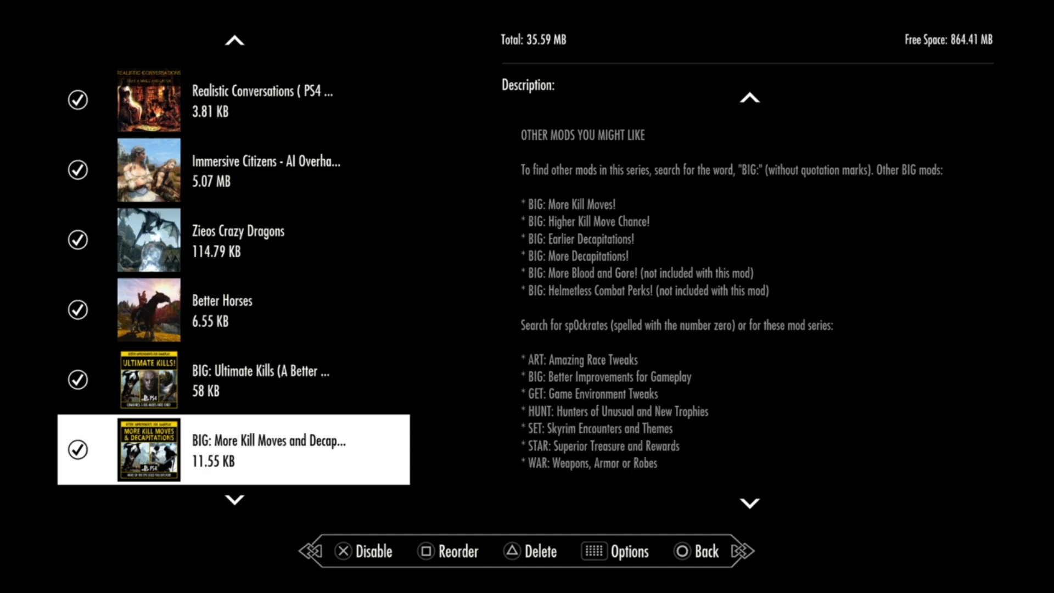
scroll(down, 3)
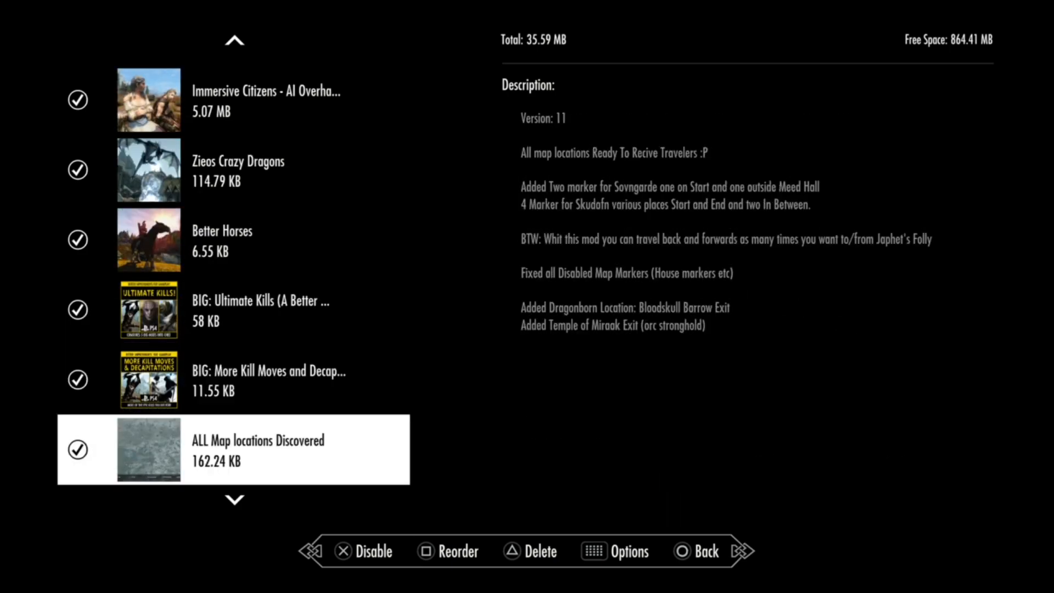
Step: Move past Stones of Barenziah to the Jiub's Opus & Arvak's Skull Quest Markers description
scroll(down, 3)
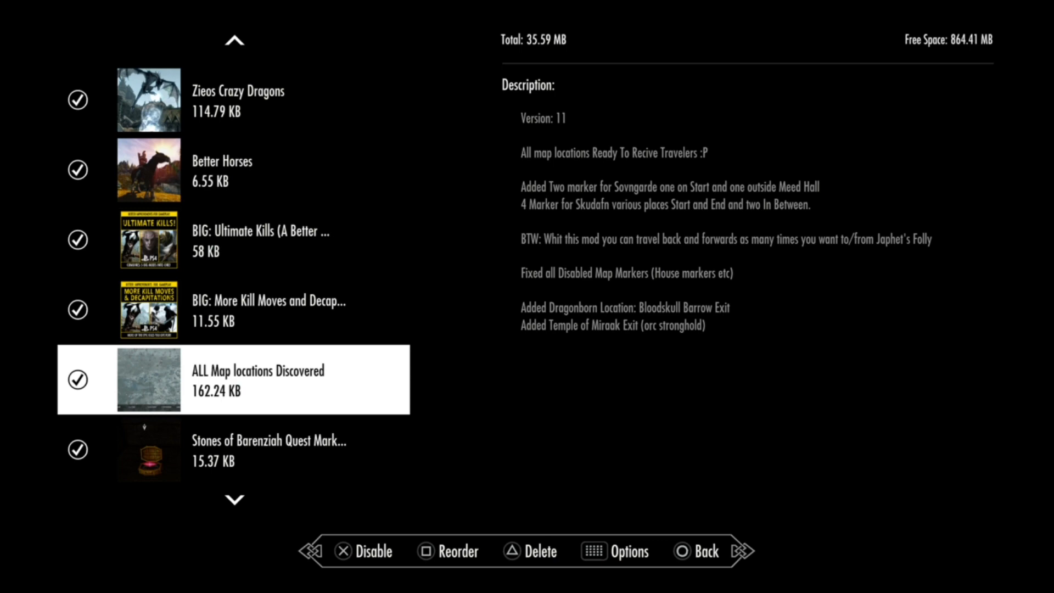
scroll(down, 3)
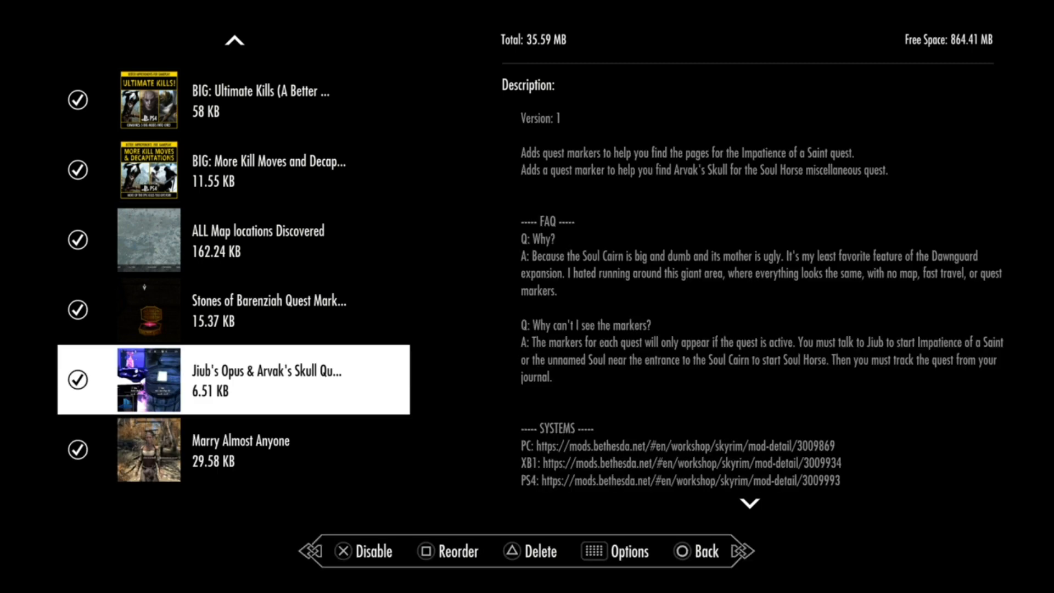
Step: Scroll through the Jiub's Opus & Arvak's Skull Quest Markers description
click(445, 551)
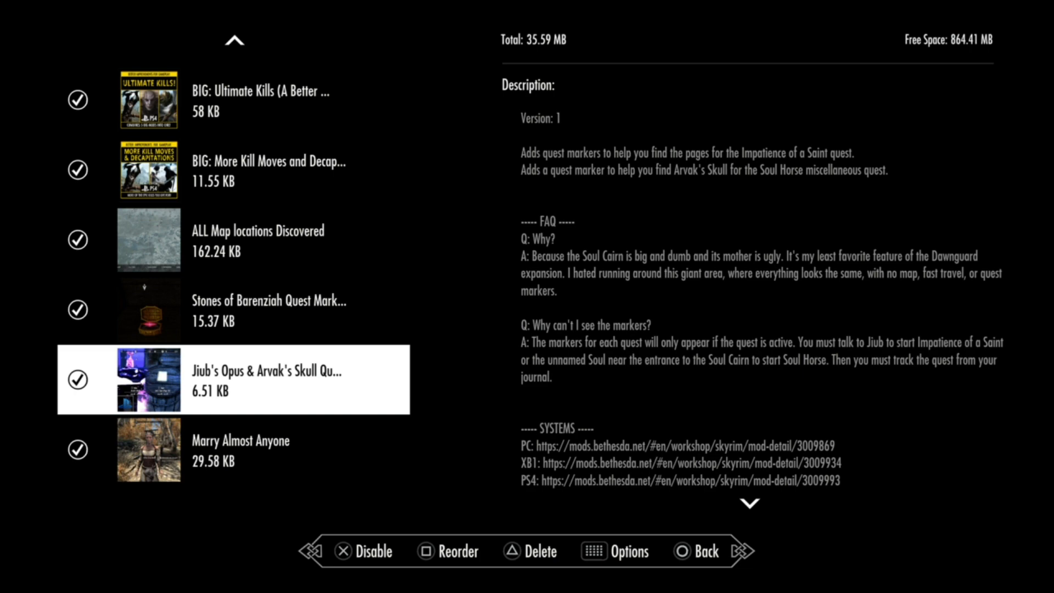
scroll(down, 3)
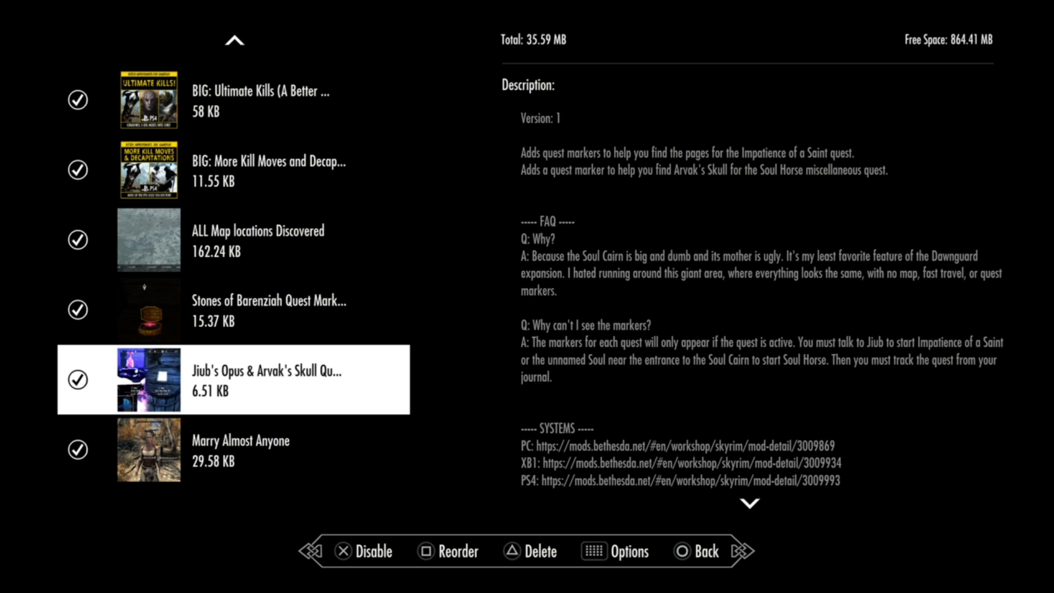
scroll(up, 3)
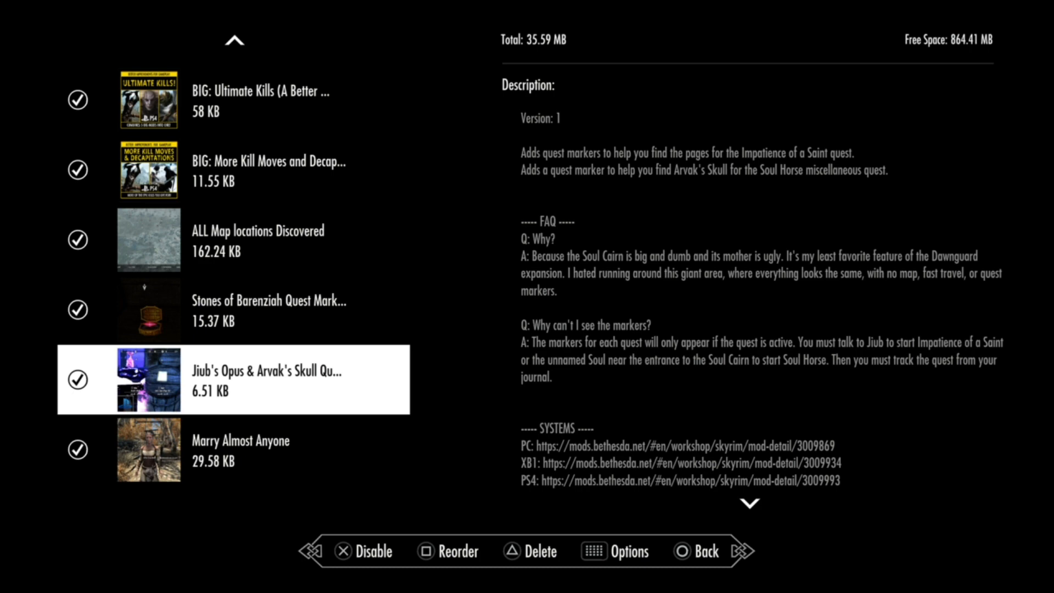
scroll(up, 3)
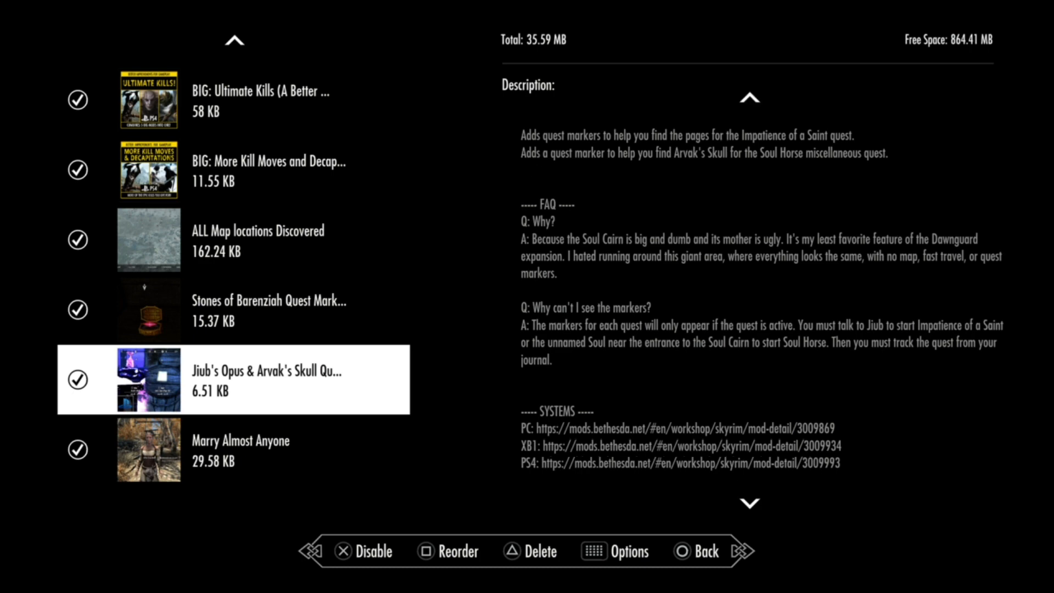
scroll(down, 3)
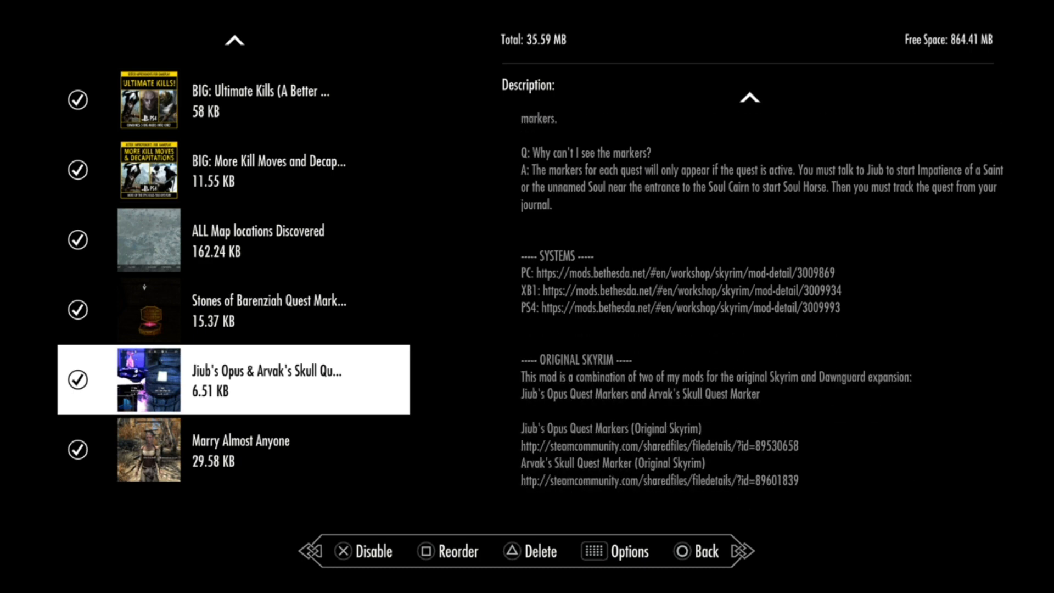
Step: Pick up Marry Almost Anyone and move it up below Immersive Citizens
click(240, 449)
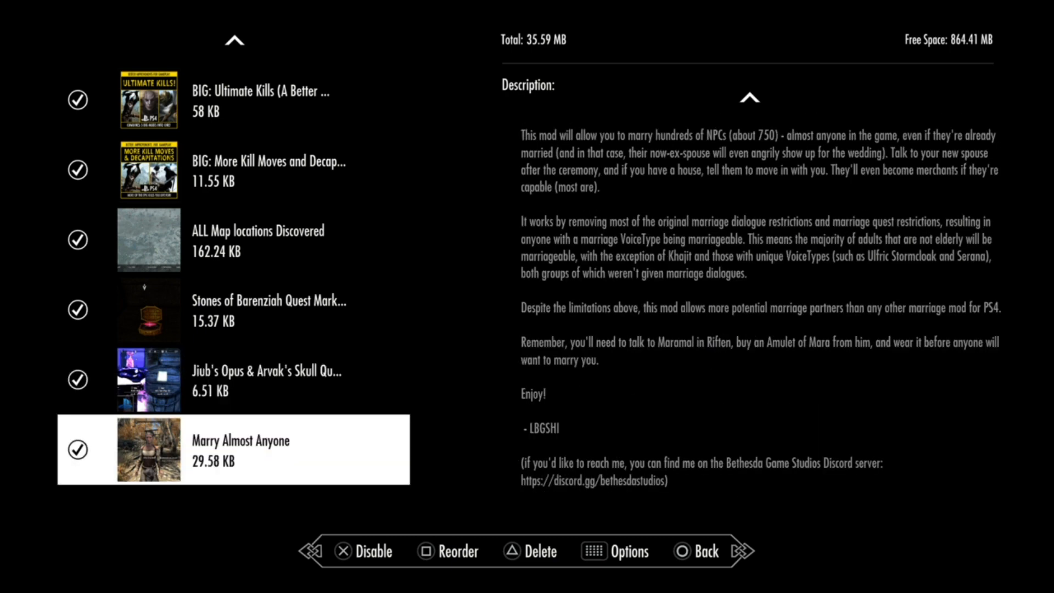
click(231, 309)
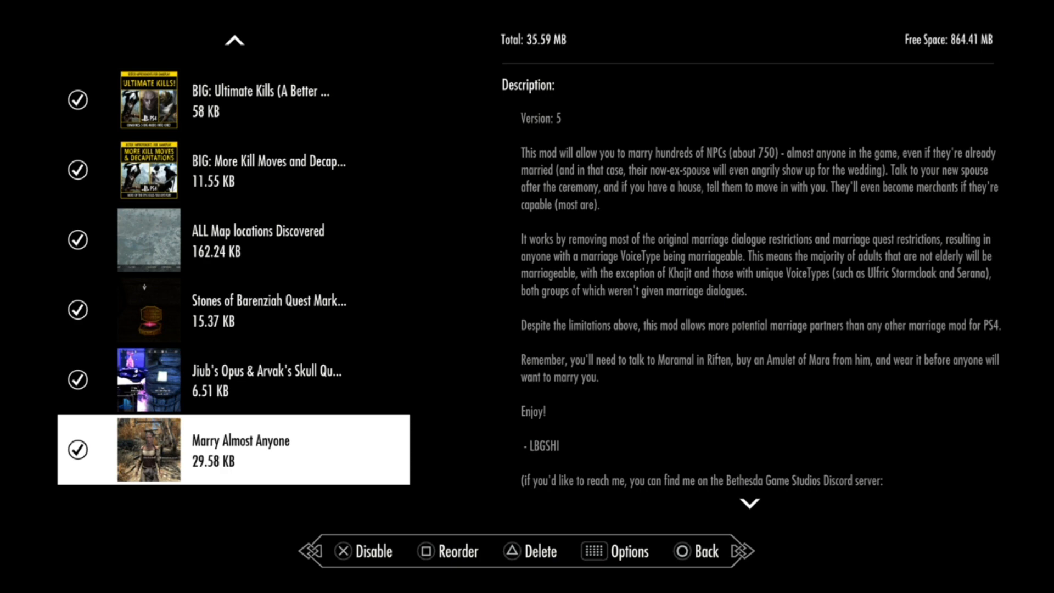
click(446, 551)
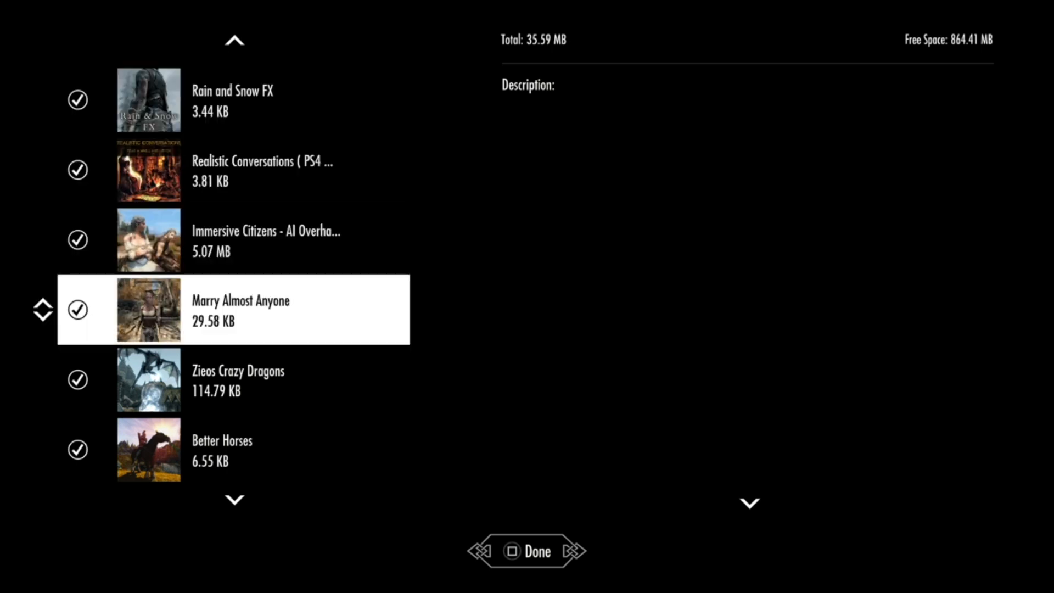
Step: Drop Marry Almost Anyone into its new slot below Immersive Citizens
click(234, 309)
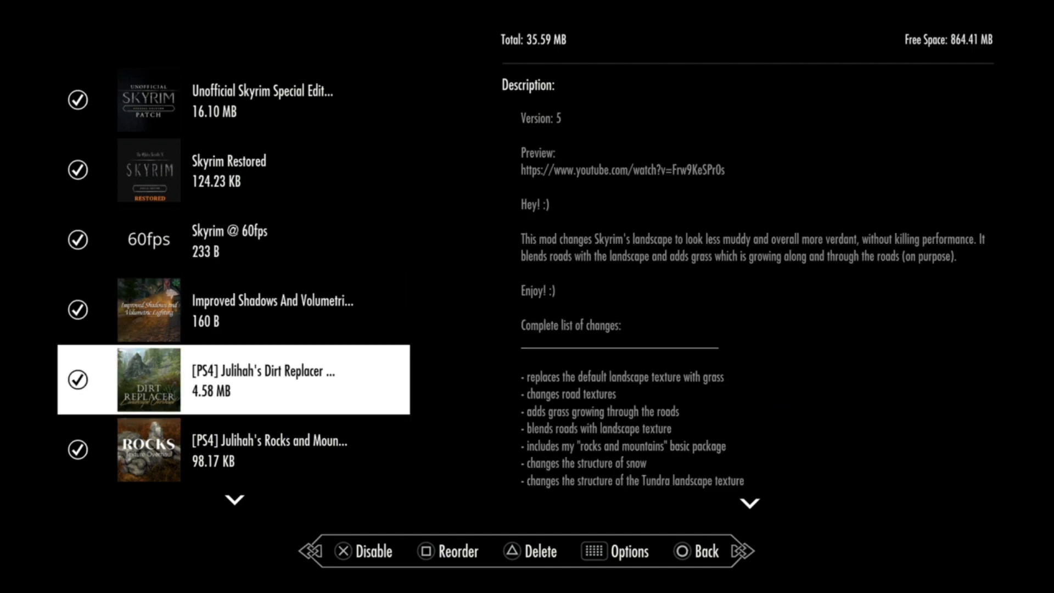
scroll(down, 3)
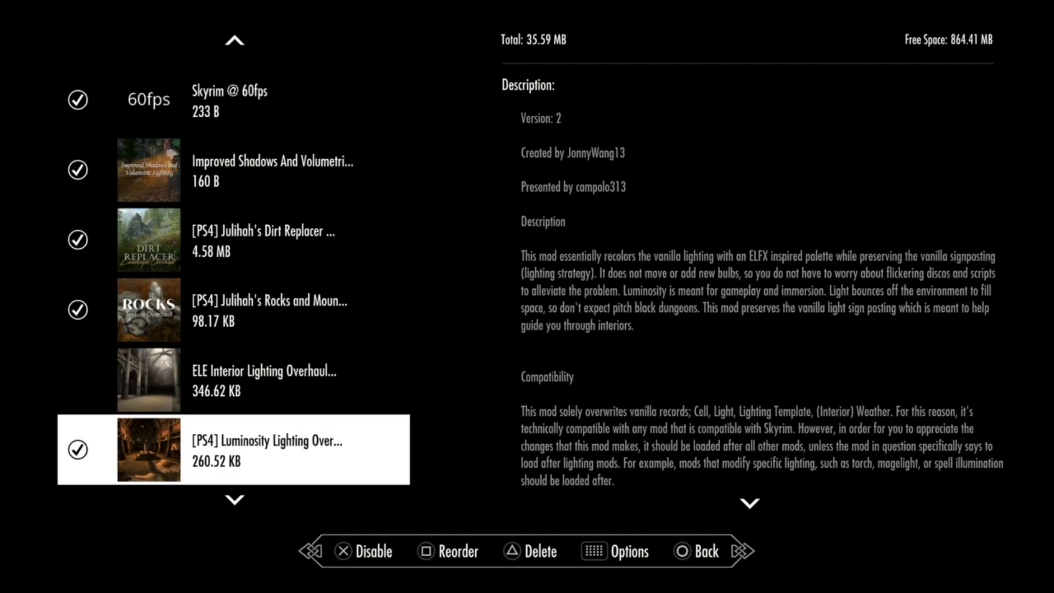
scroll(down, 3)
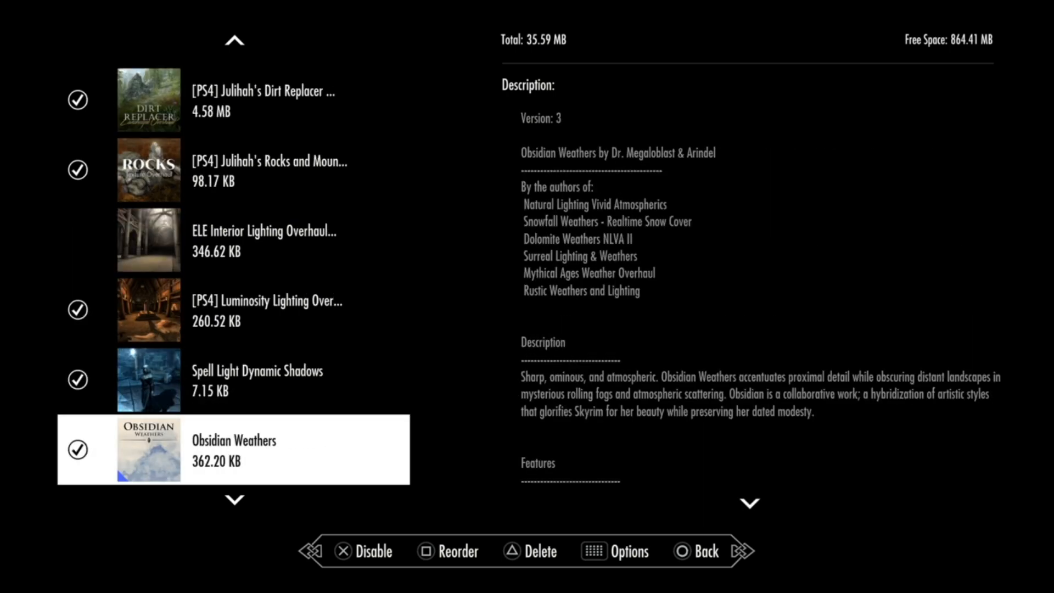
scroll(down, 3)
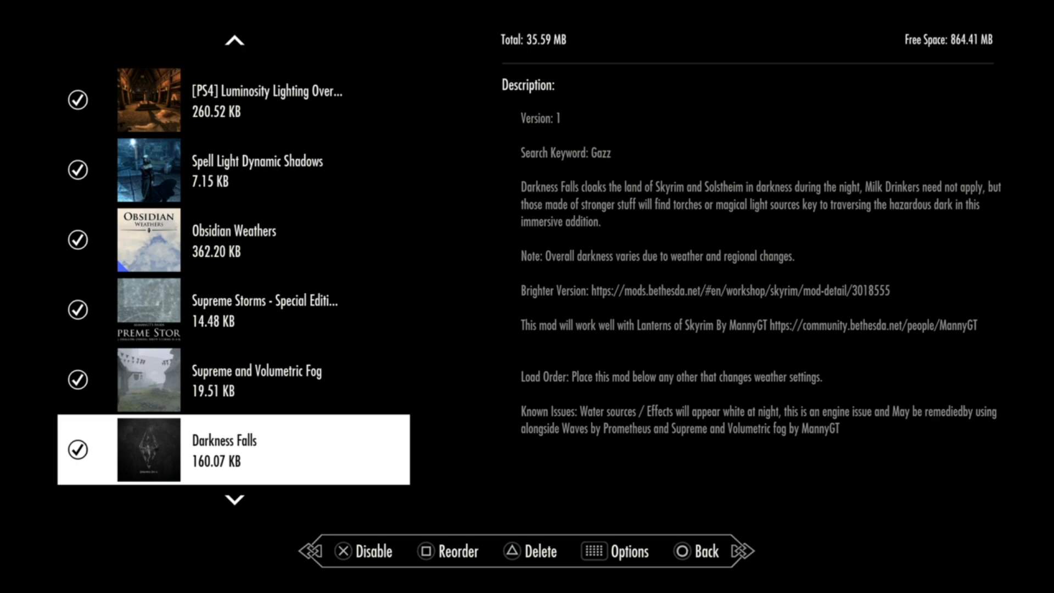
scroll(down, 3)
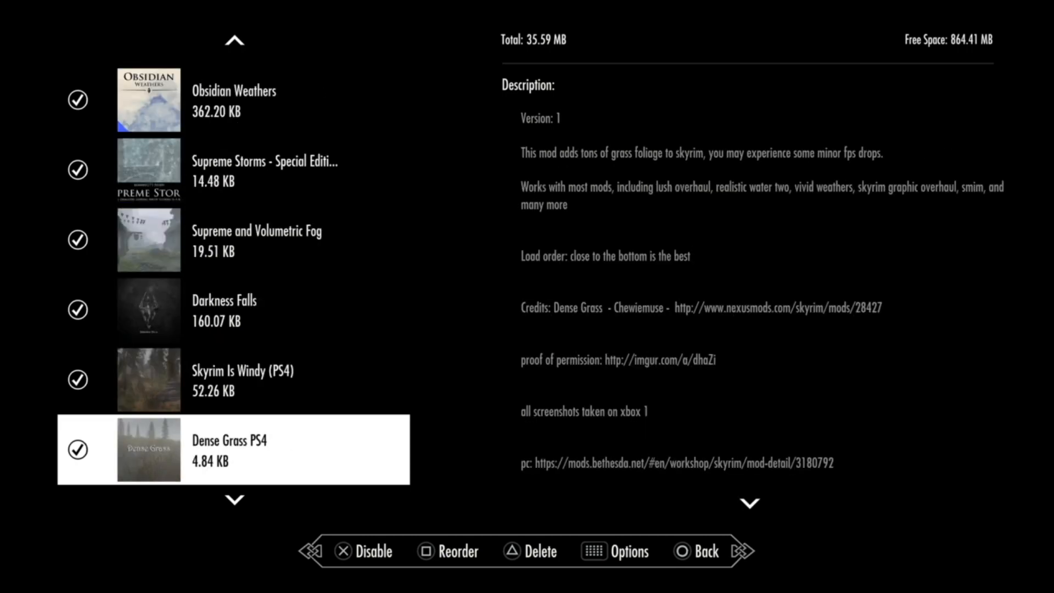
scroll(down, 3)
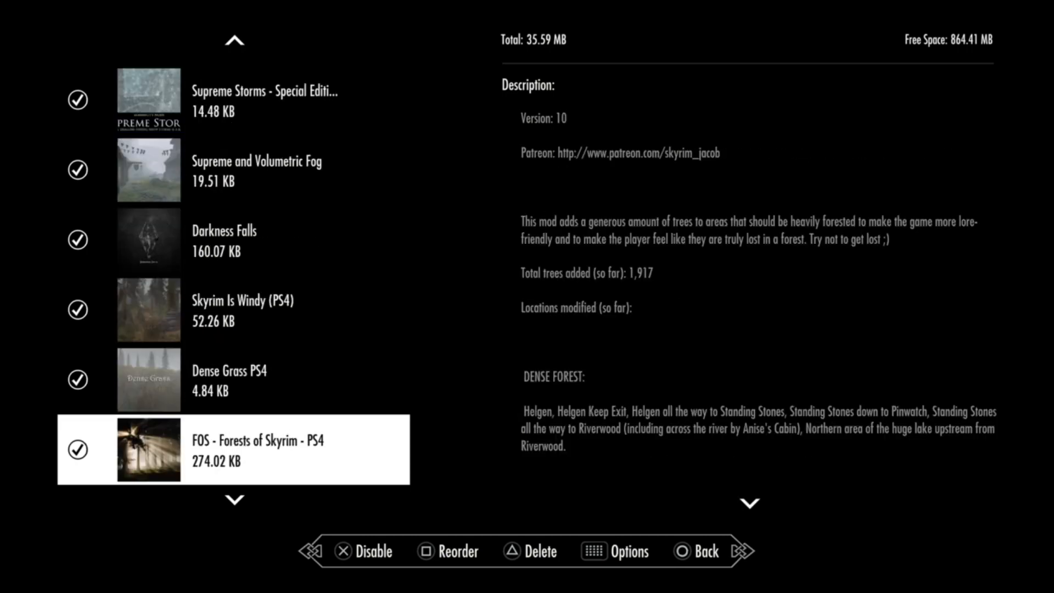
scroll(down, 3)
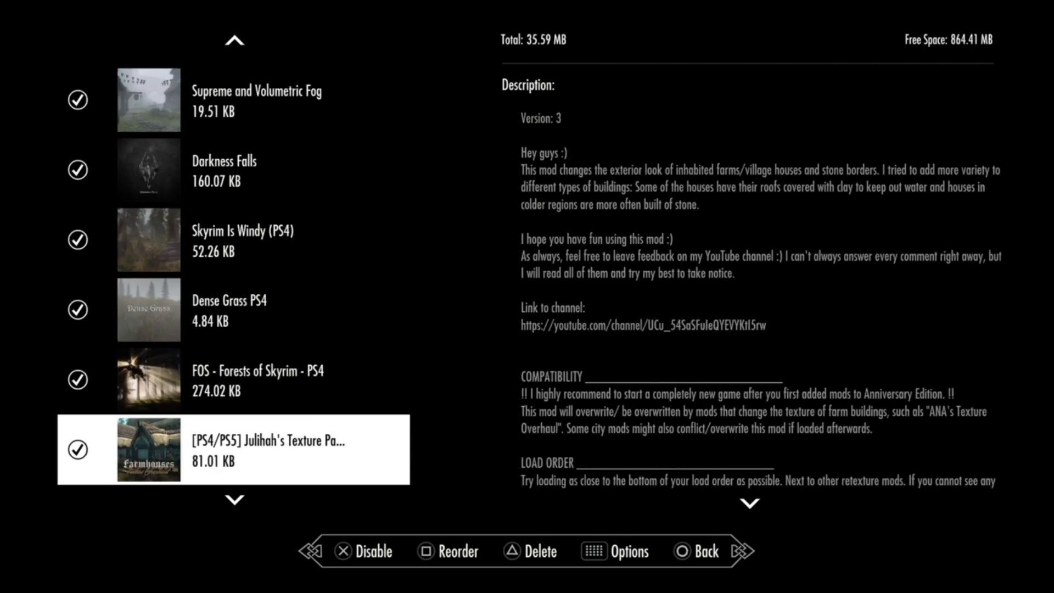
scroll(down, 3)
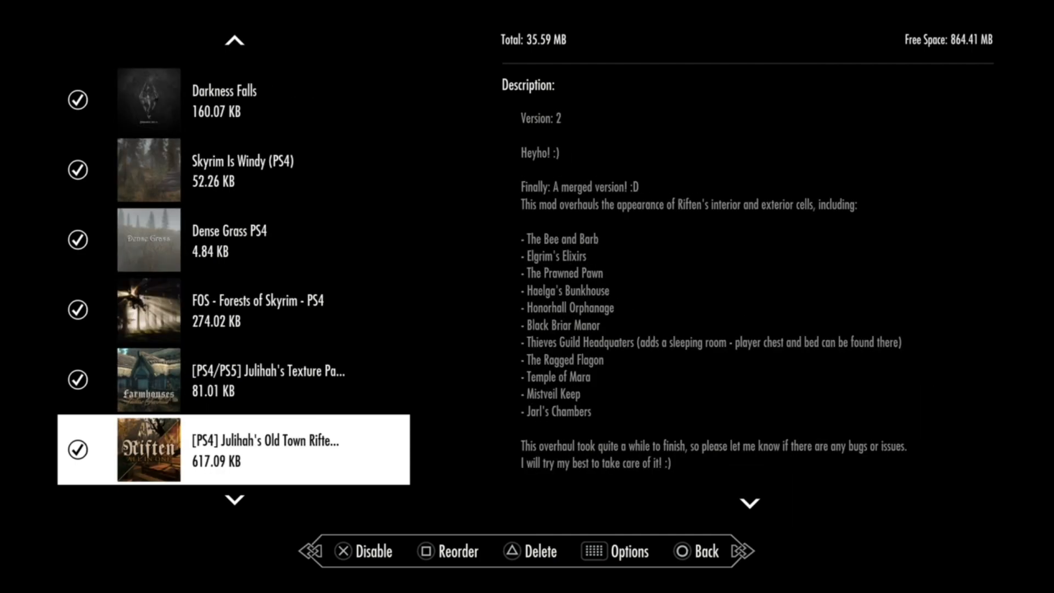
scroll(down, 3)
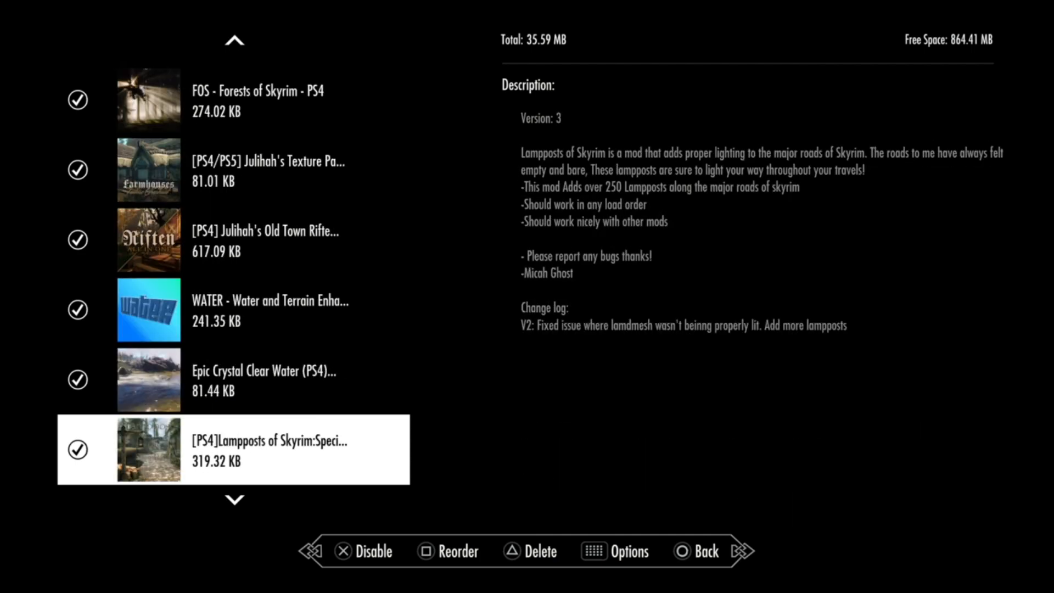
scroll(down, 3)
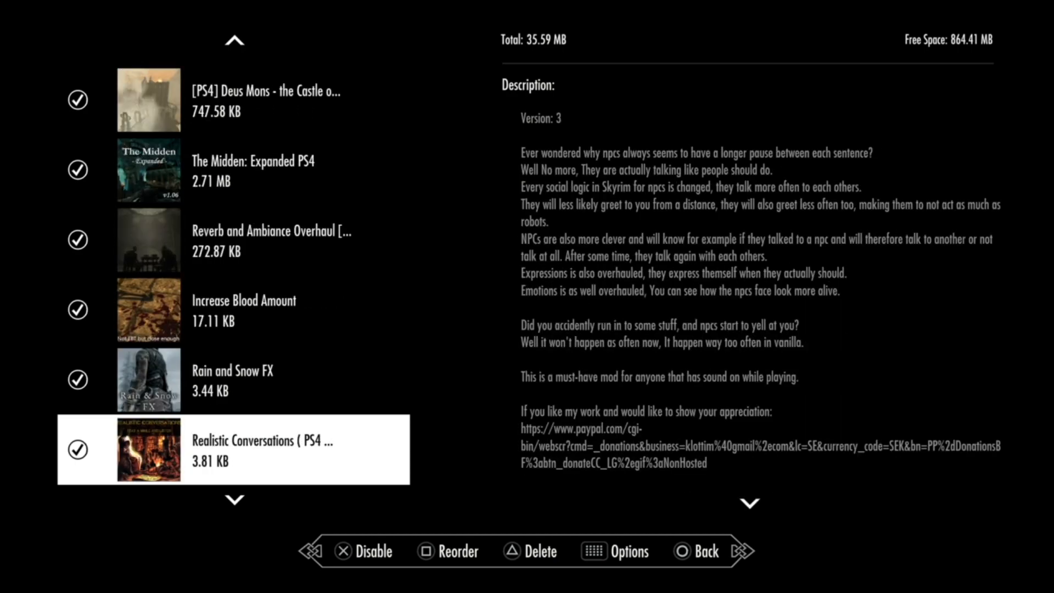
scroll(down, 3)
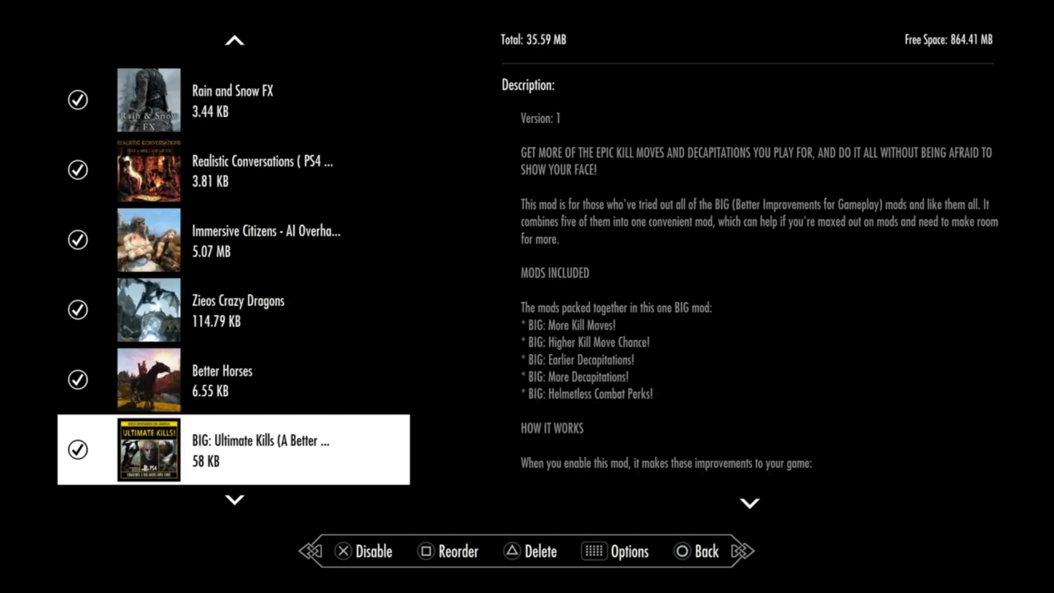
scroll(down, 3)
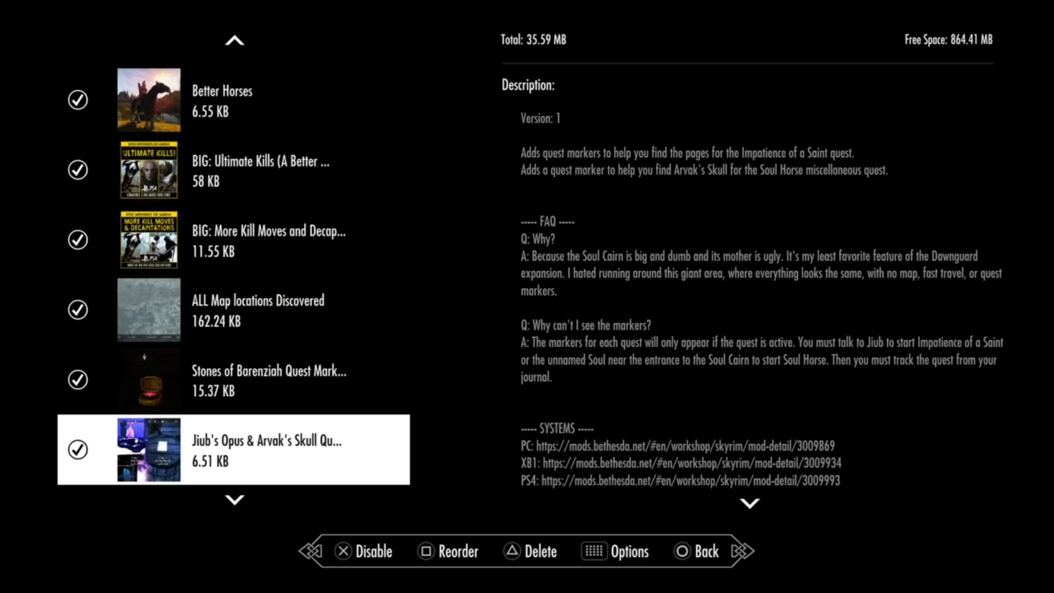
scroll(down, 3)
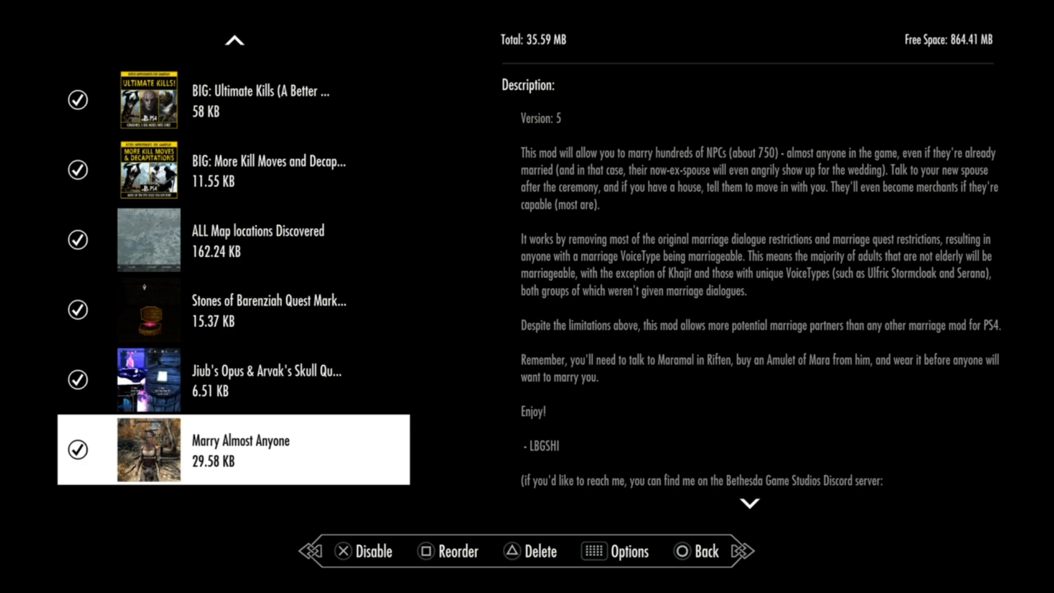
scroll(up, 3)
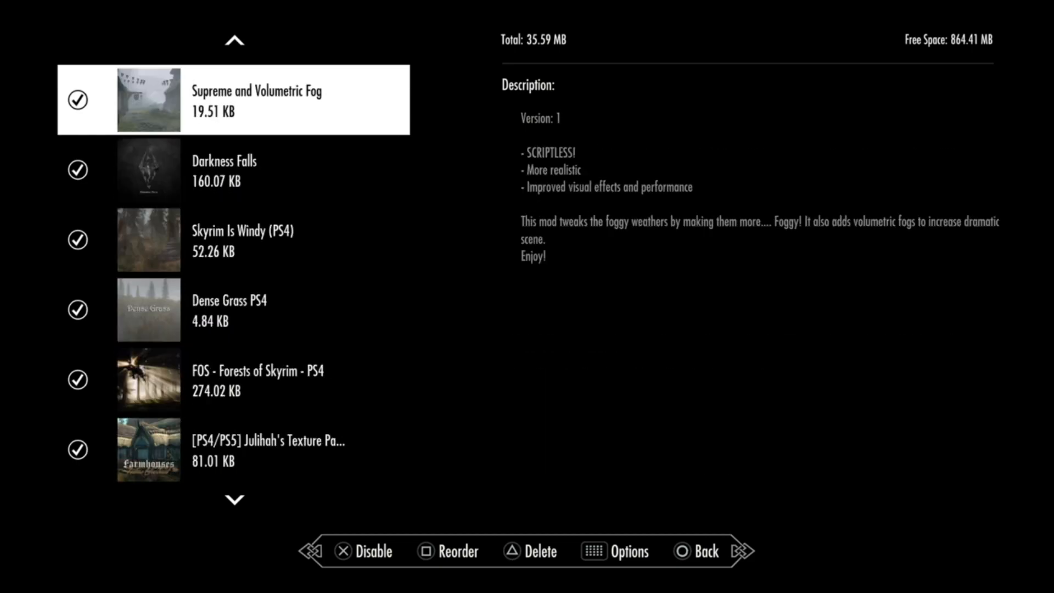
scroll(up, 3)
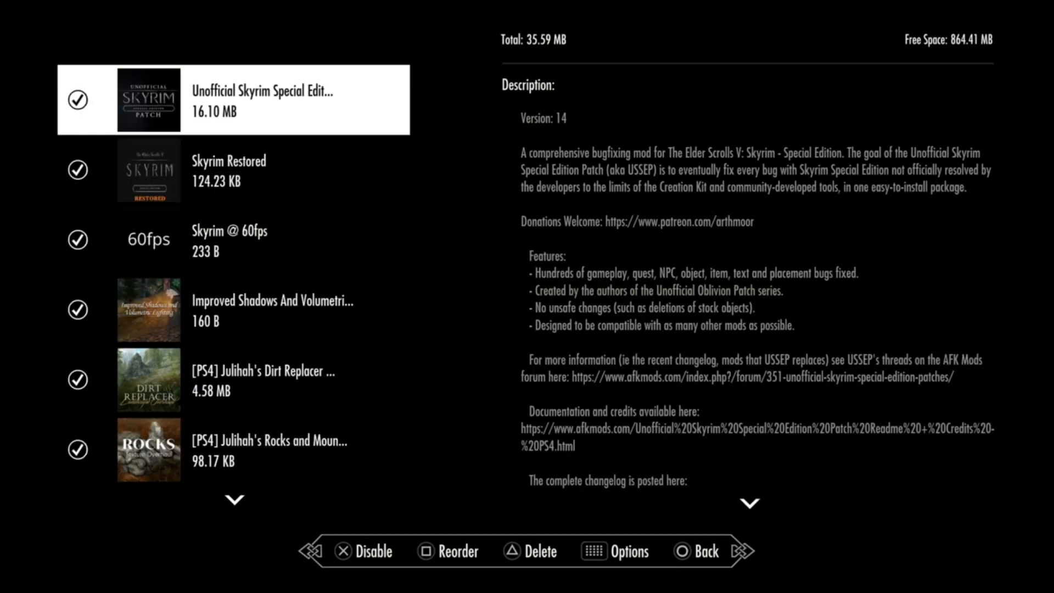
scroll(down, 3)
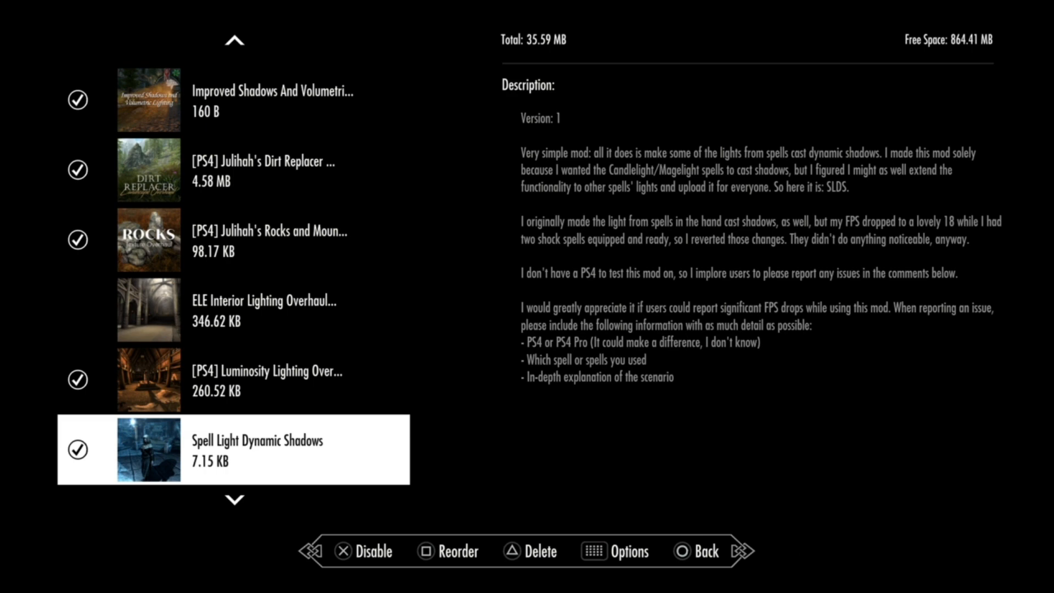
Step: Delete ELE Interior Lighting Overhaul after confirming, returning to the top of the load order
click(542, 551)
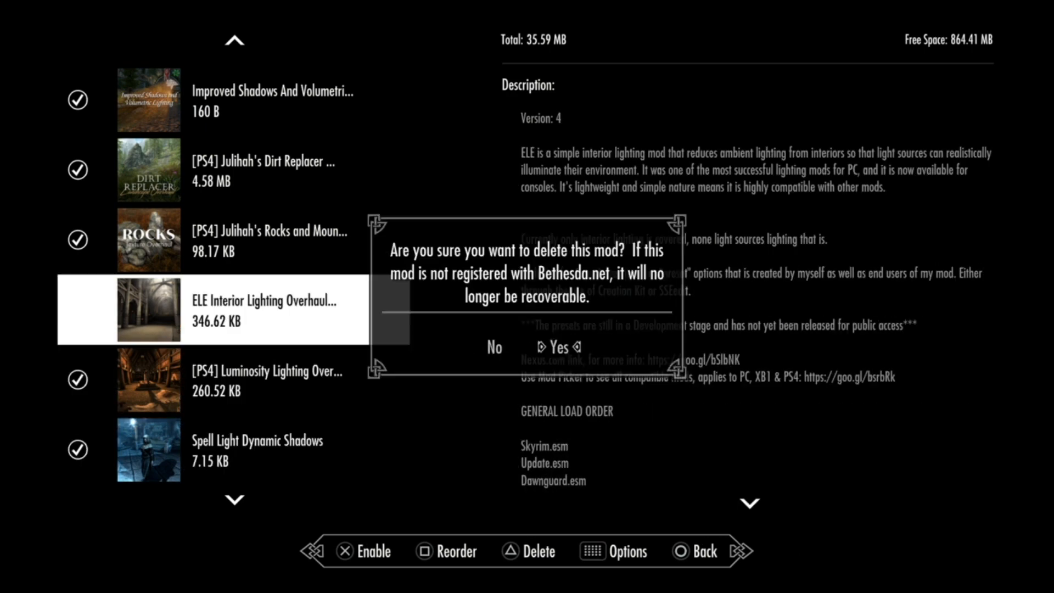
click(568, 347)
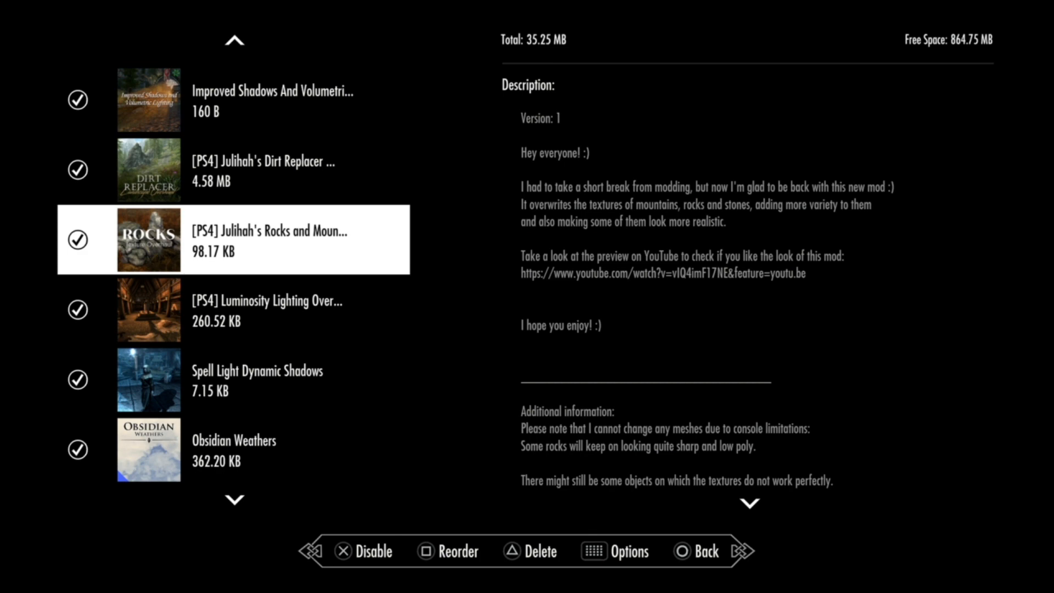
scroll(up, 3)
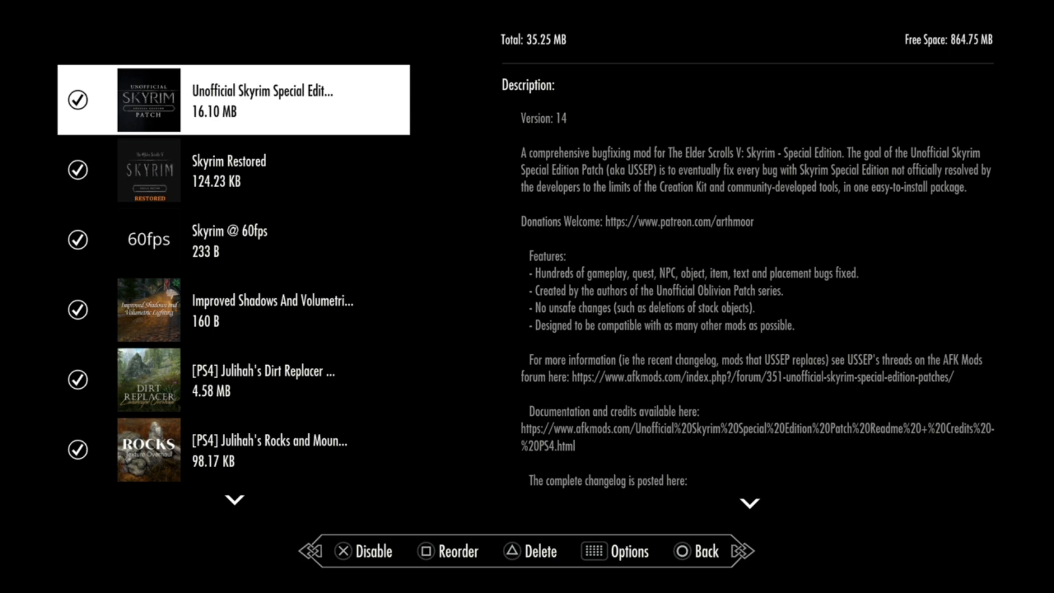
Step: Exit the load order to the Mods browse page showing today's most popular and highest rated
click(232, 169)
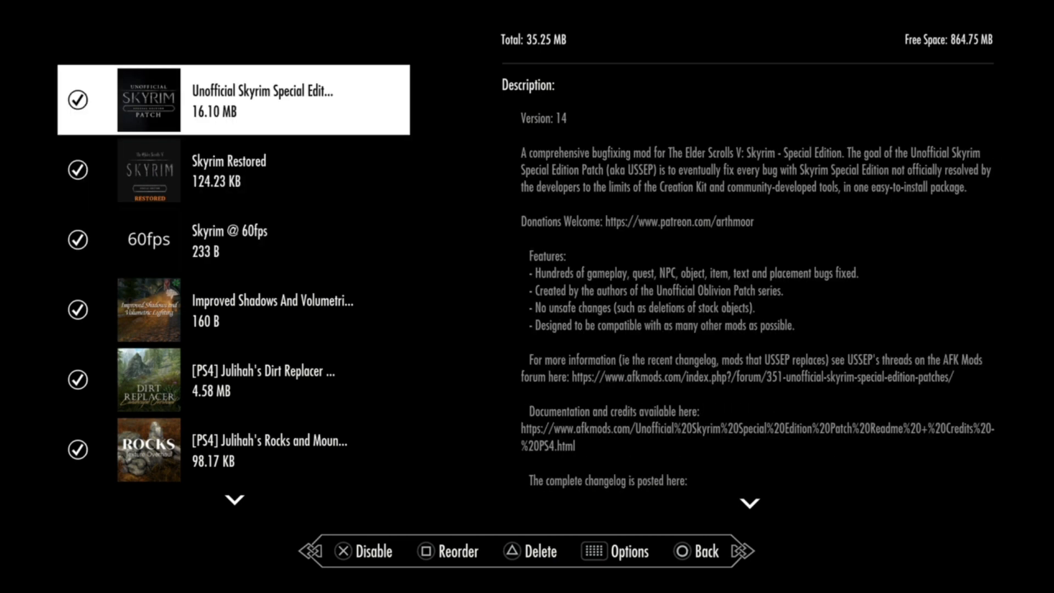
click(231, 238)
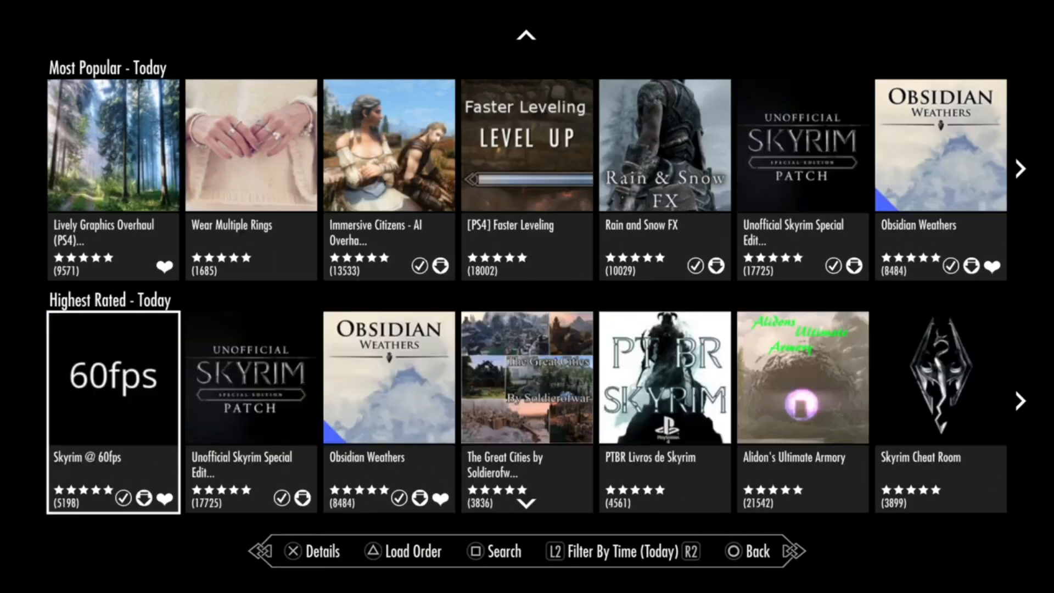
scroll(up, 3)
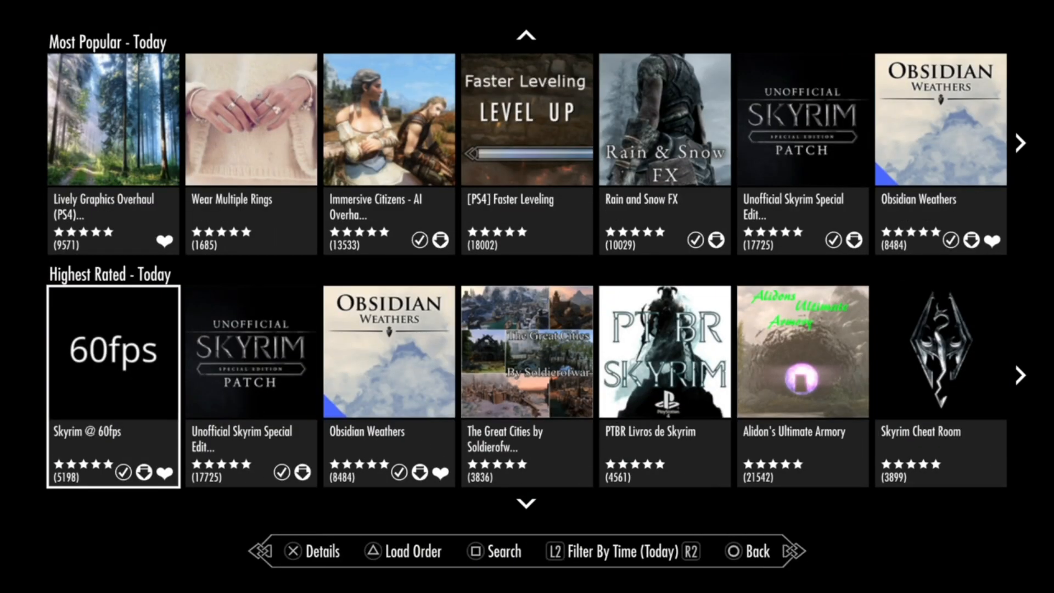